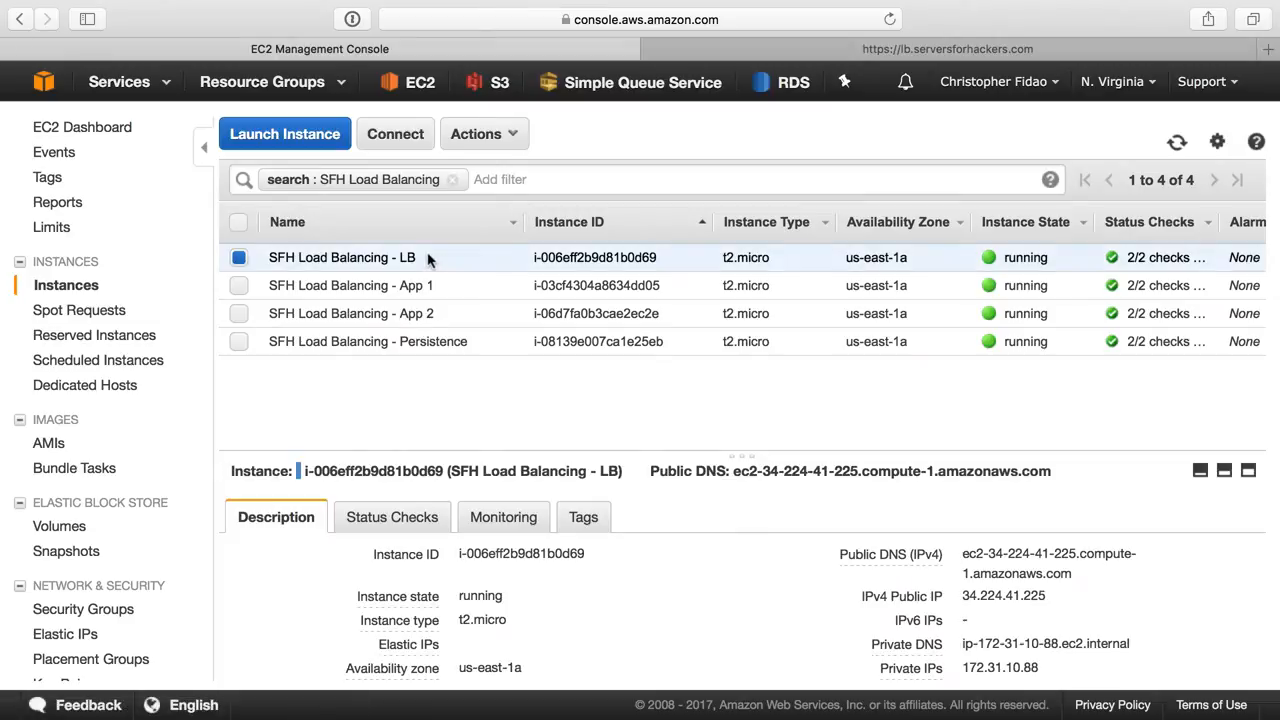
mouse_move(390, 257)
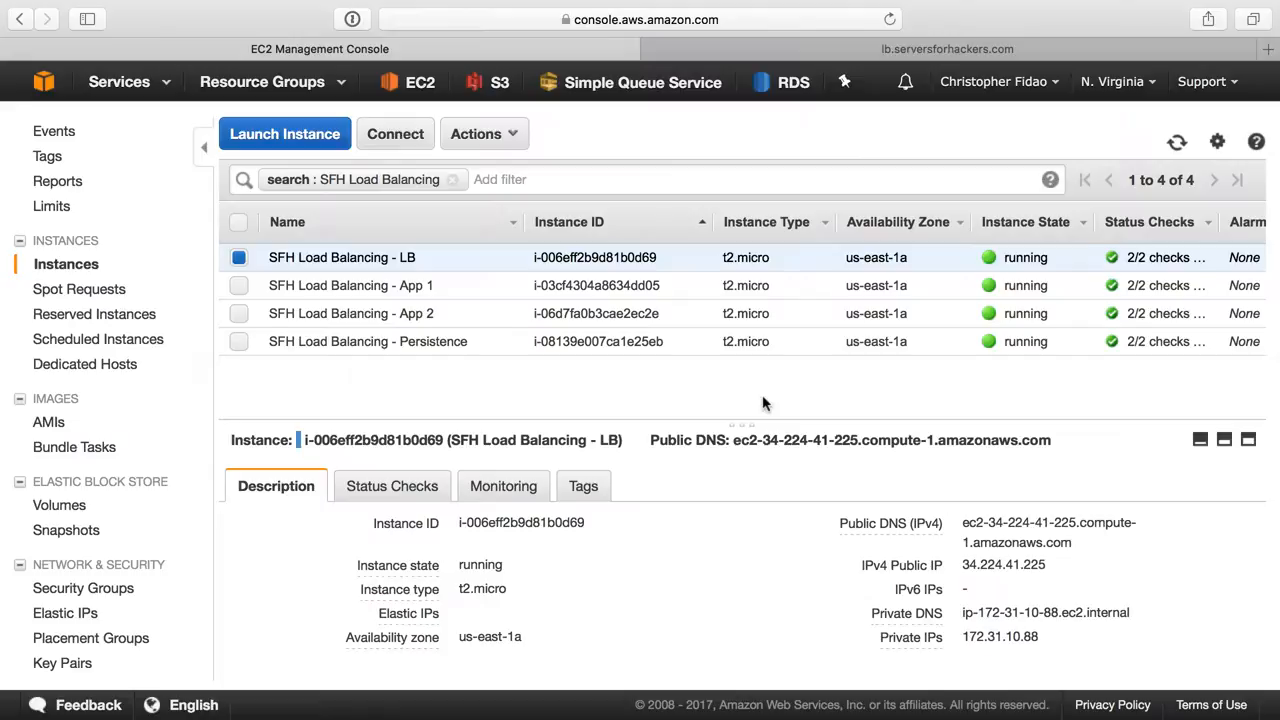
- Review the App 1 and App 2 instance details, then select both instances together
click(350, 285)
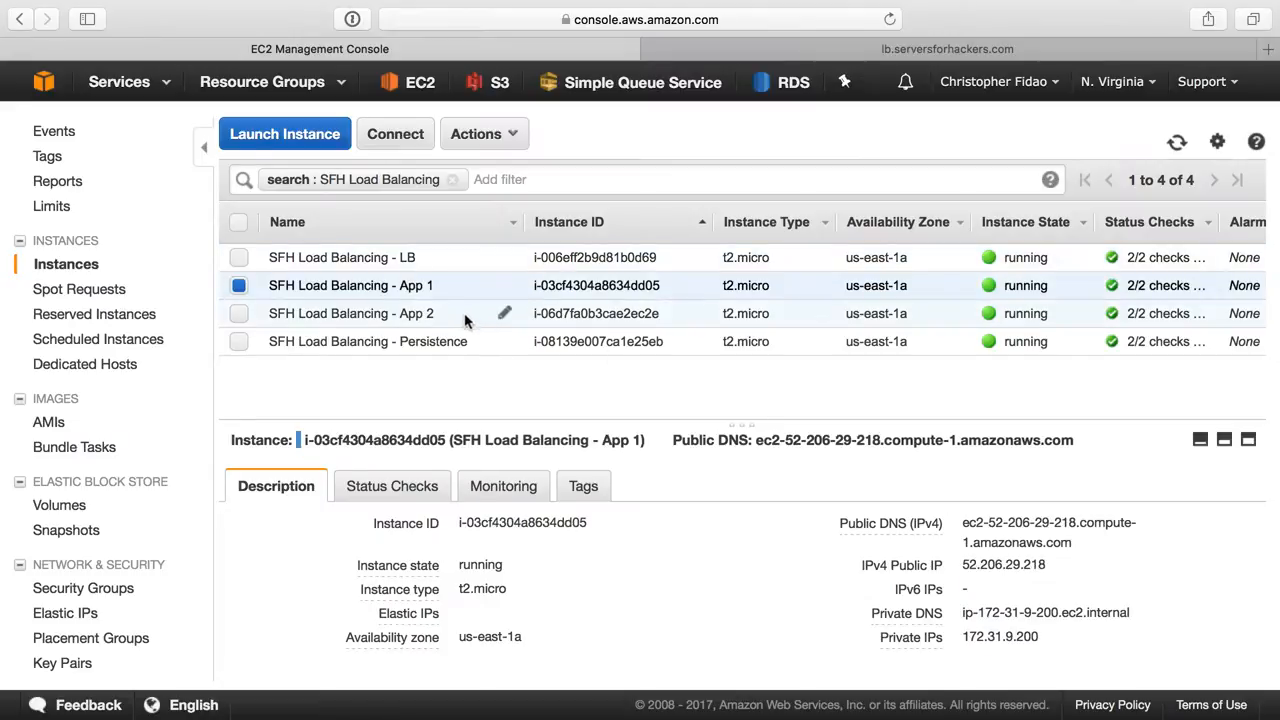
click(238, 313)
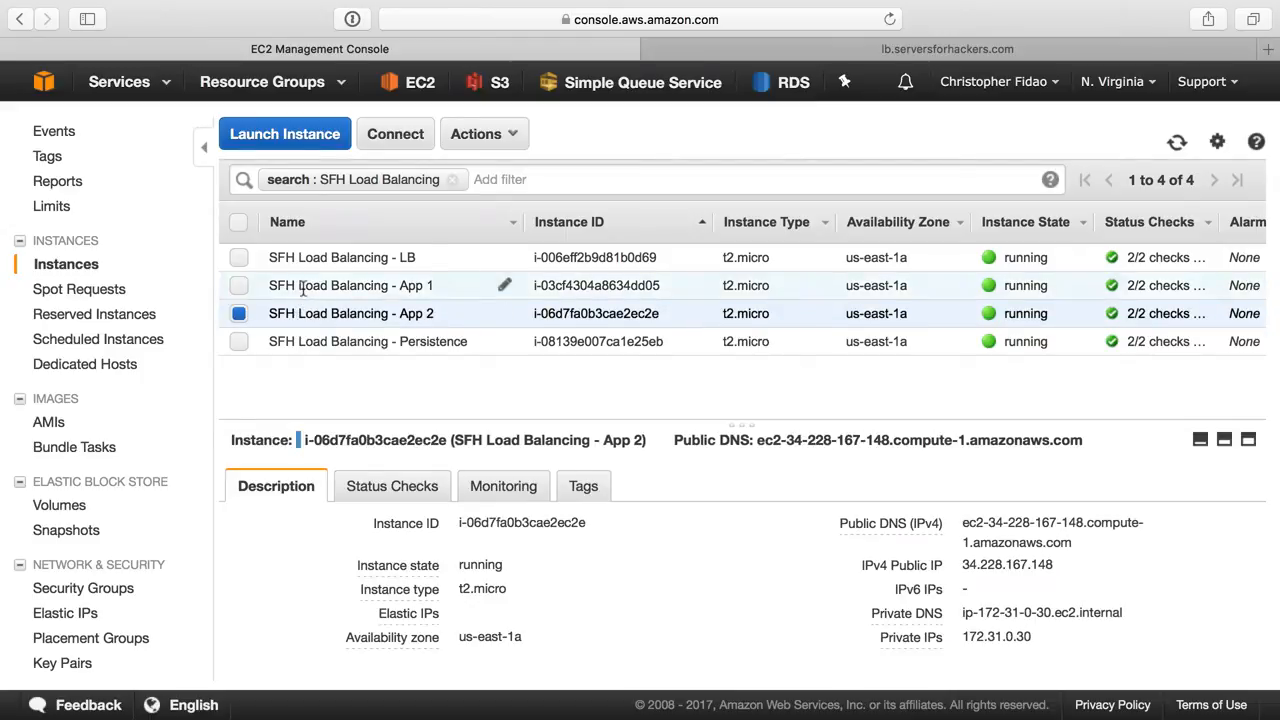
click(350, 285)
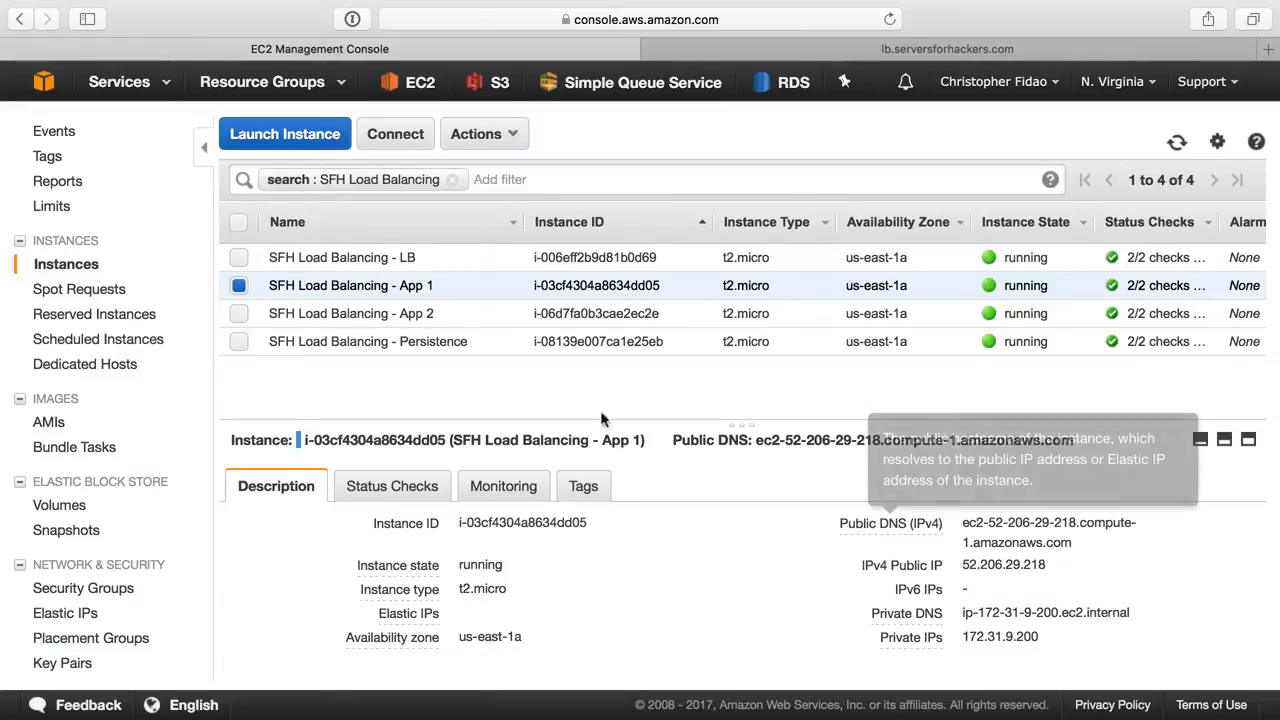
click(238, 285)
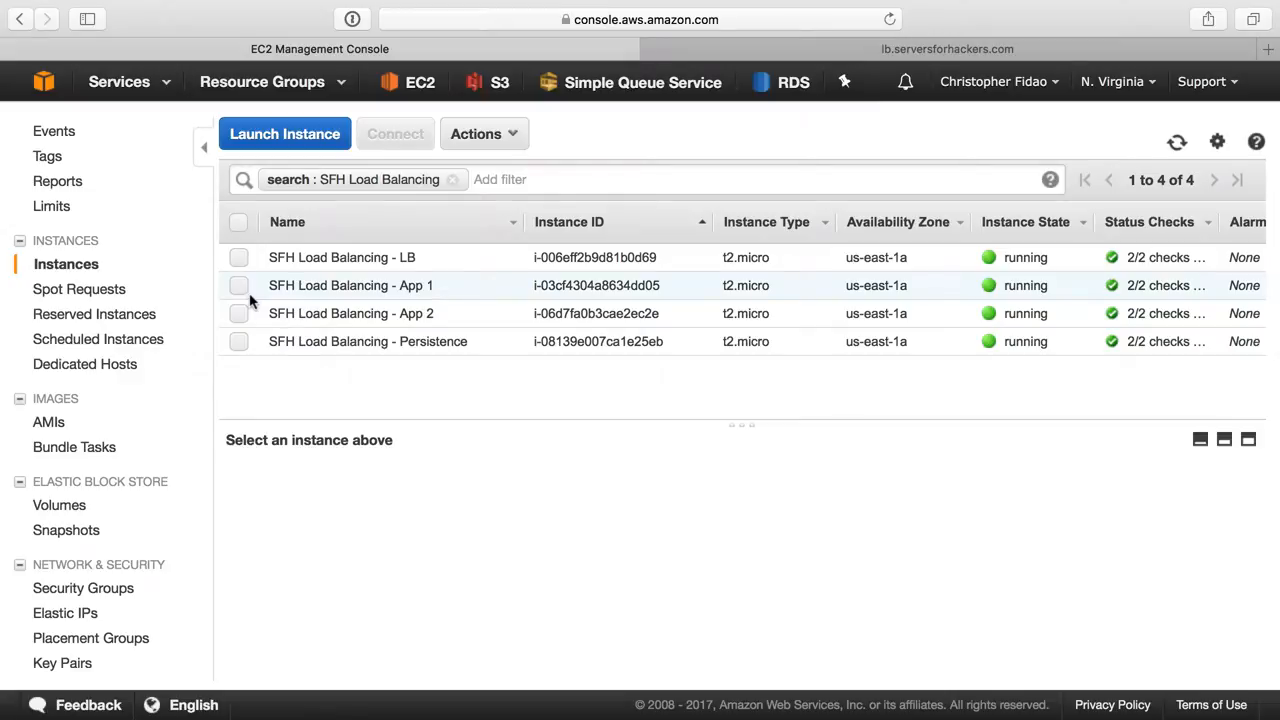
click(239, 313)
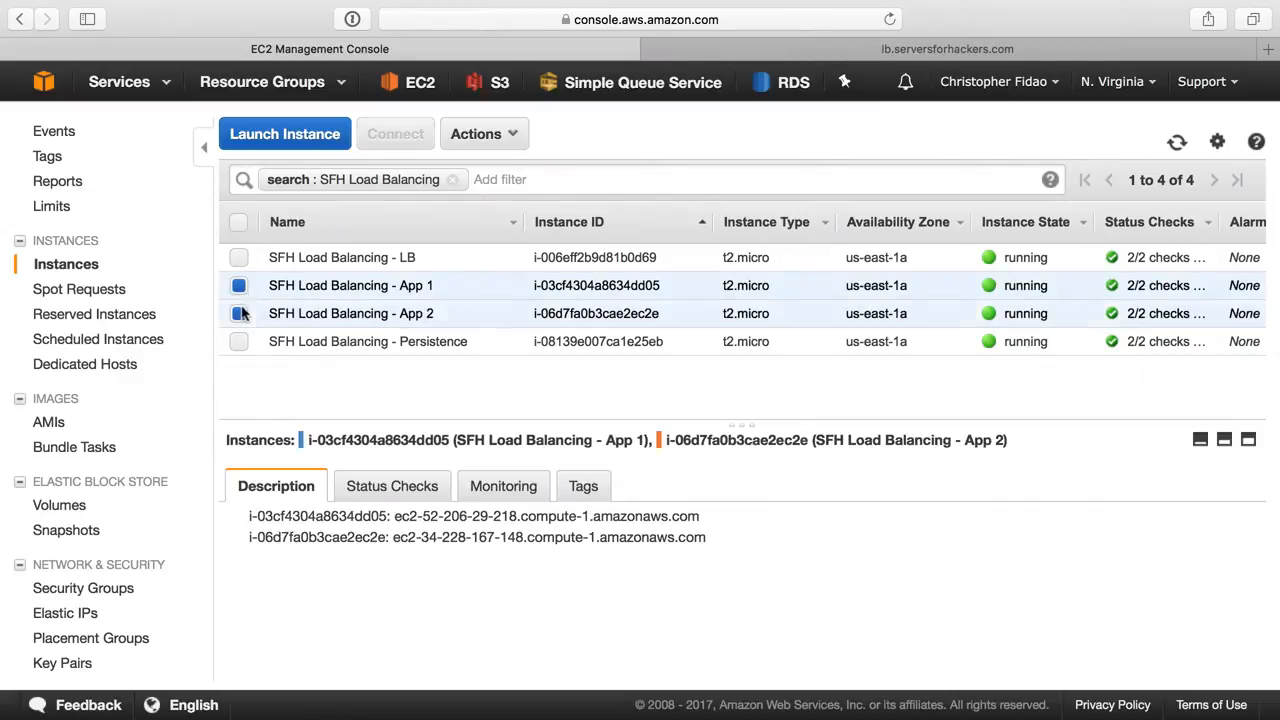
click(239, 313)
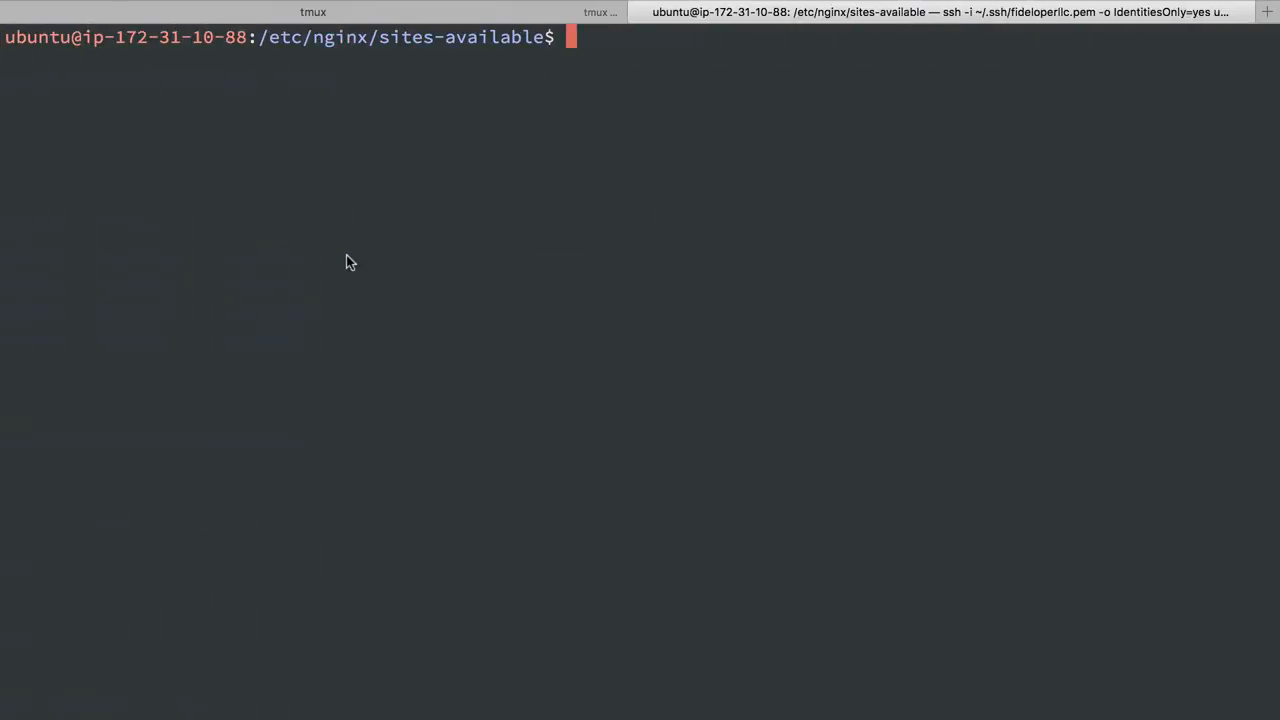
- Open the 'default' site file in vim with sudo from /etc/nginx/sites-available
text(sudo)
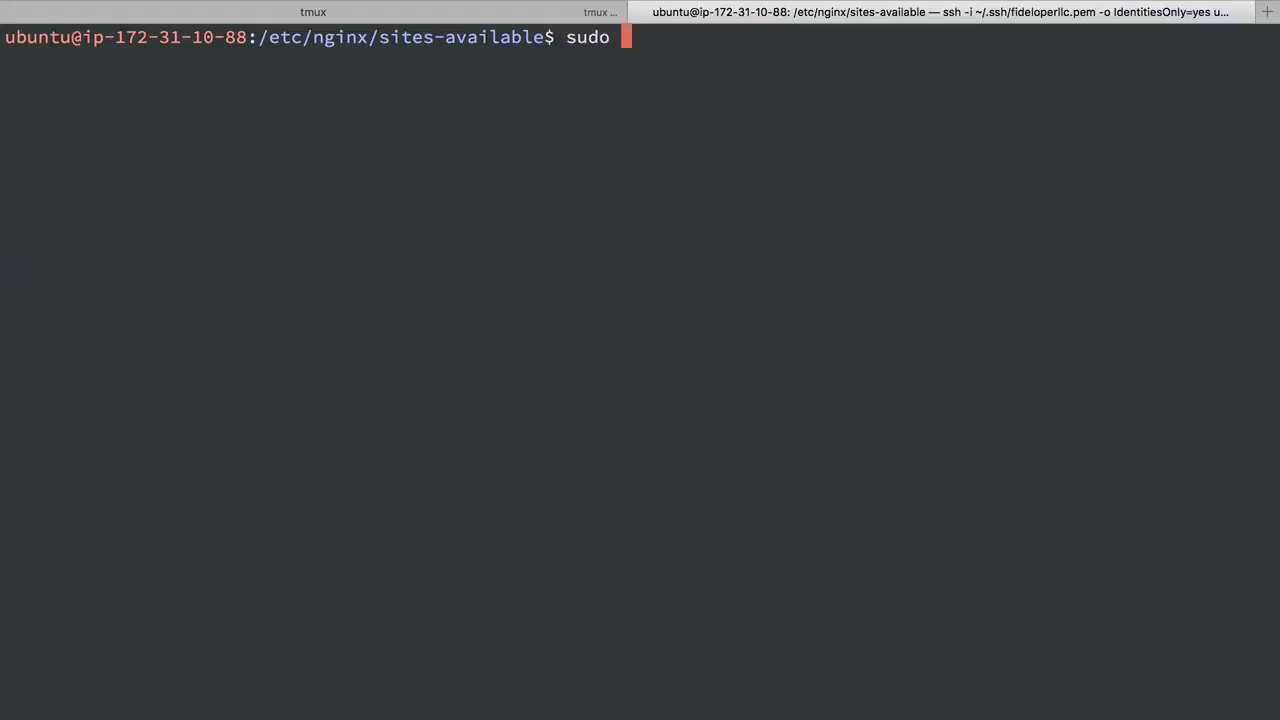
text(vim default)
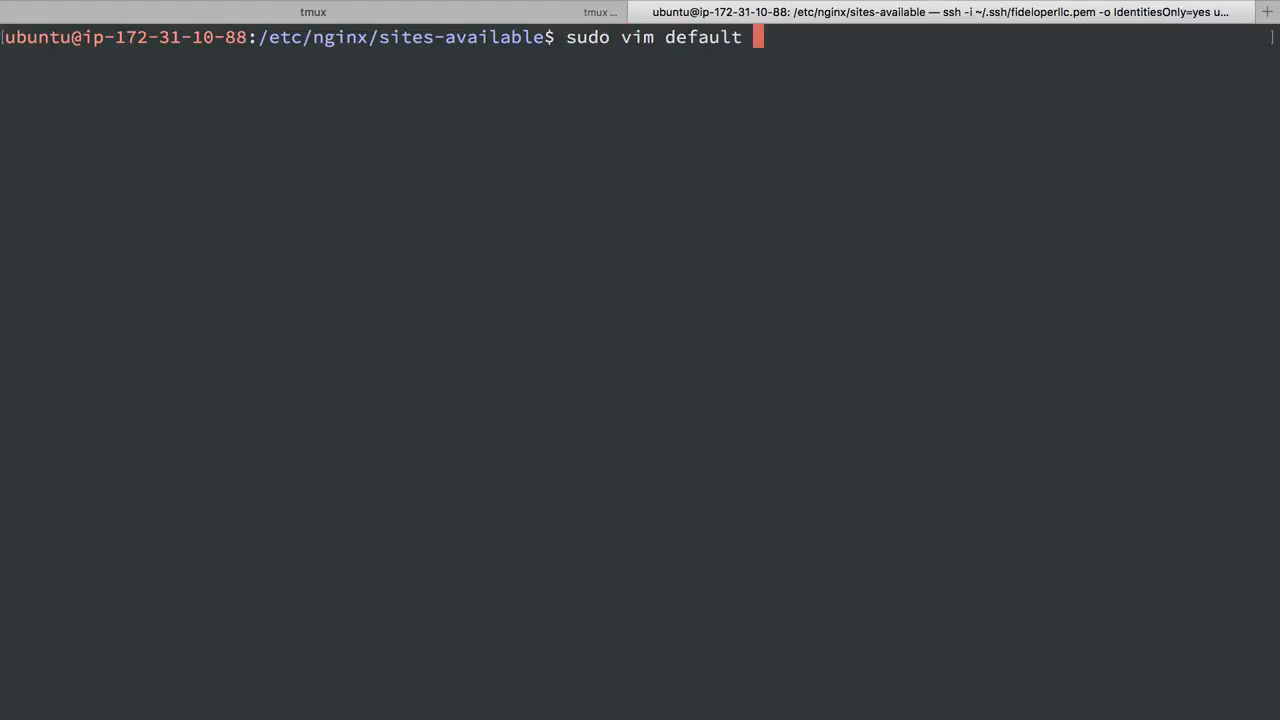
key(Return)
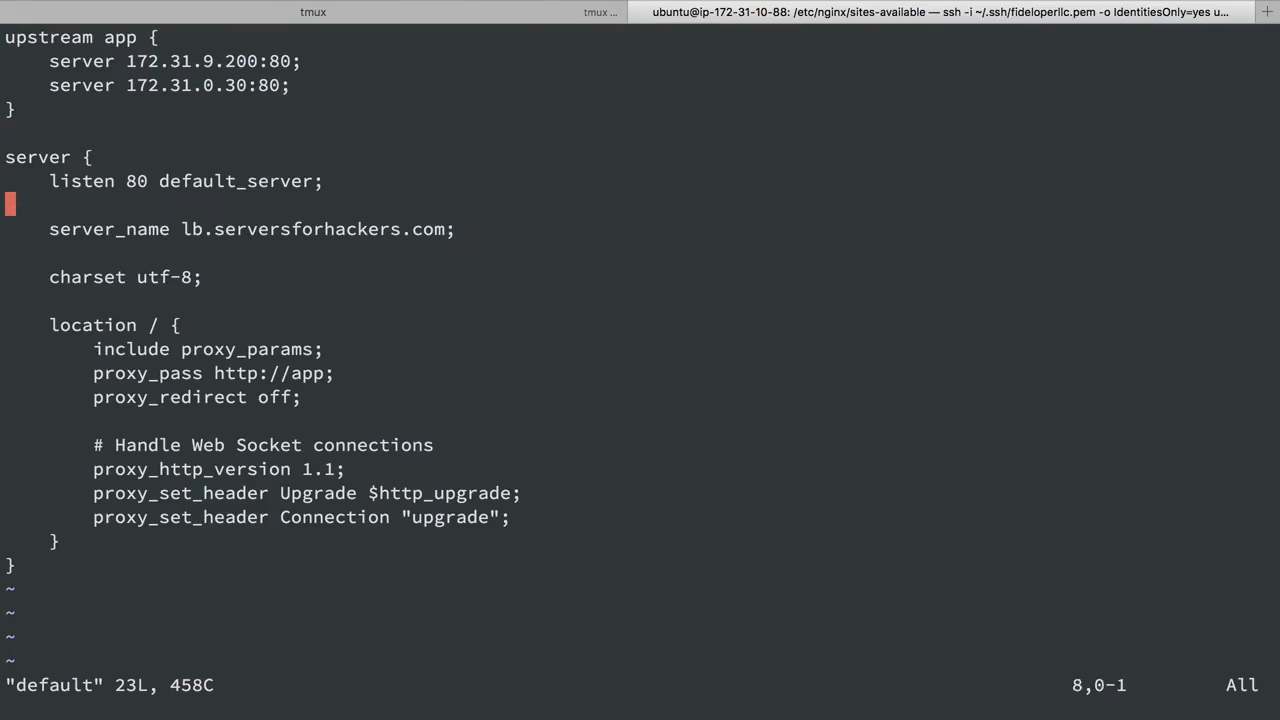
mouse_move(103, 193)
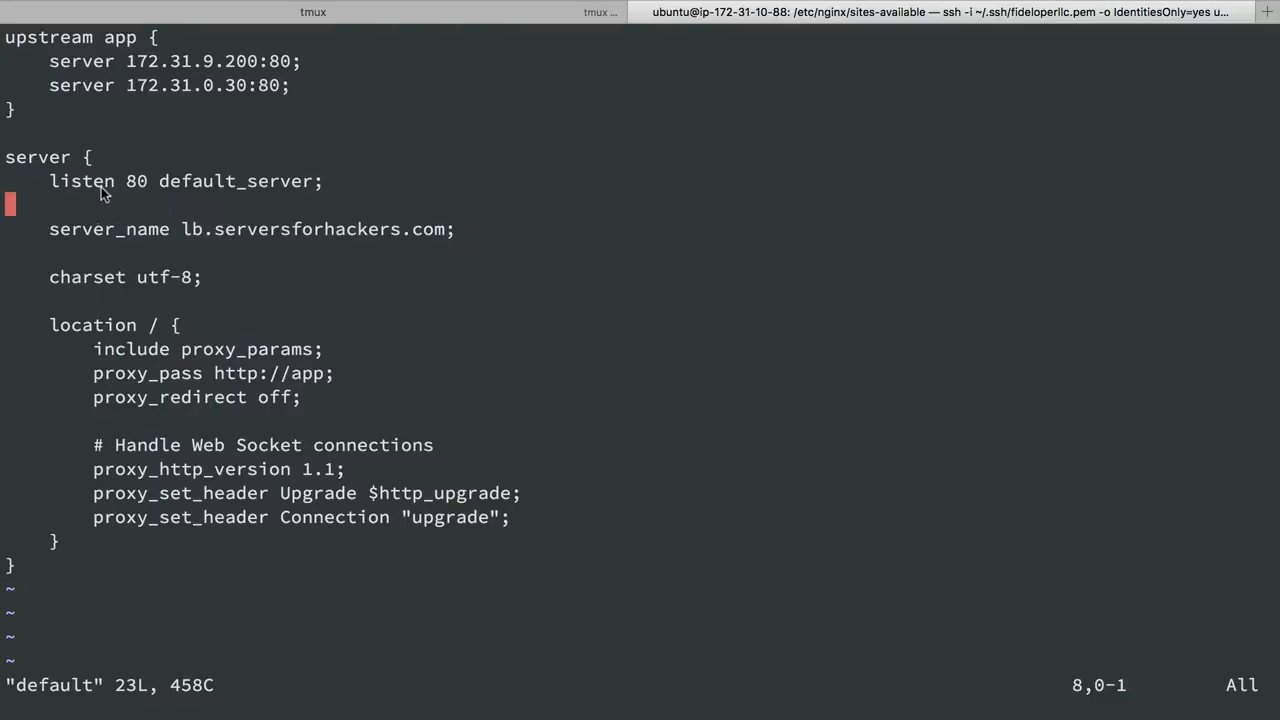
mouse_move(72, 328)
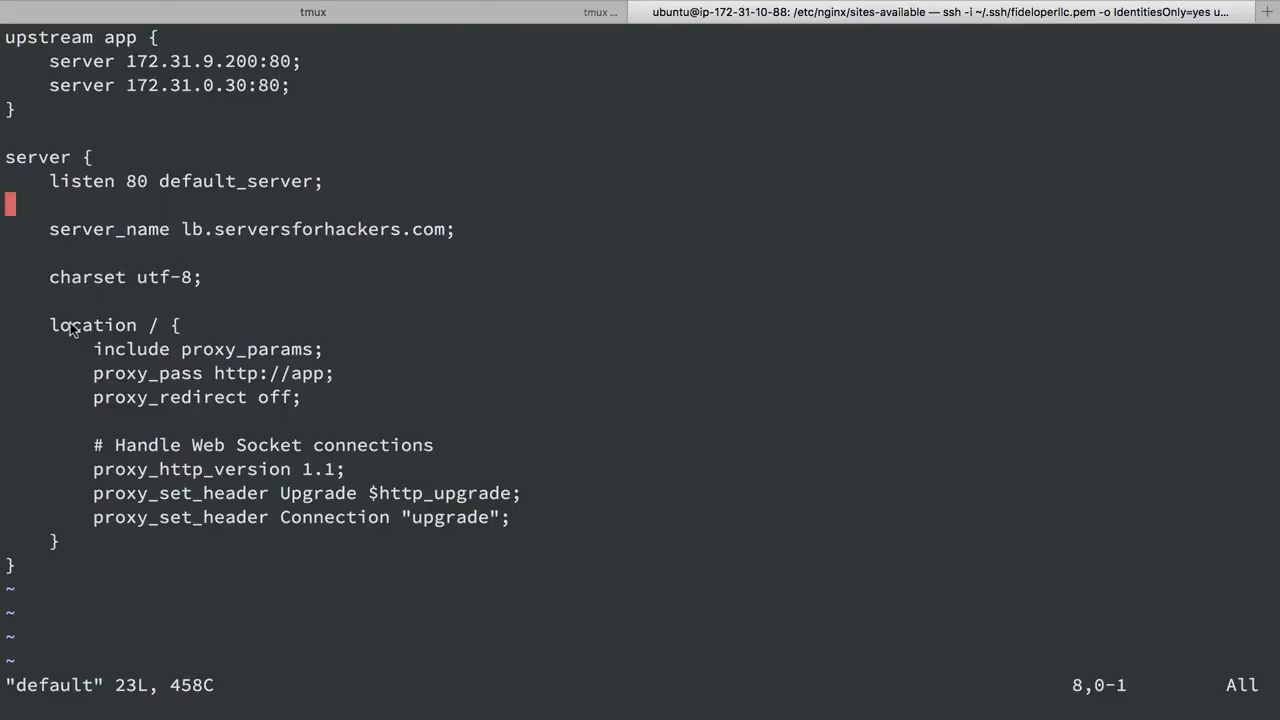
mouse_move(155, 365)
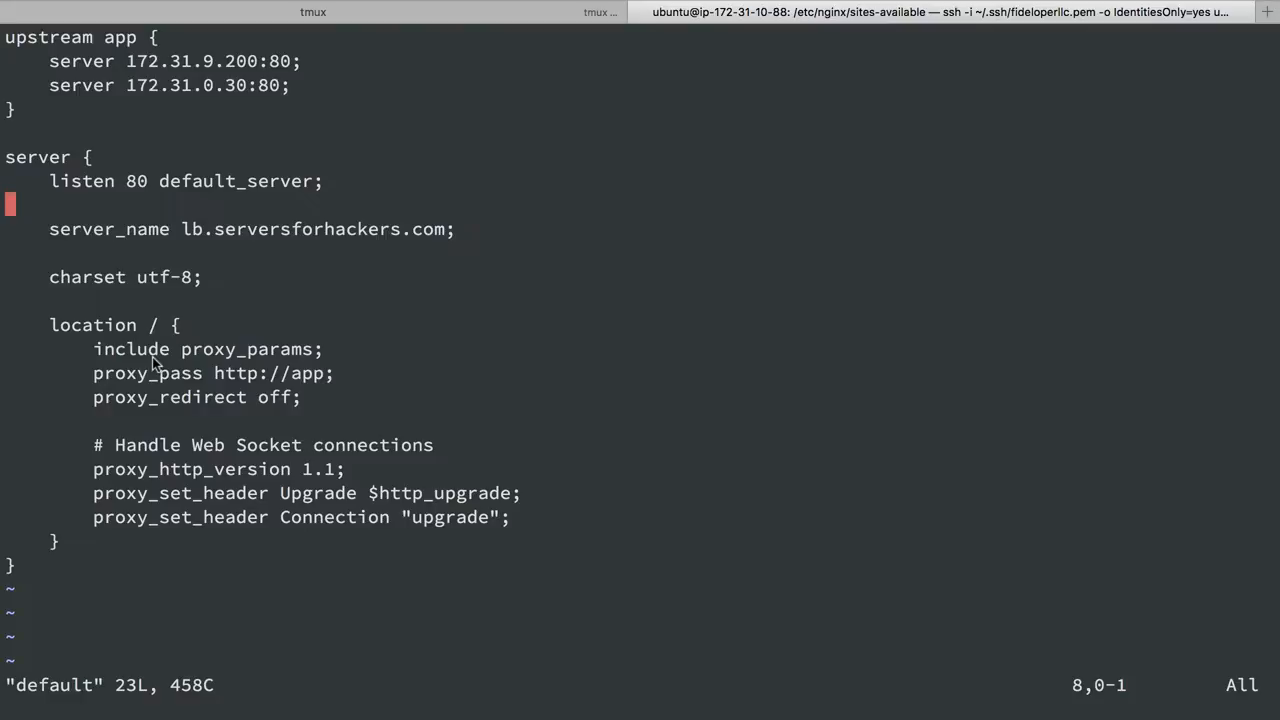
mouse_move(183, 235)
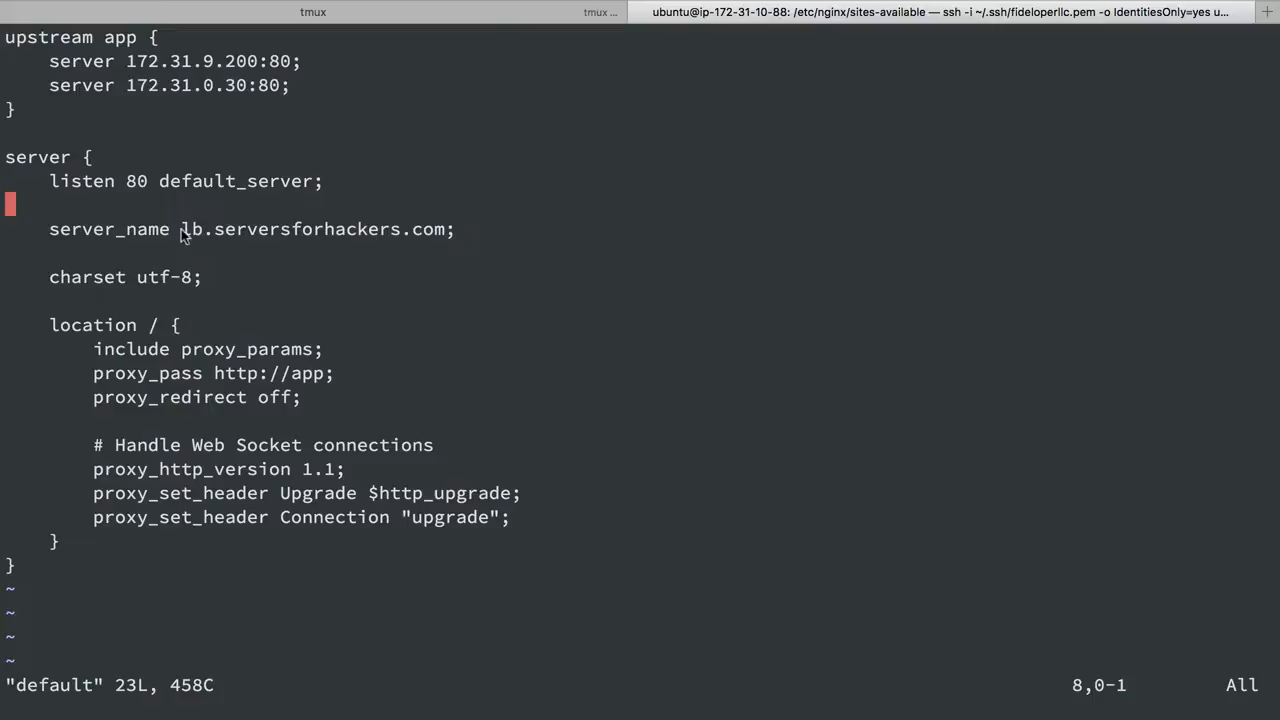
double_click(310, 229)
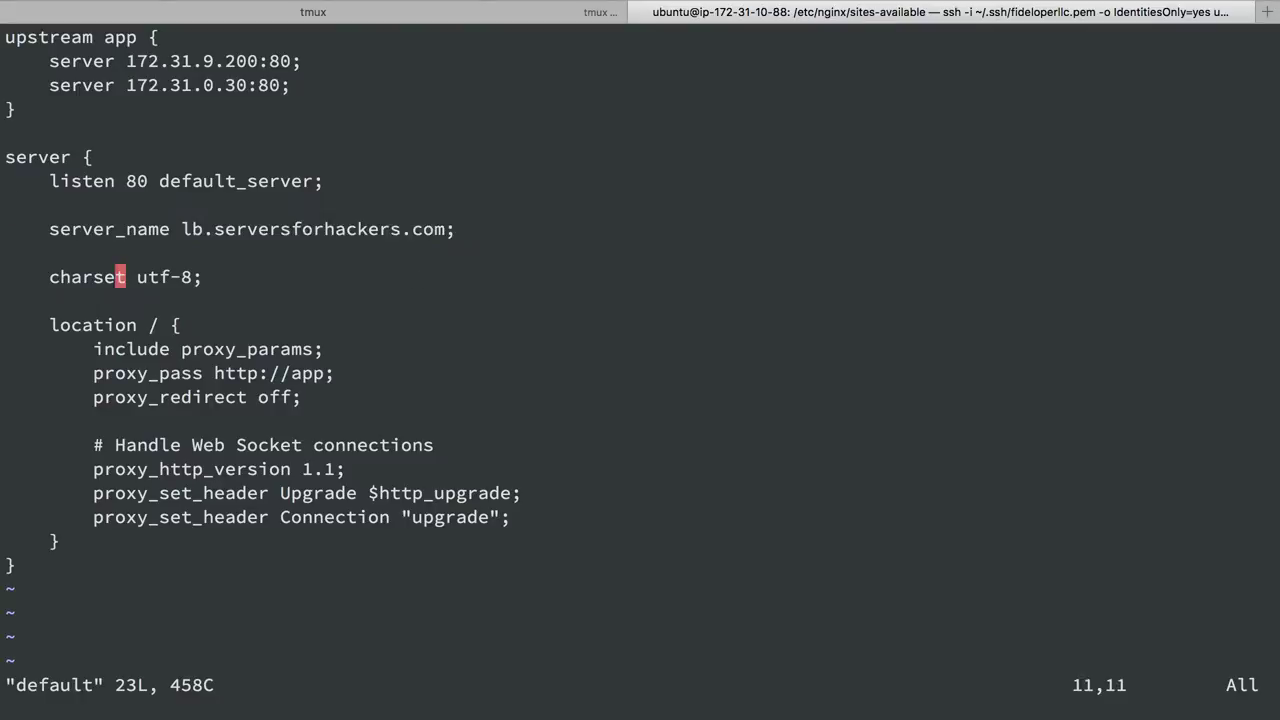
- Add 'root /var/www/html;' and a try_files $uri $uri/ =404 location, commenting out the proxy block
key(o)
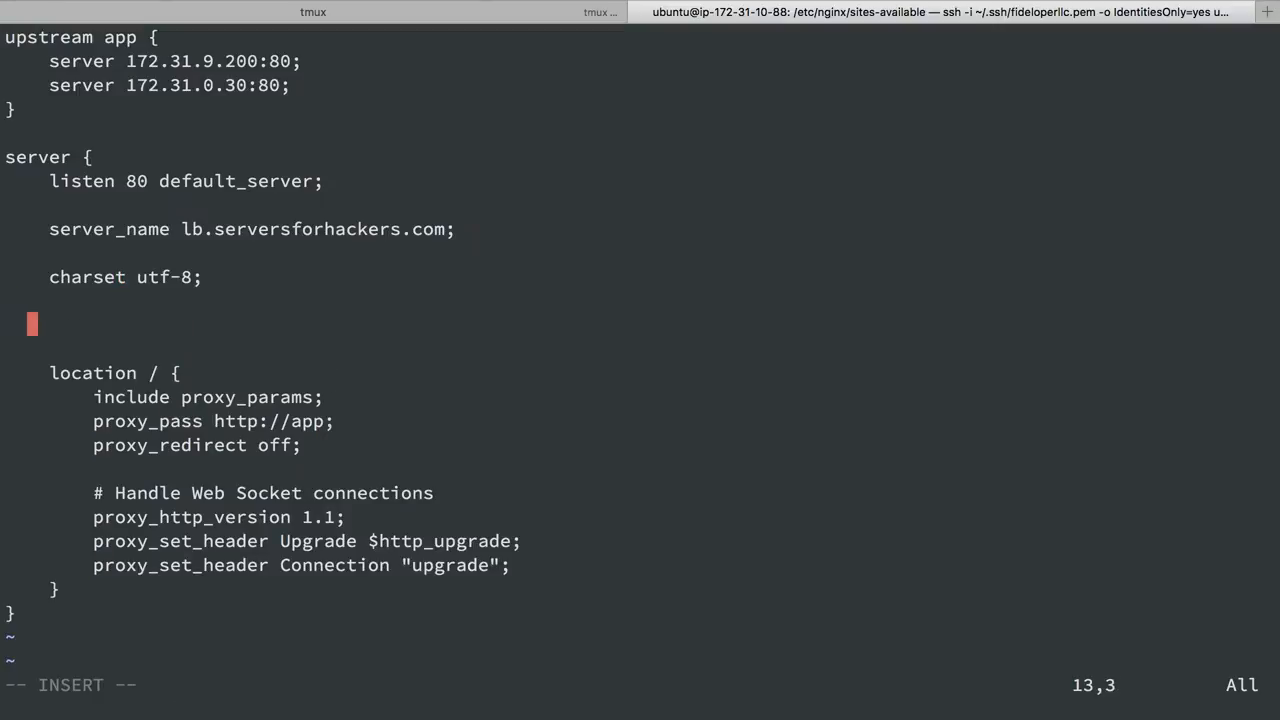
text(location / {)
text(try_fi)
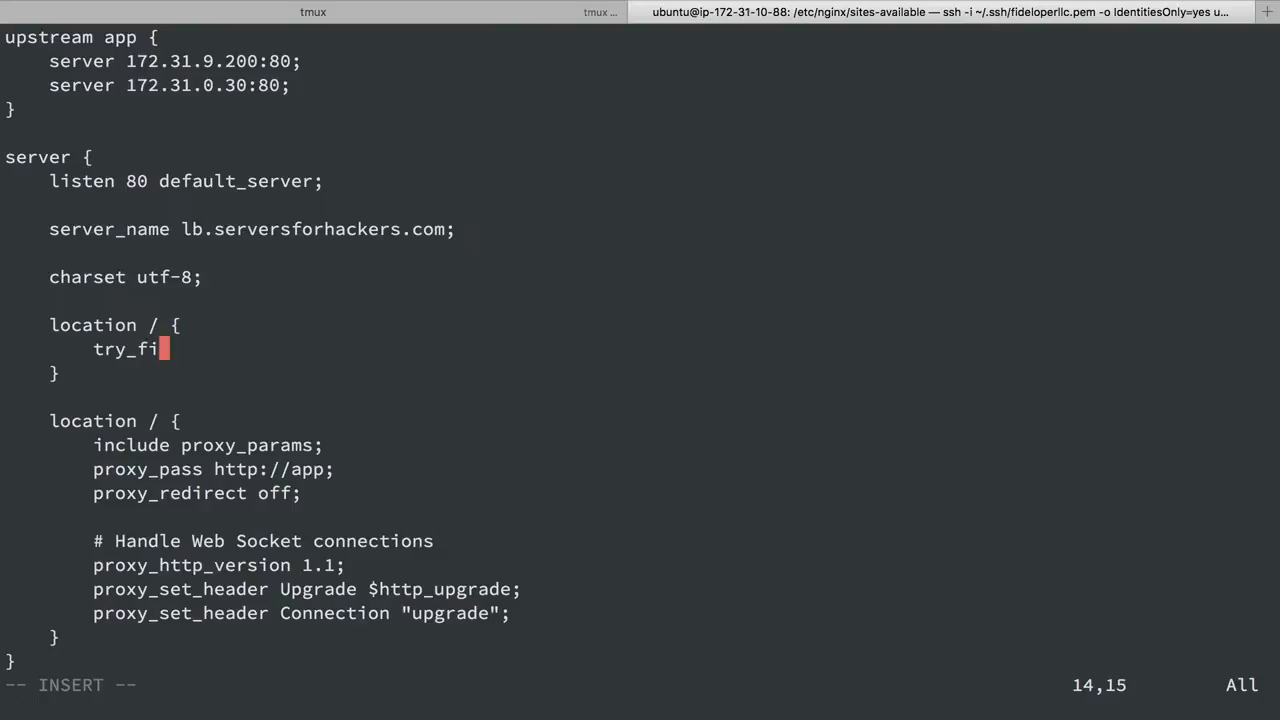
text(les $uri $uri/)
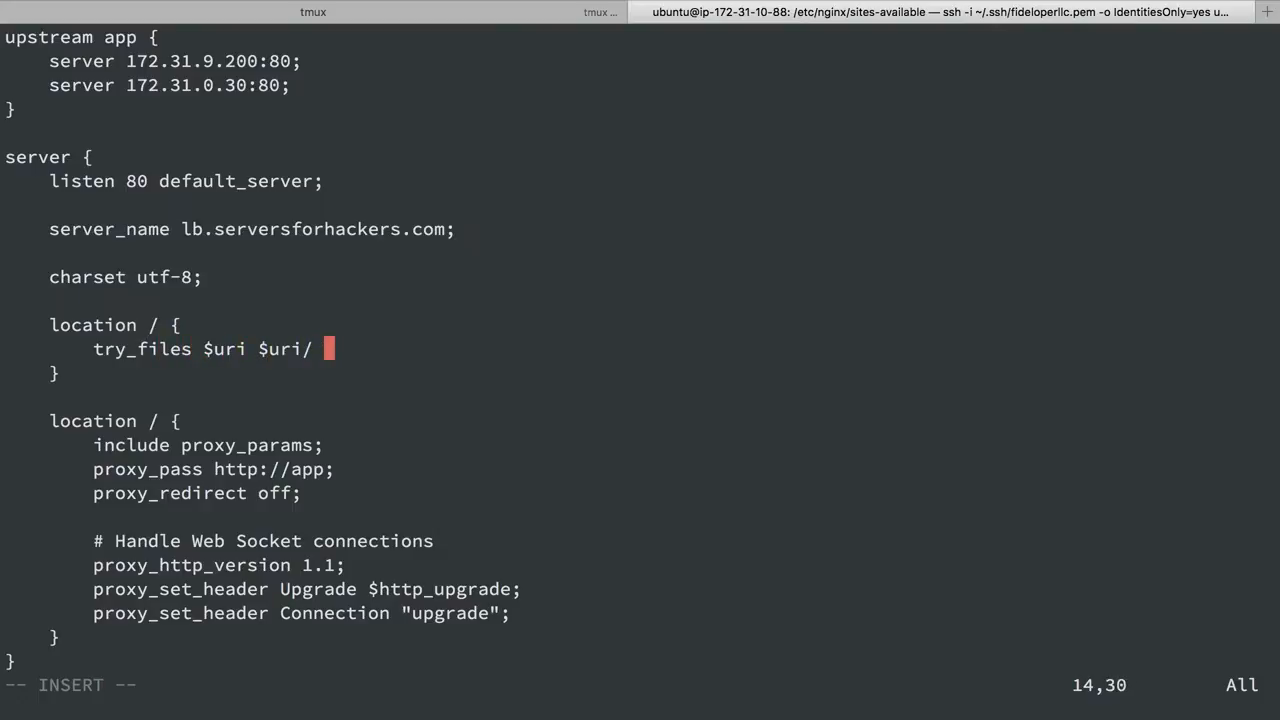
text(=404;)
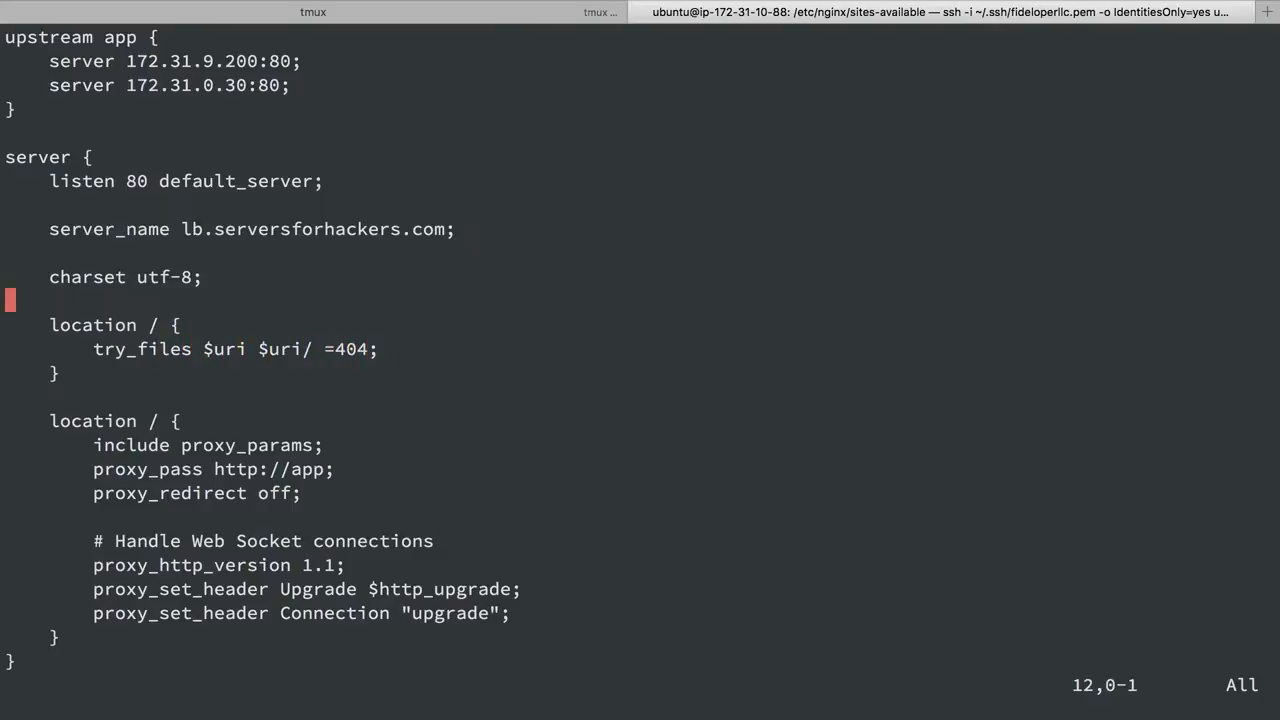
text(root /v)
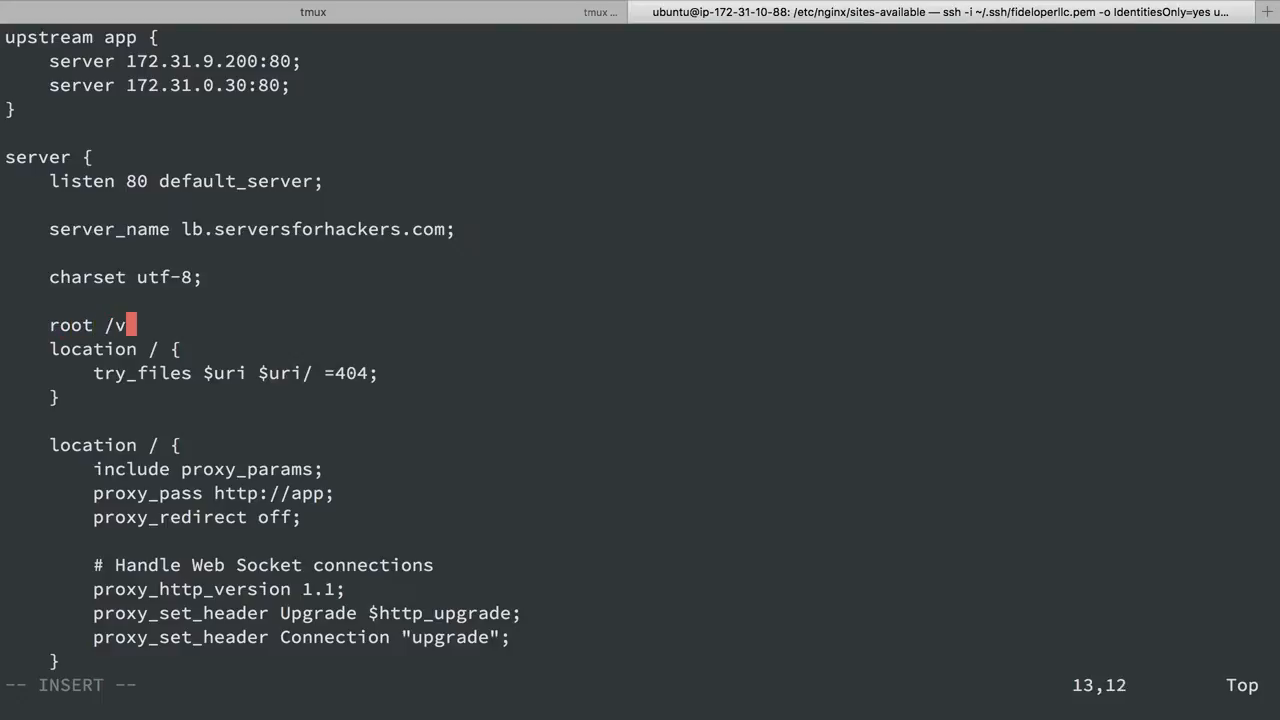
text(ar/www/html;)
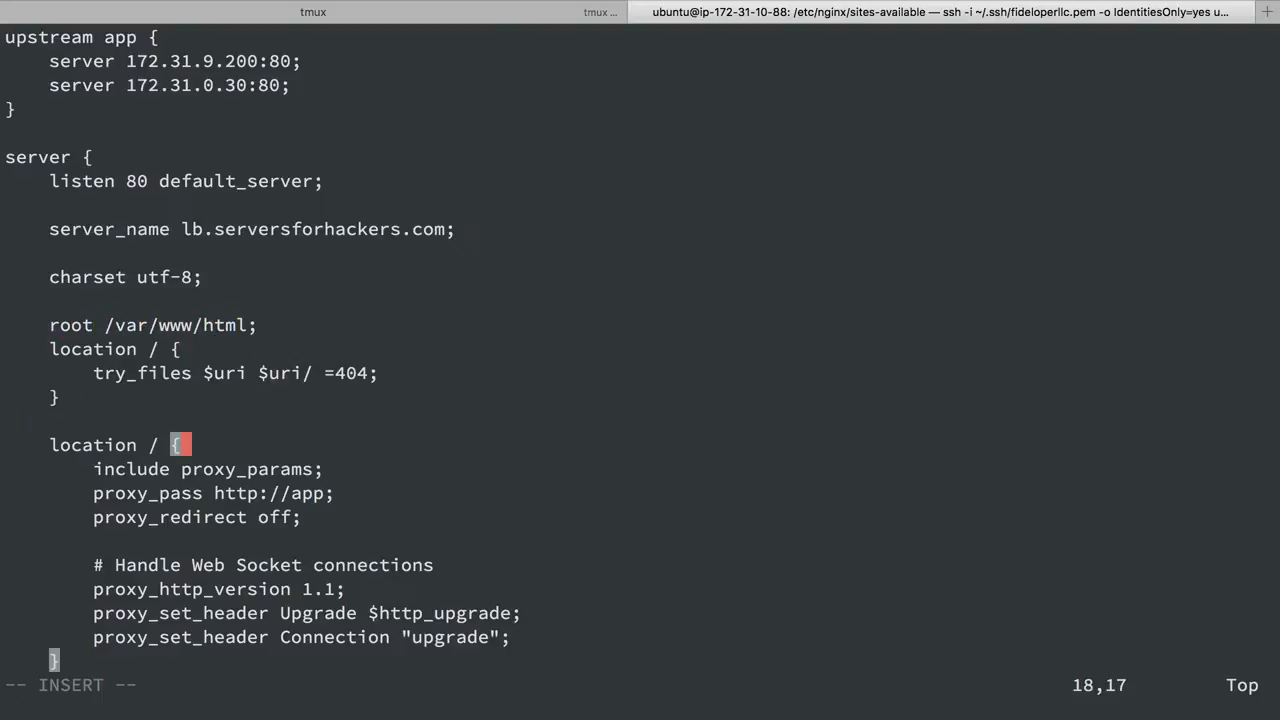
text(#)
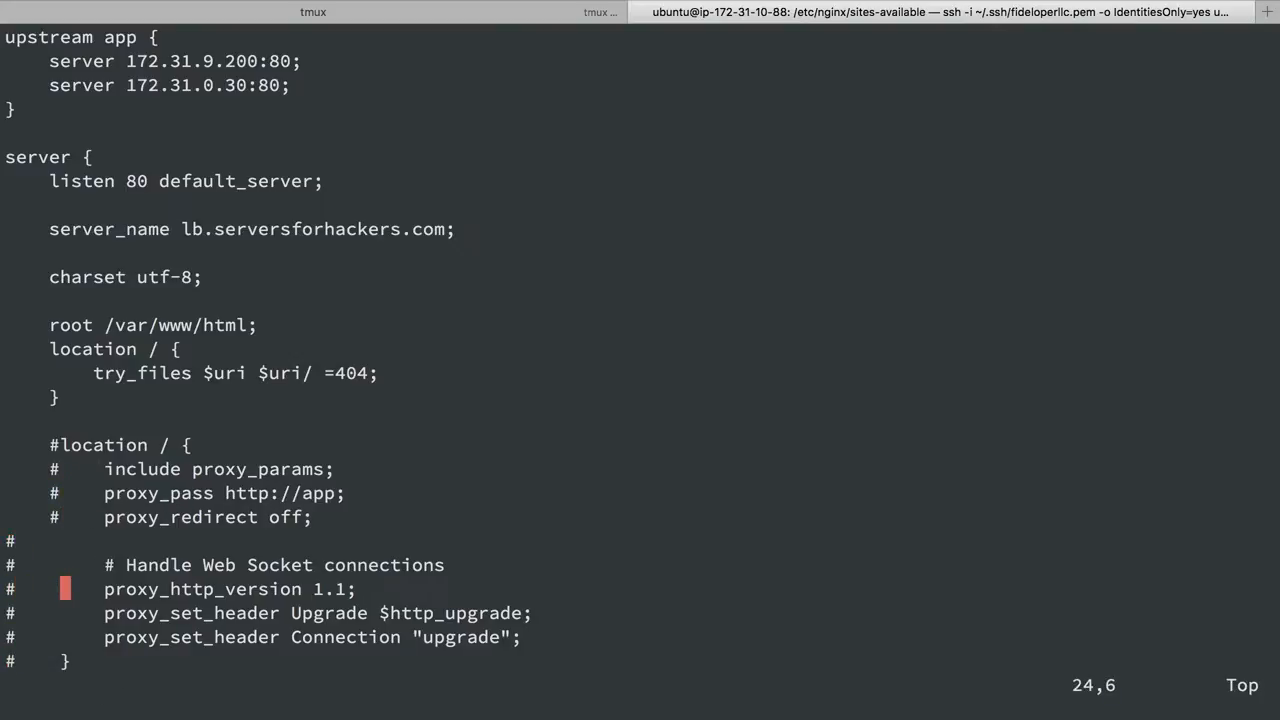
mouse_move(60, 330)
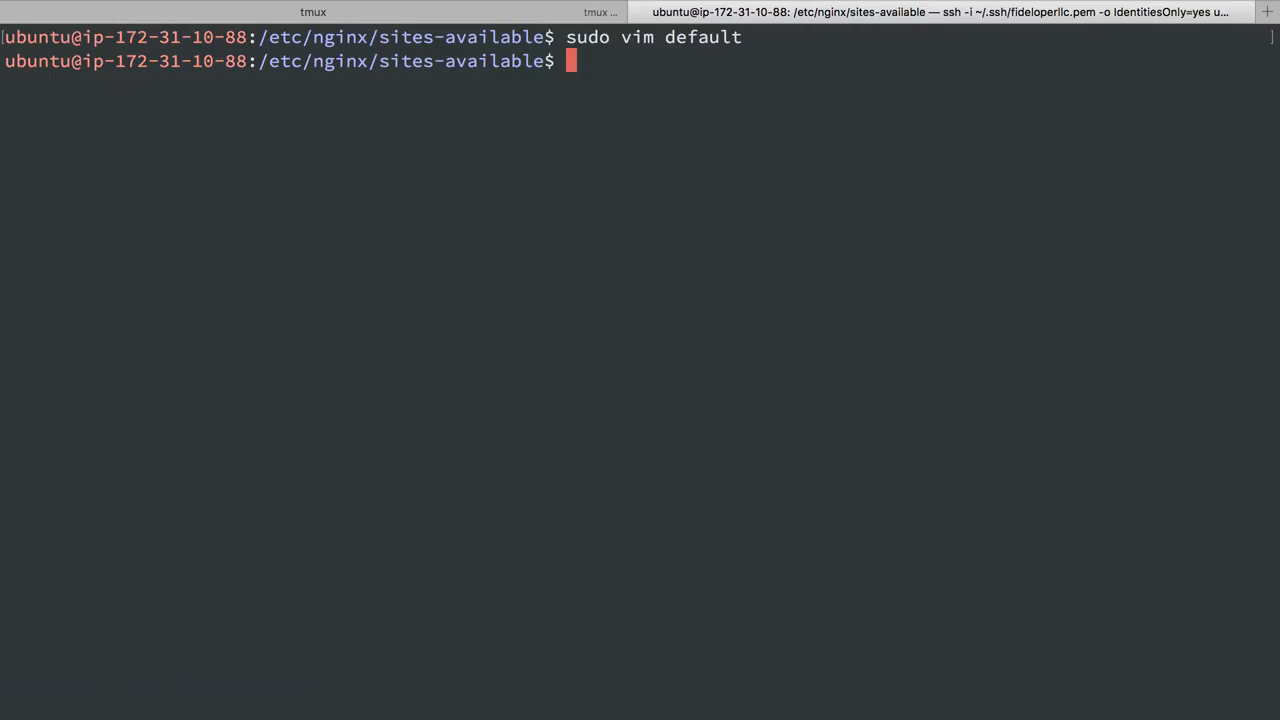
- Change into the /var/www/html web root directory
text(cd /var/www/html/)
text(sudo vim inde)
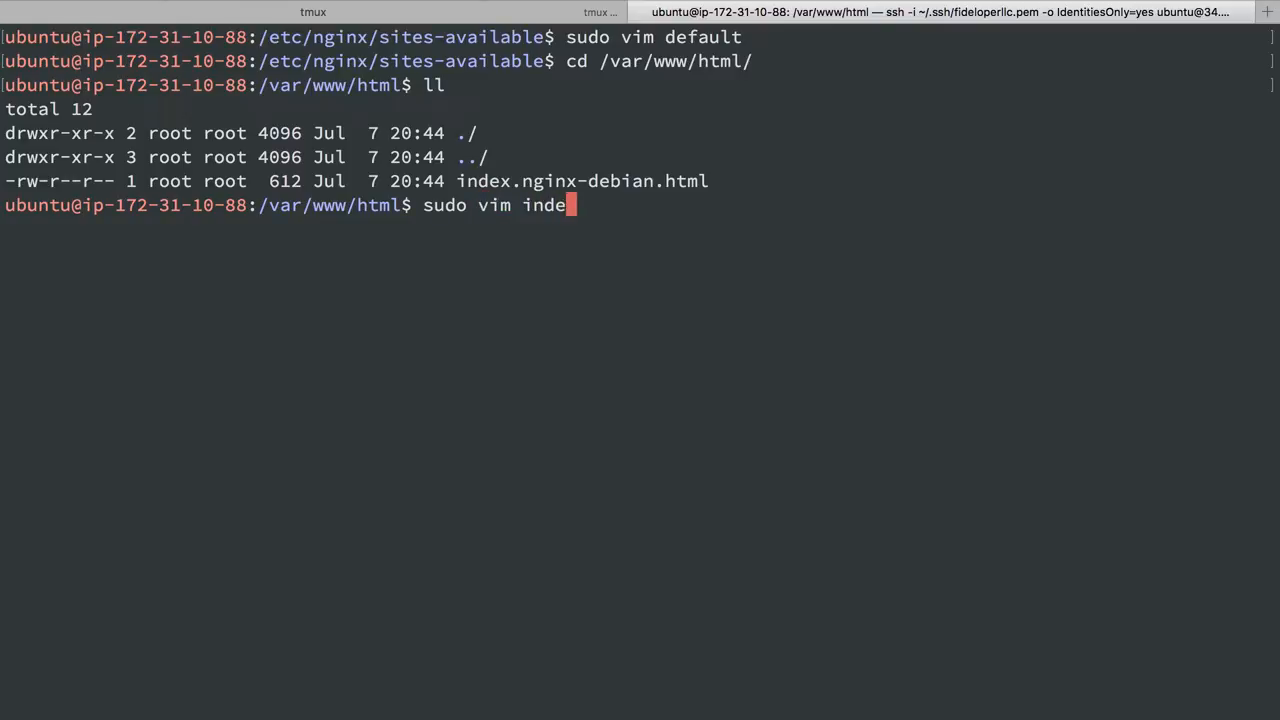
key(Return)
text(cd /opt)
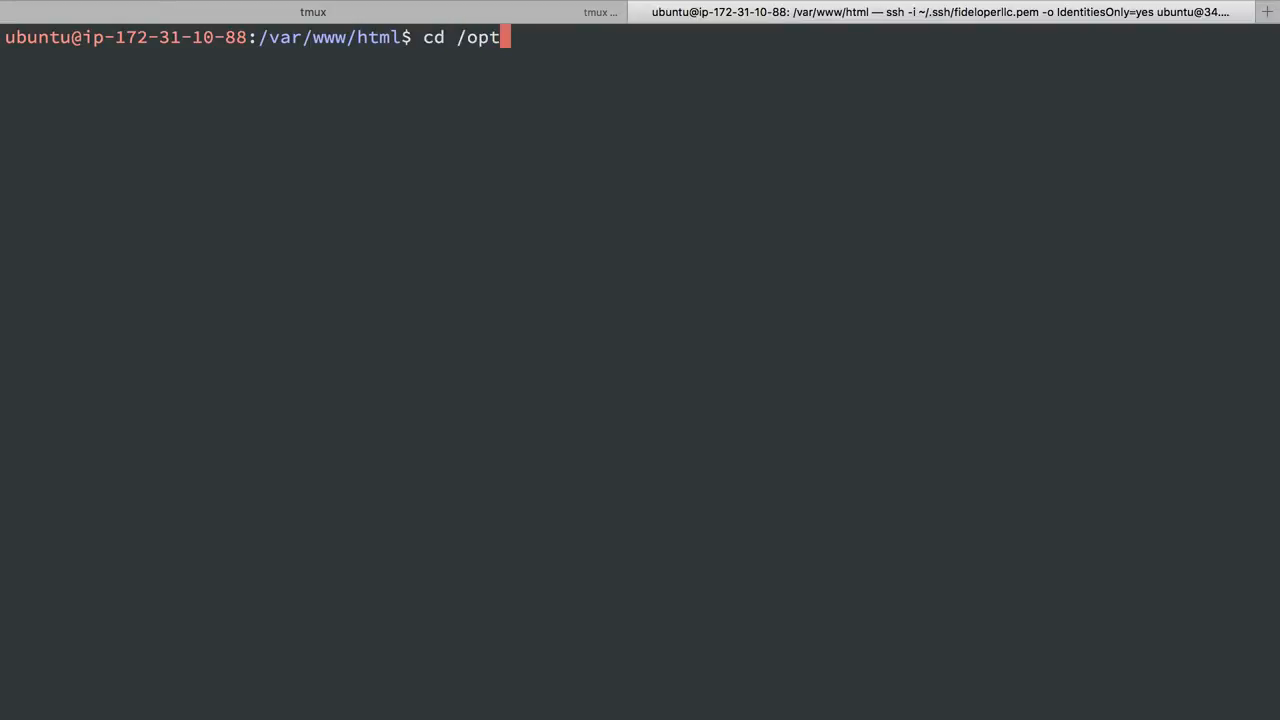
key(Return)
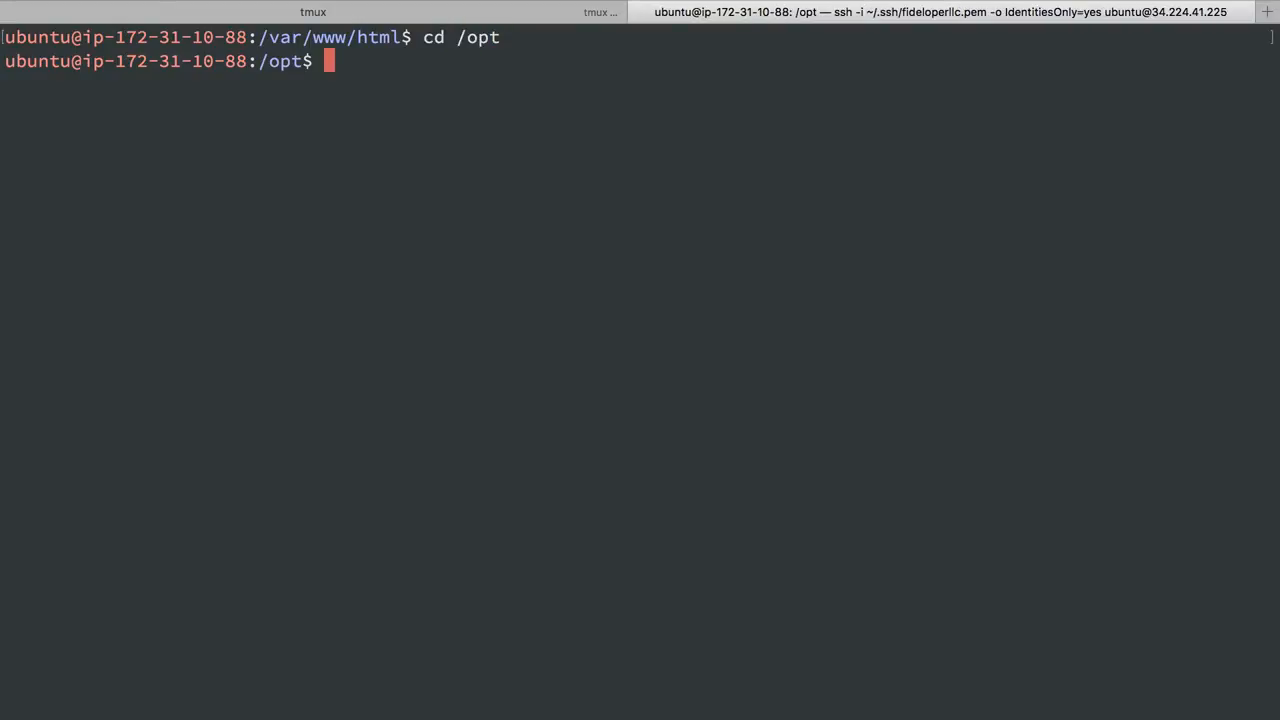
text(s)
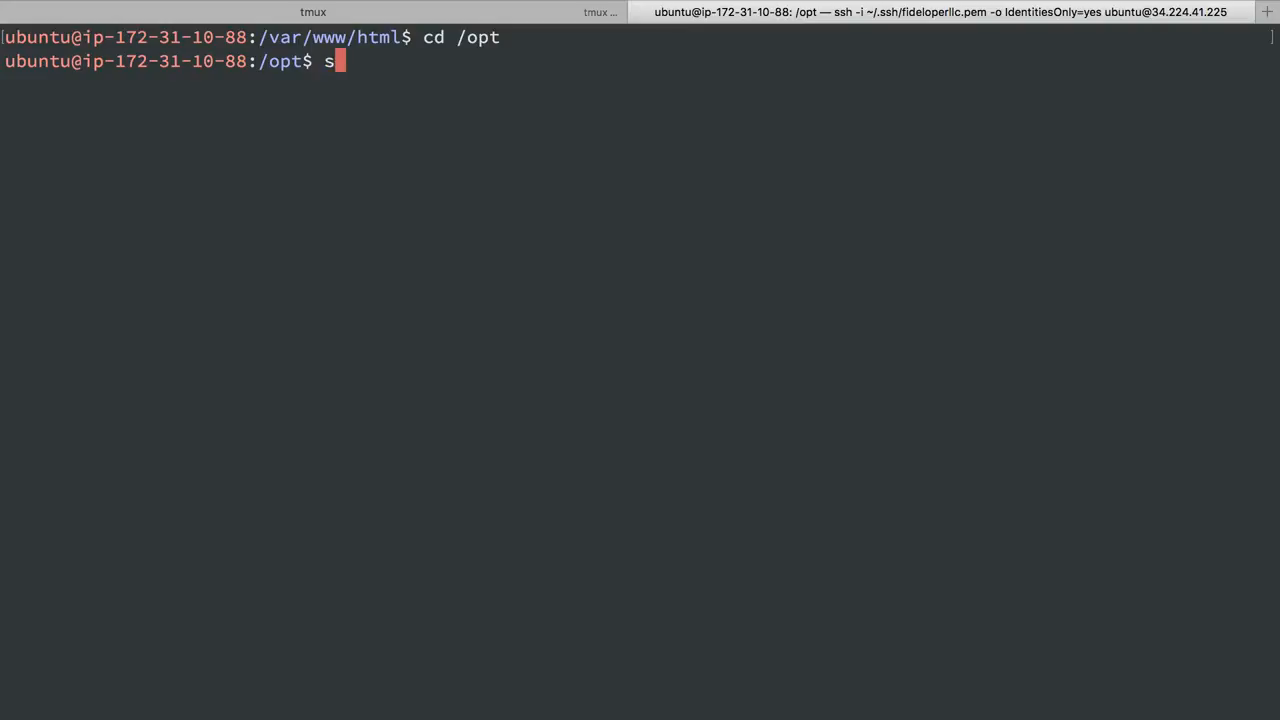
text(udo git clone)
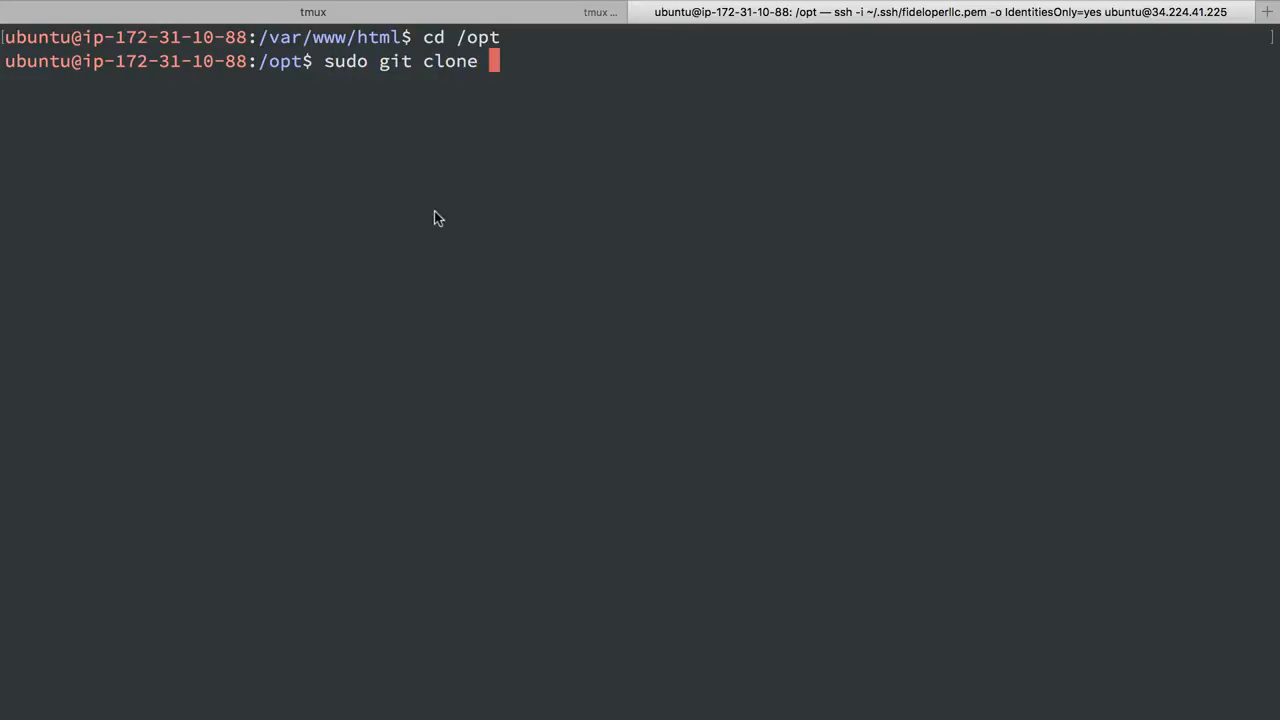
text(https://github.com/certbot/certbot)
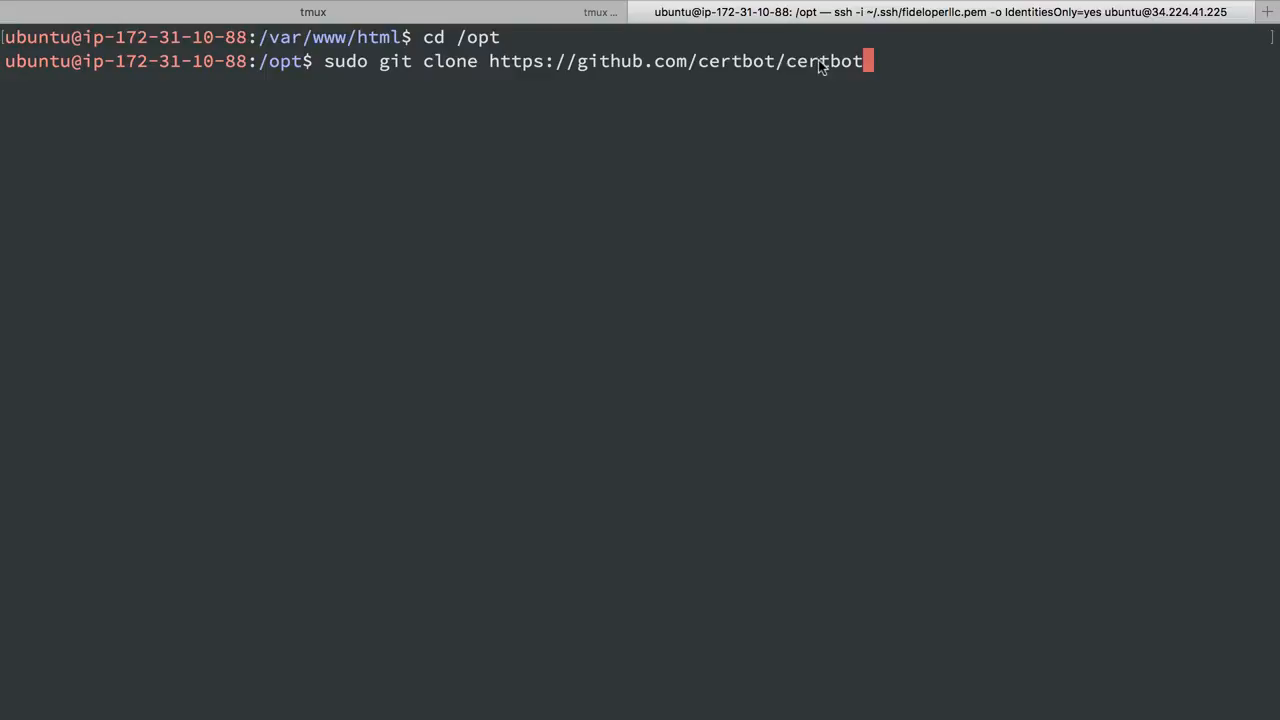
key(Return)
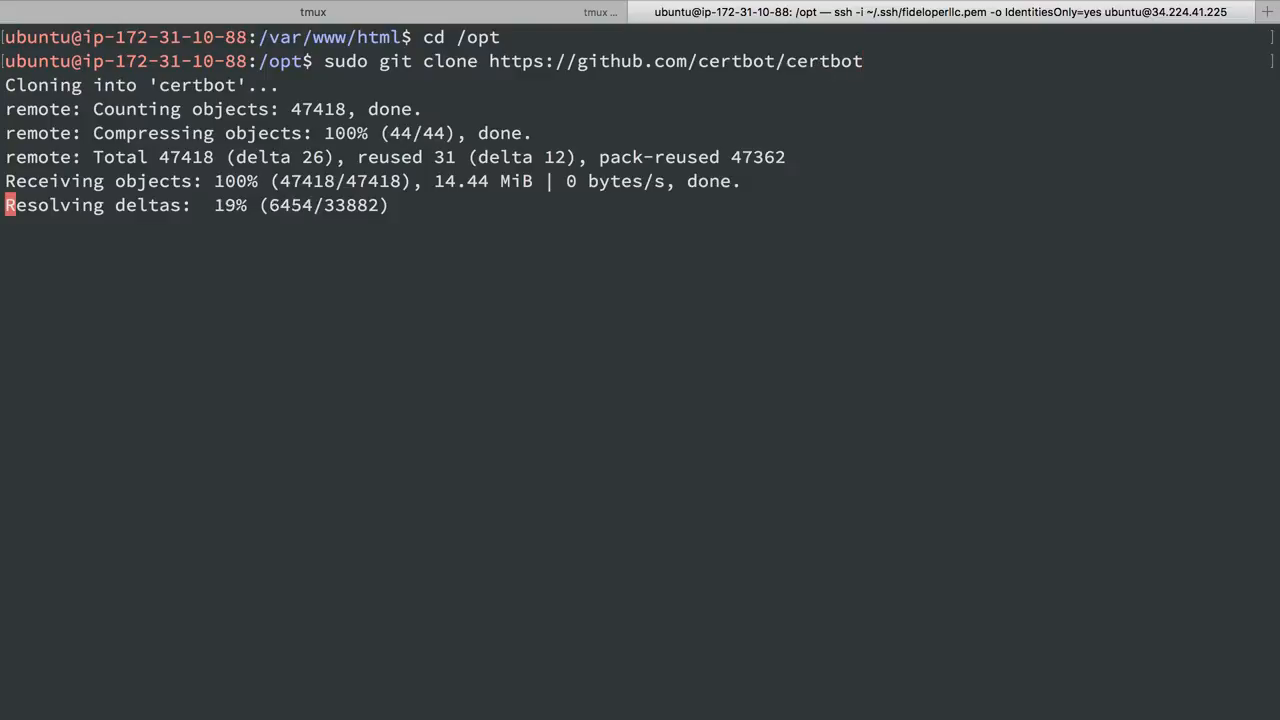
- Enter the cloned certbot folder and run ./certbot-auto to show its help
text(cd certbot/)
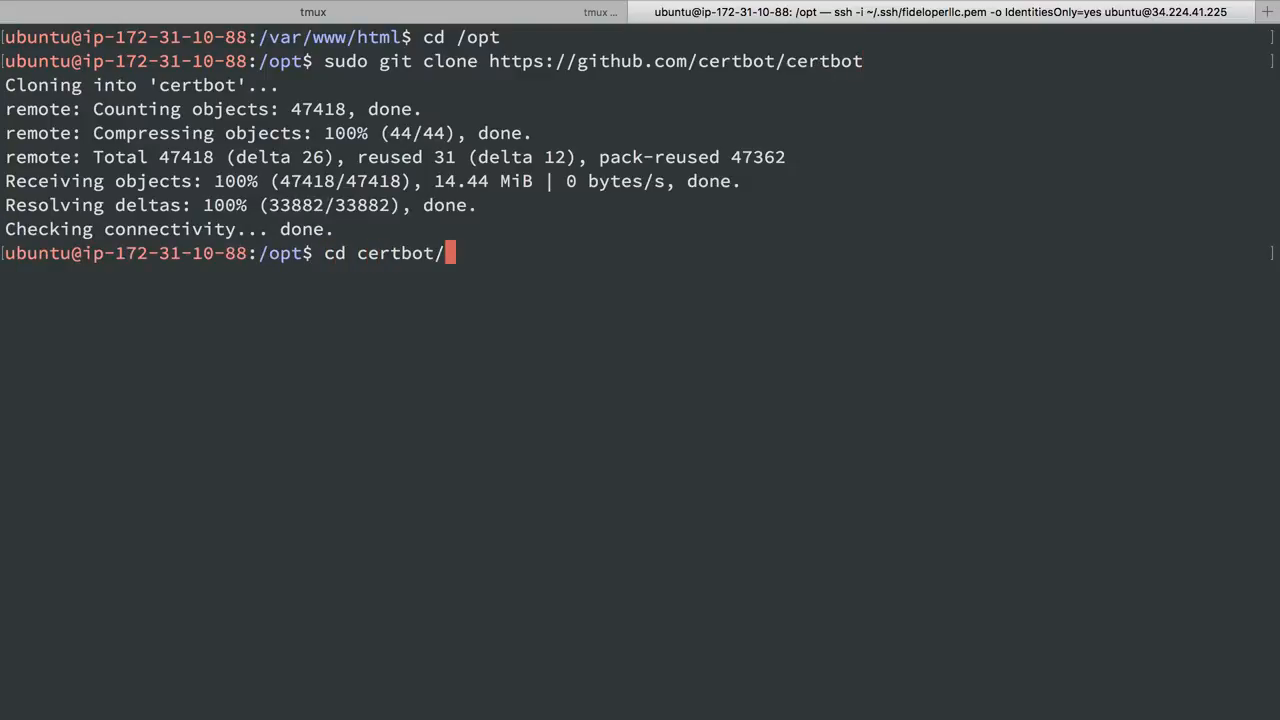
key(Return)
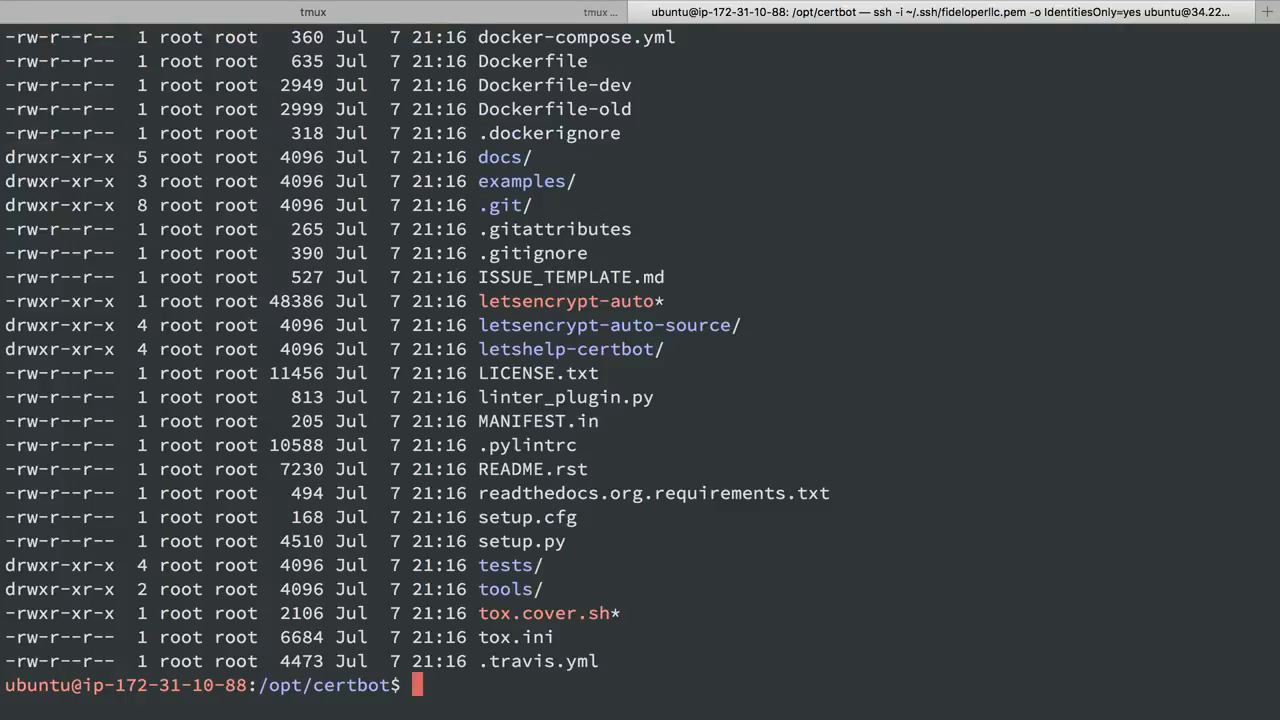
text(.)
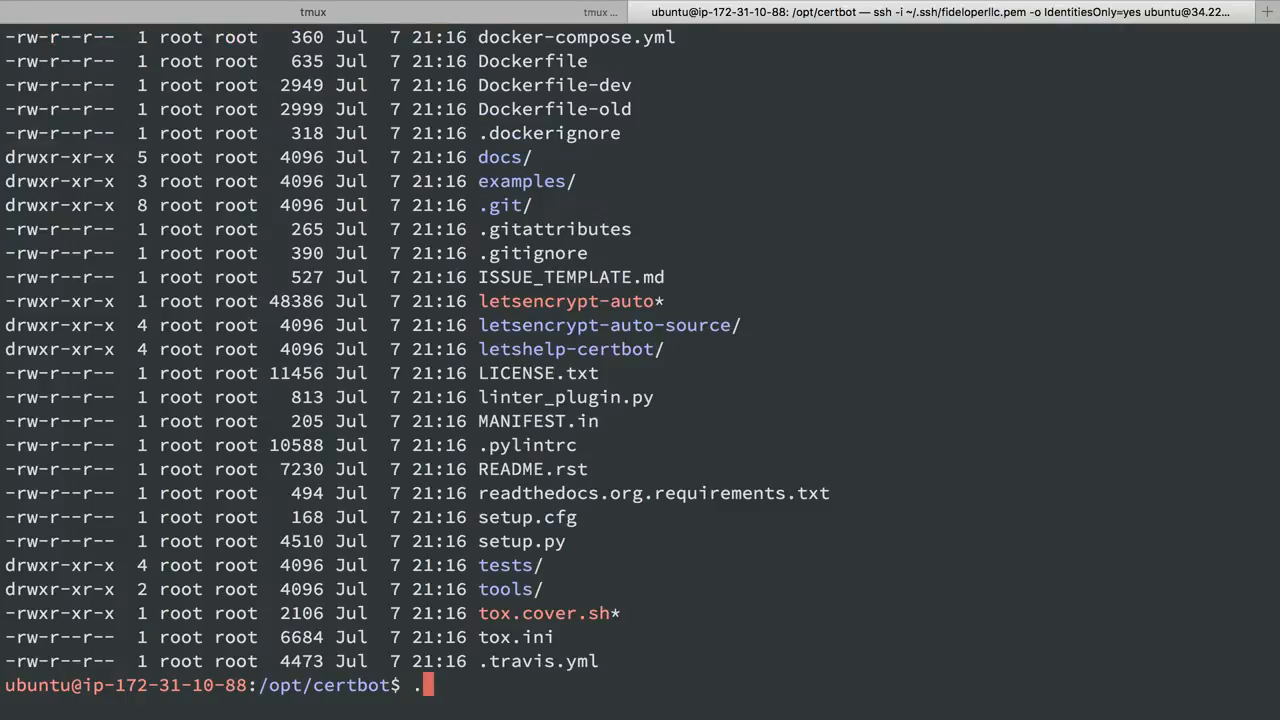
text(/certbot-auto -h)
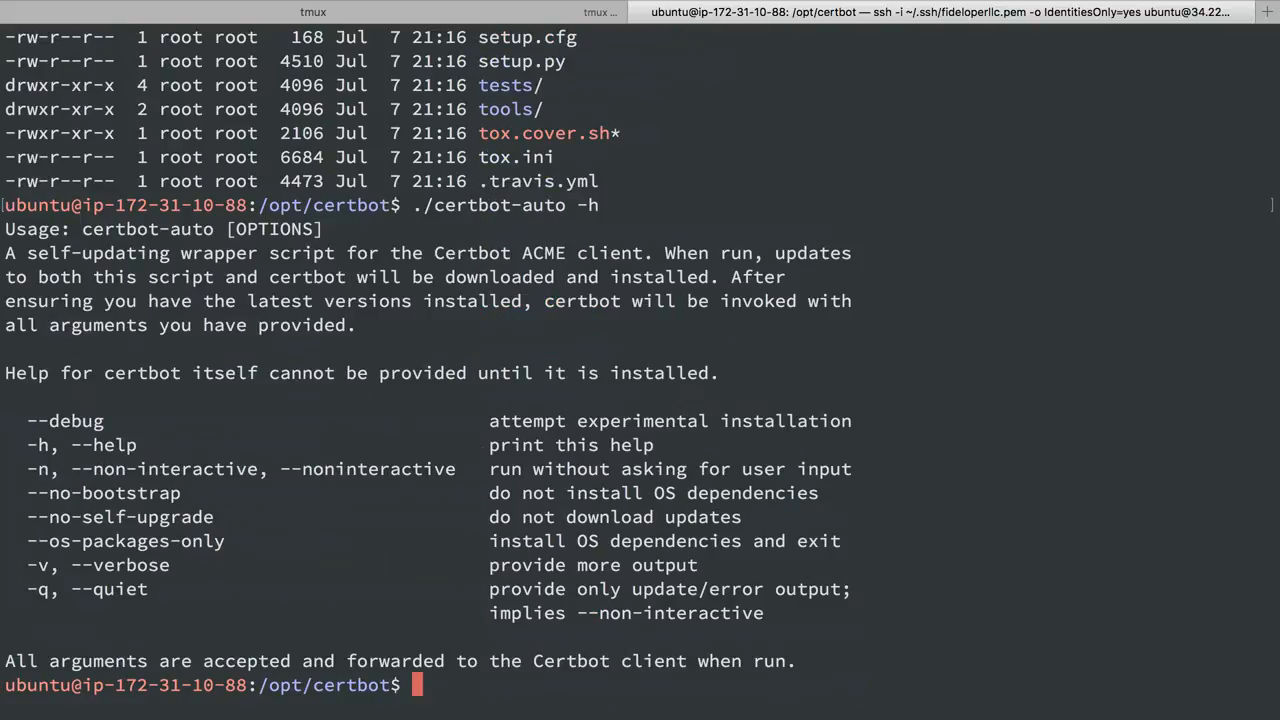
mouse_move(313, 542)
text(sudo ./certbot-auto certonly --webroot -w /var/www/html \)
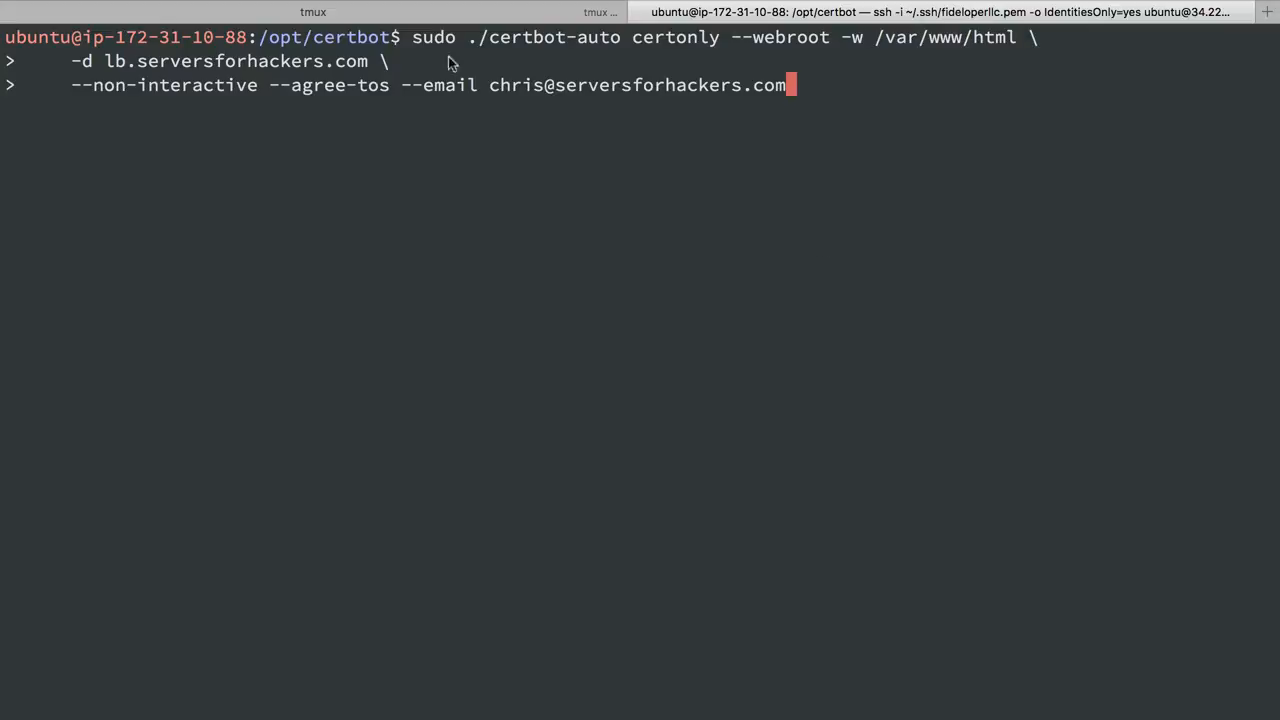
mouse_move(658, 57)
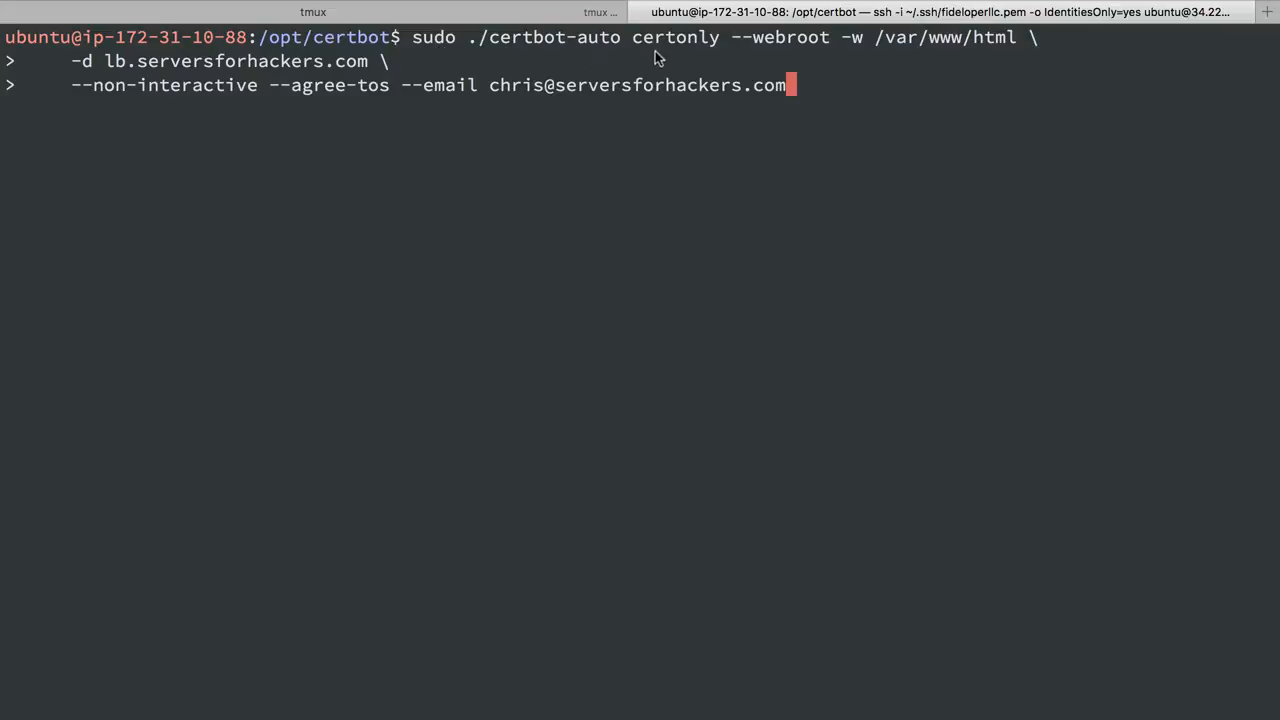
mouse_move(695, 50)
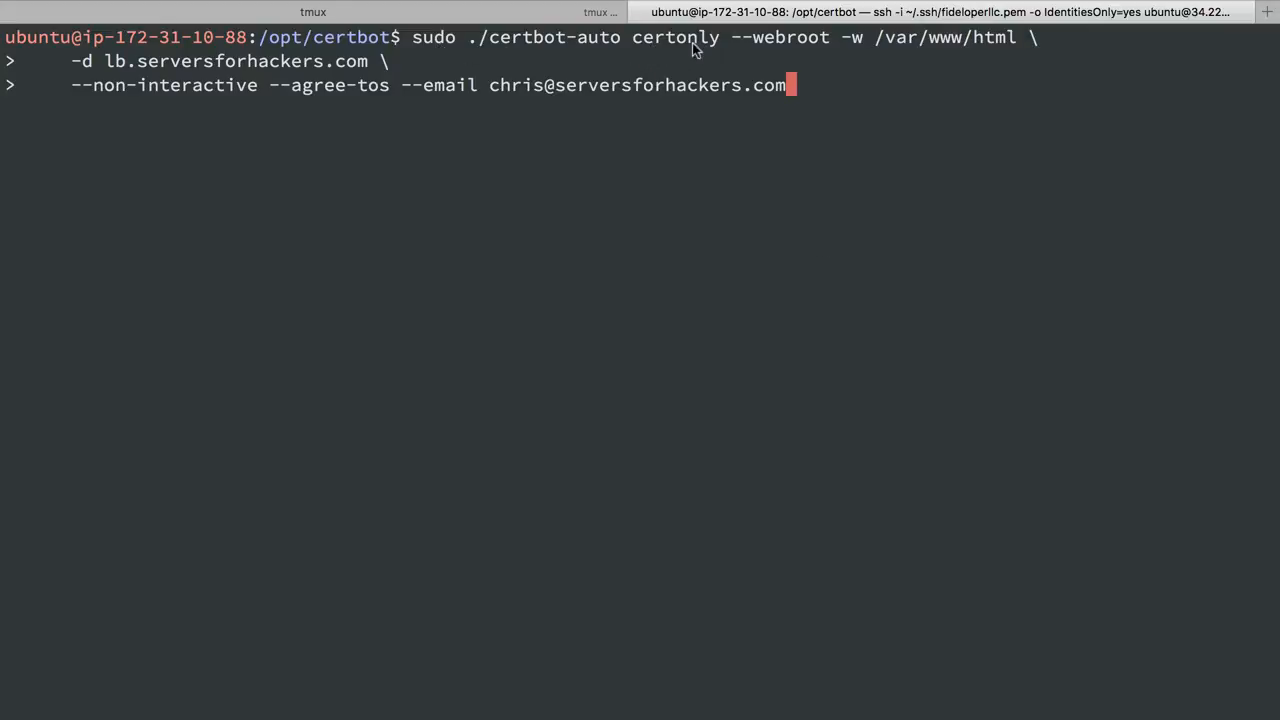
mouse_move(753, 48)
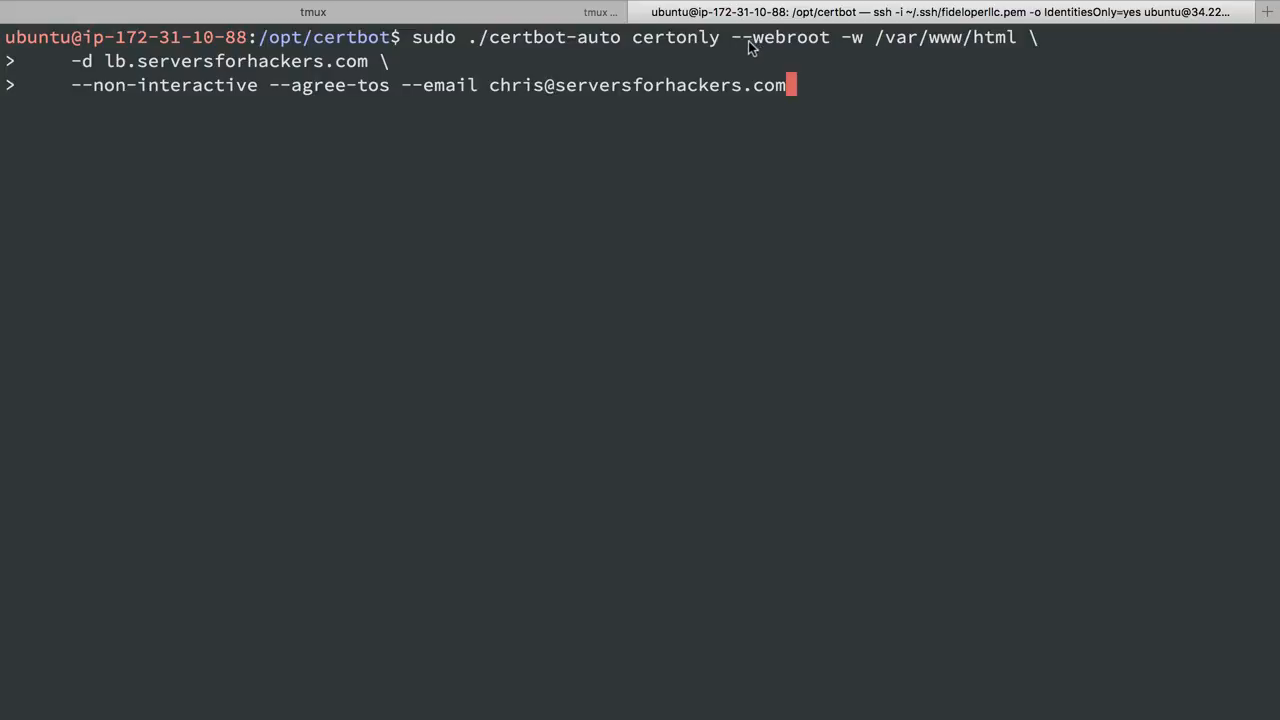
mouse_move(890, 63)
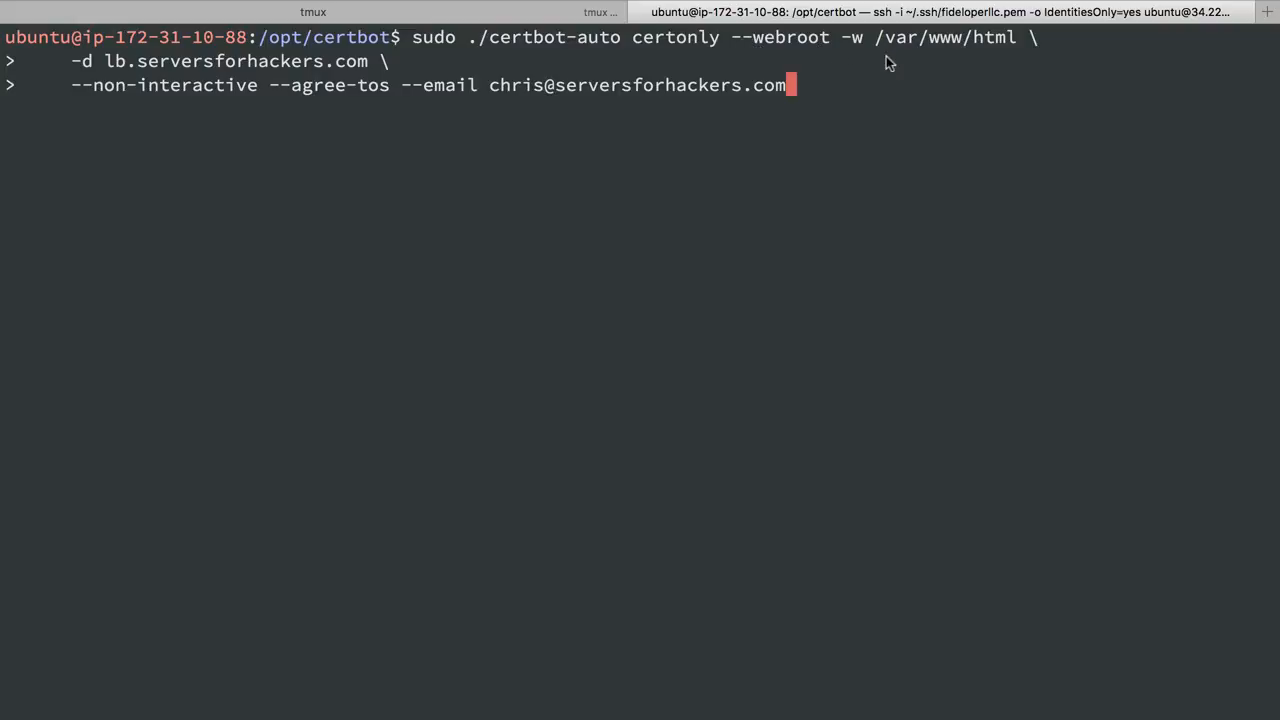
mouse_move(940, 45)
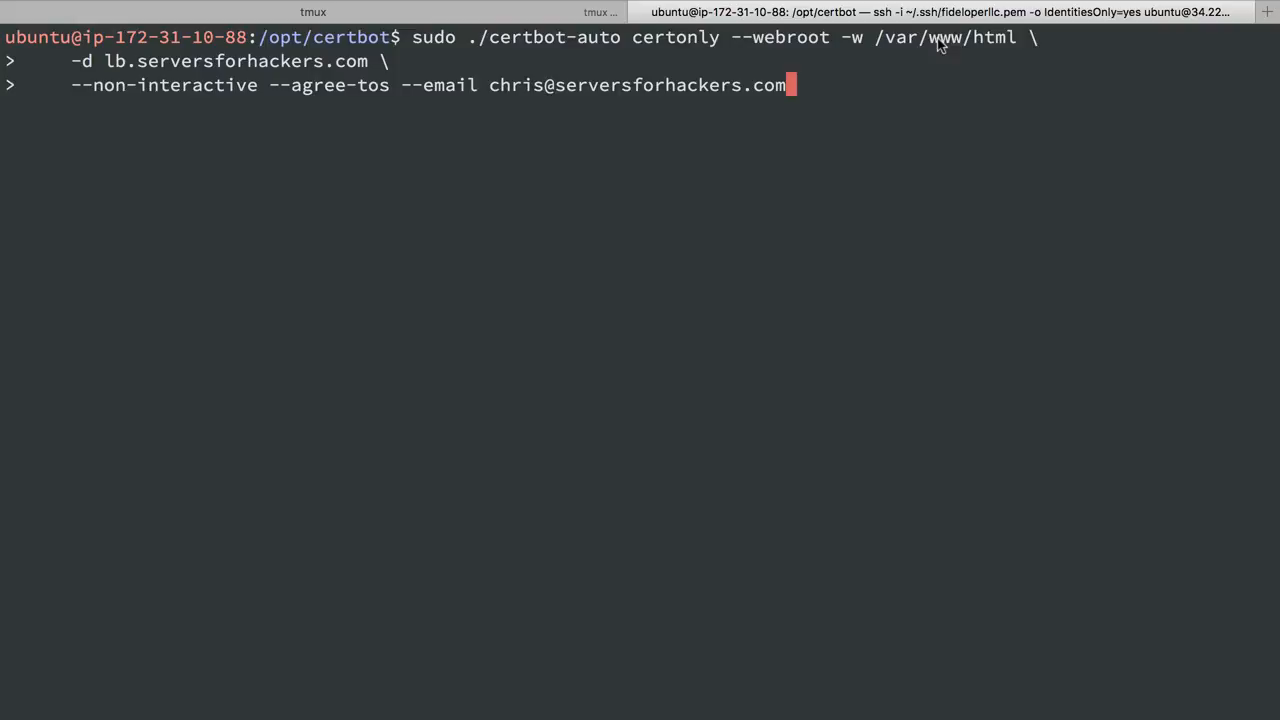
mouse_move(173, 90)
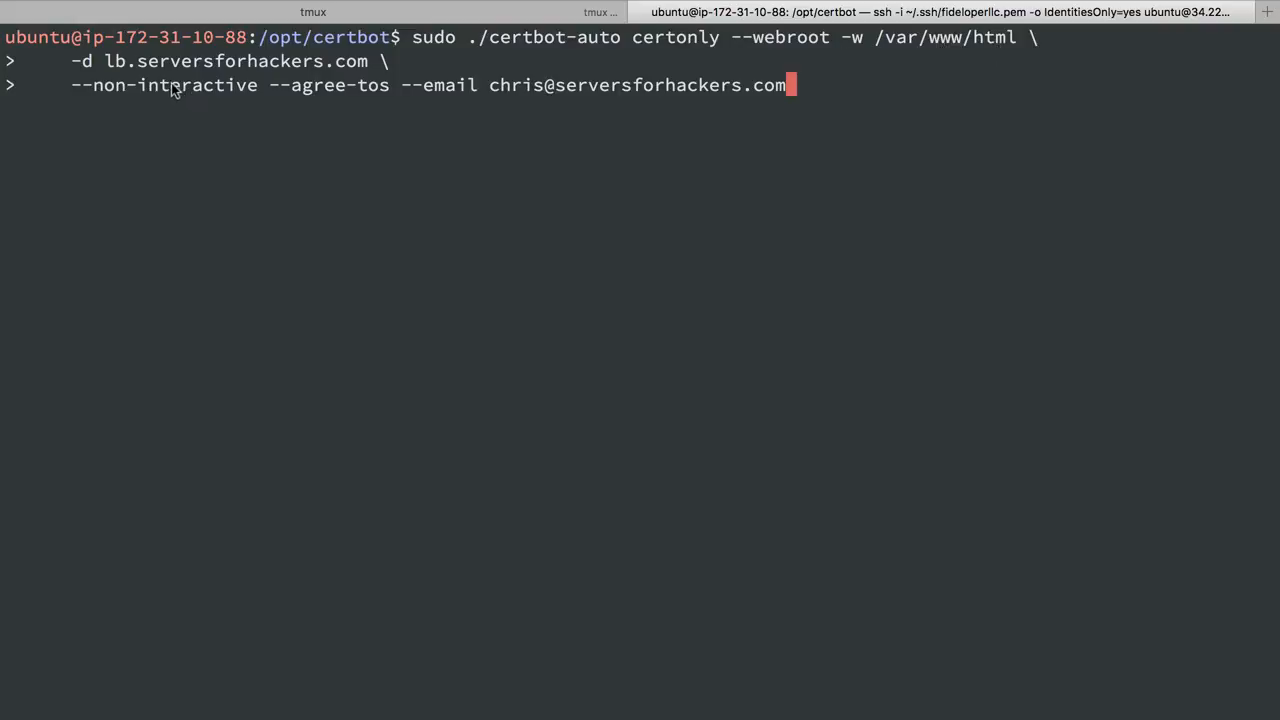
mouse_move(362, 78)
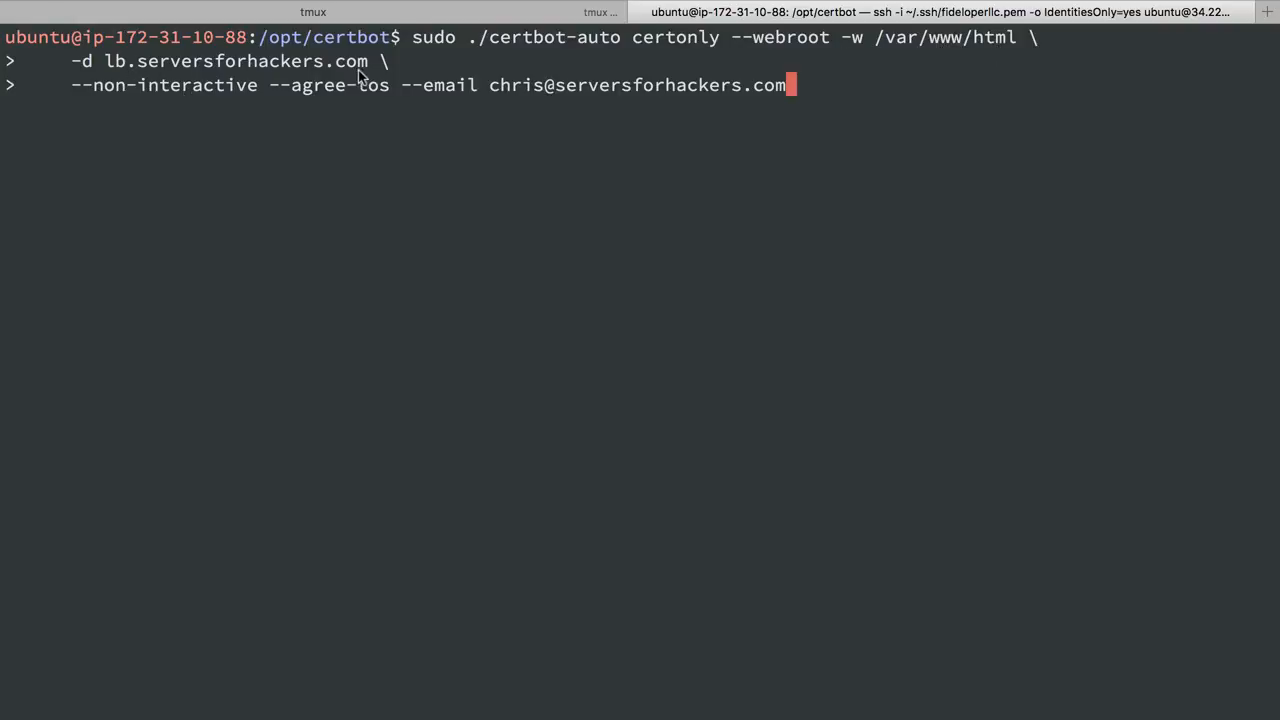
mouse_move(288, 92)
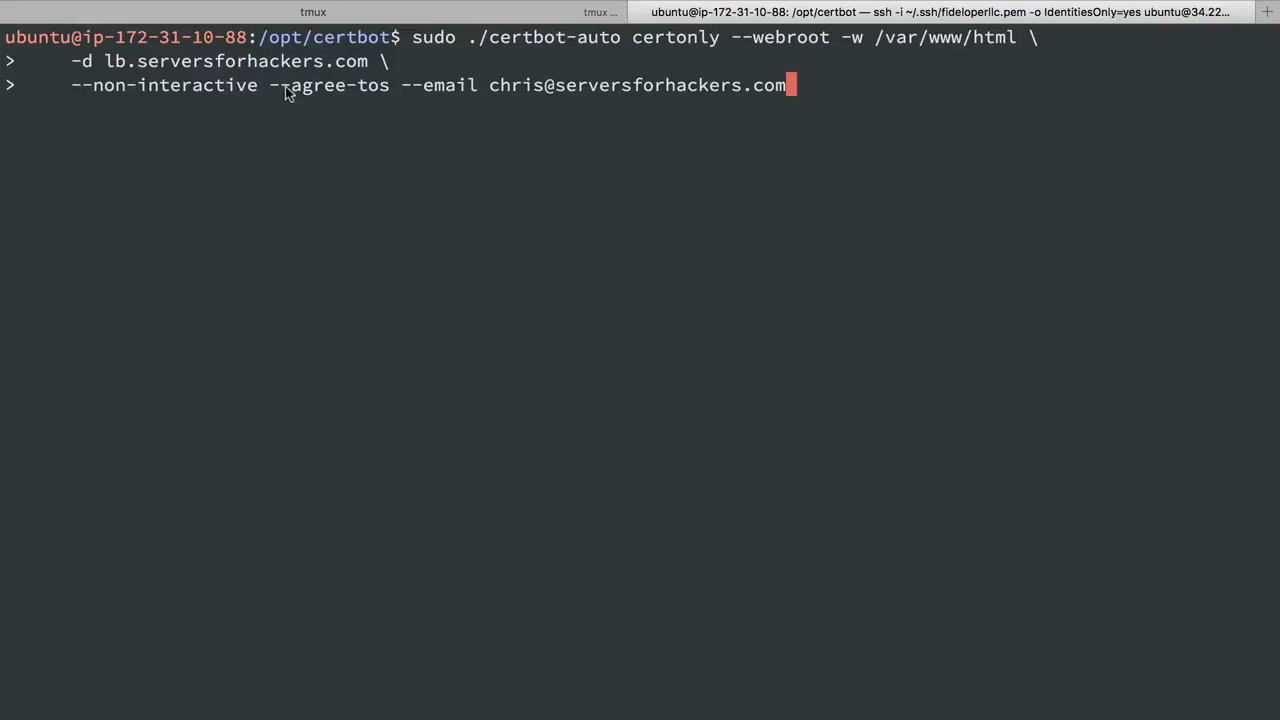
mouse_move(502, 96)
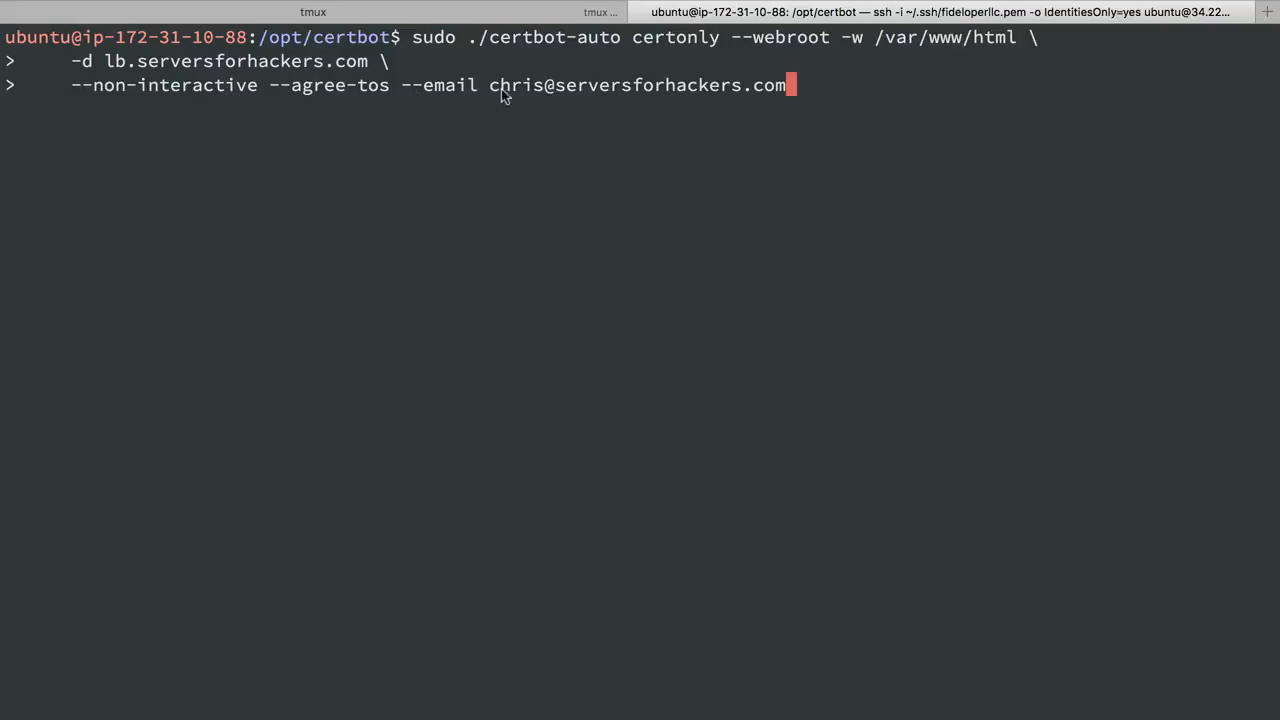
mouse_move(630, 100)
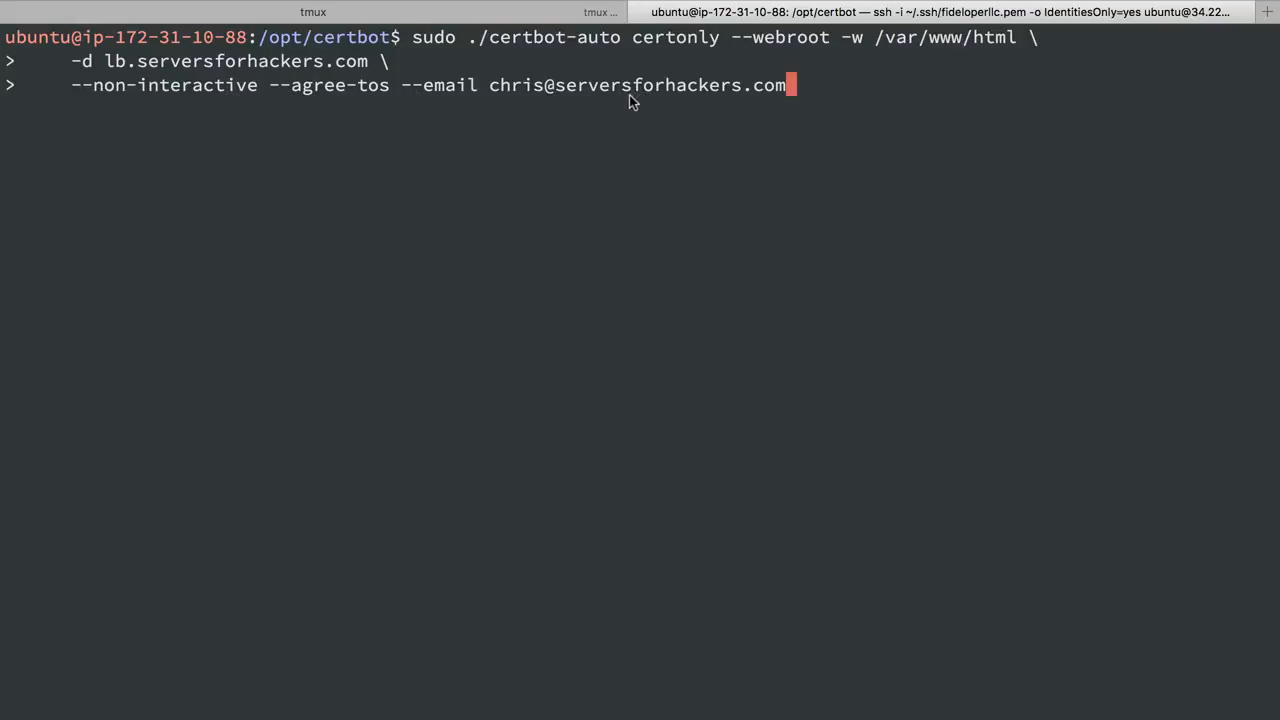
mouse_move(560, 96)
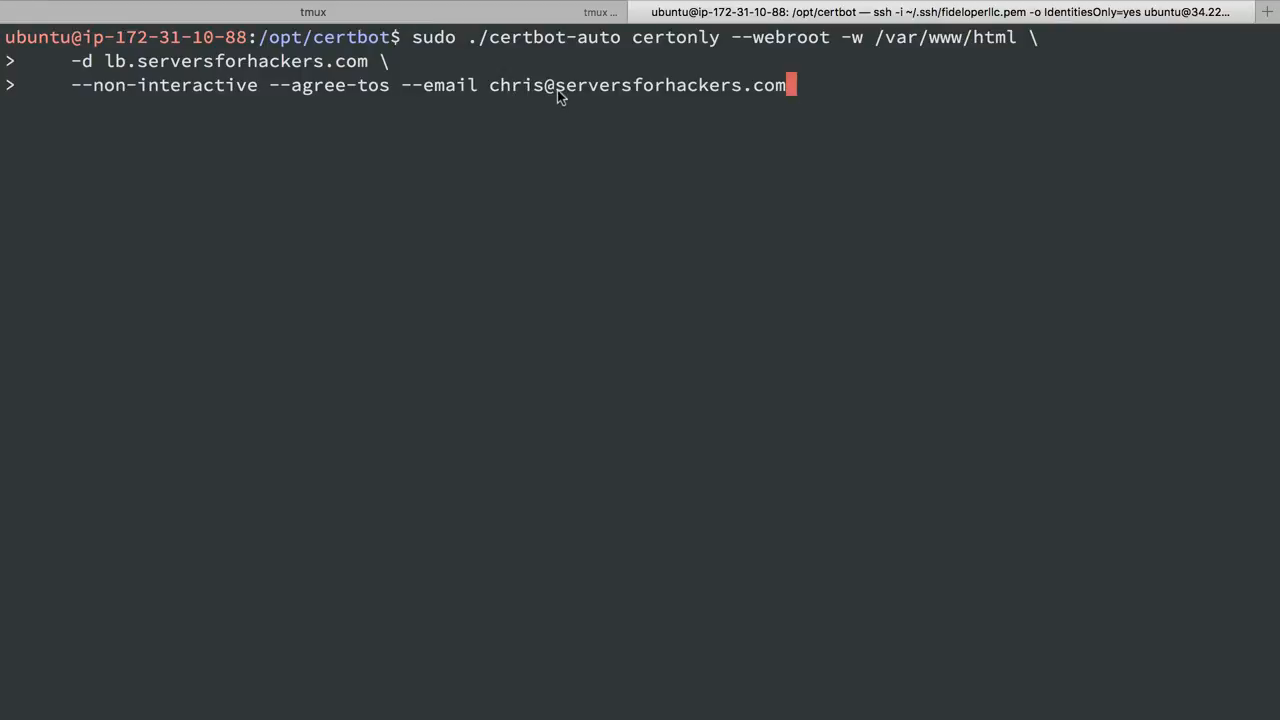
- Launch certbot-auto certonly --webroot -w /var/www/html for lb.serversforhackers.com non-interactively
key(Return)
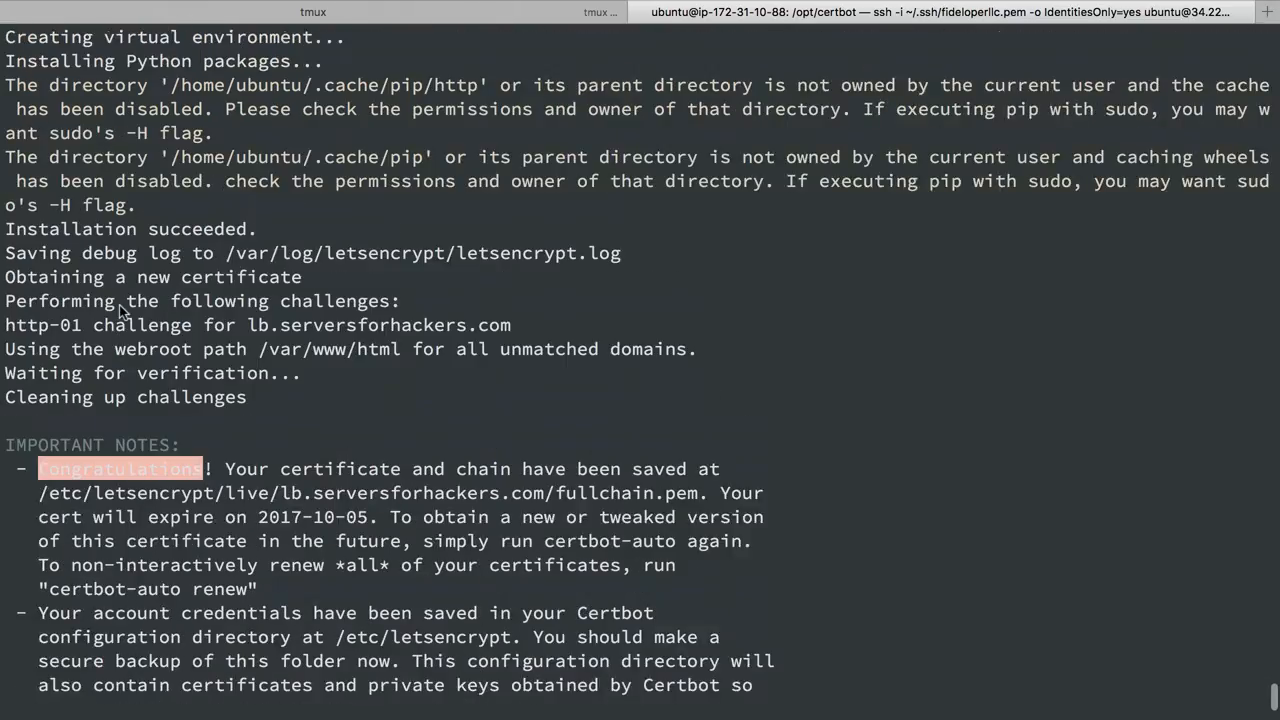
- Scroll through certbot's IMPORTANT NOTES showing the saved fullchain.pem path
scroll(down, 3)
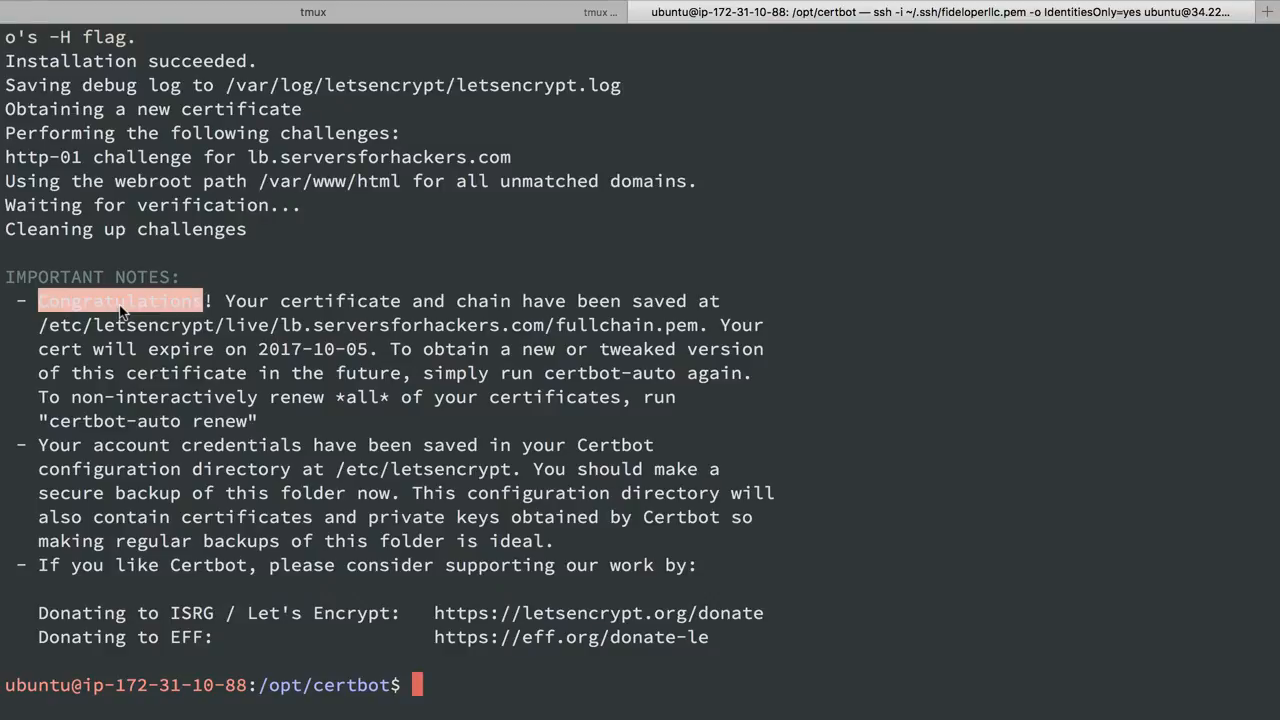
mouse_move(247, 222)
text(site:serversforha)
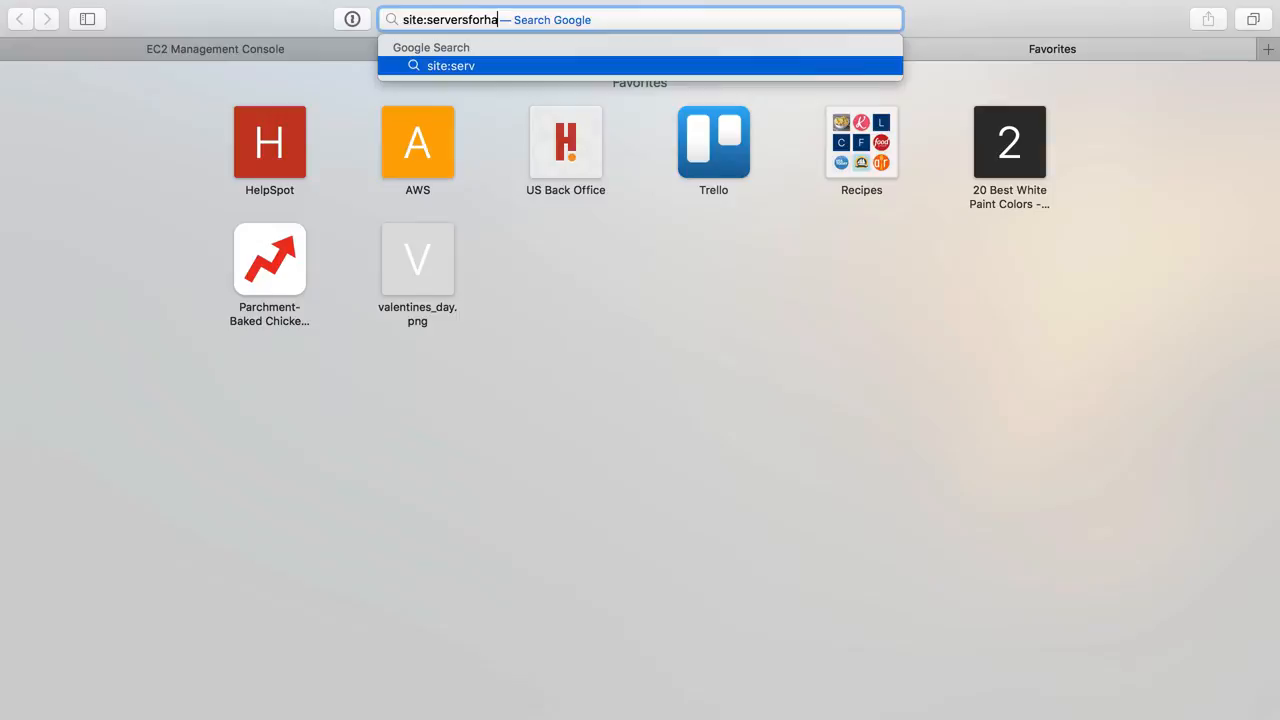
- Search site:serversforhackers.com and scroll the Letsencrypt article to its .well-known Nginx rules
text(ckers.com)
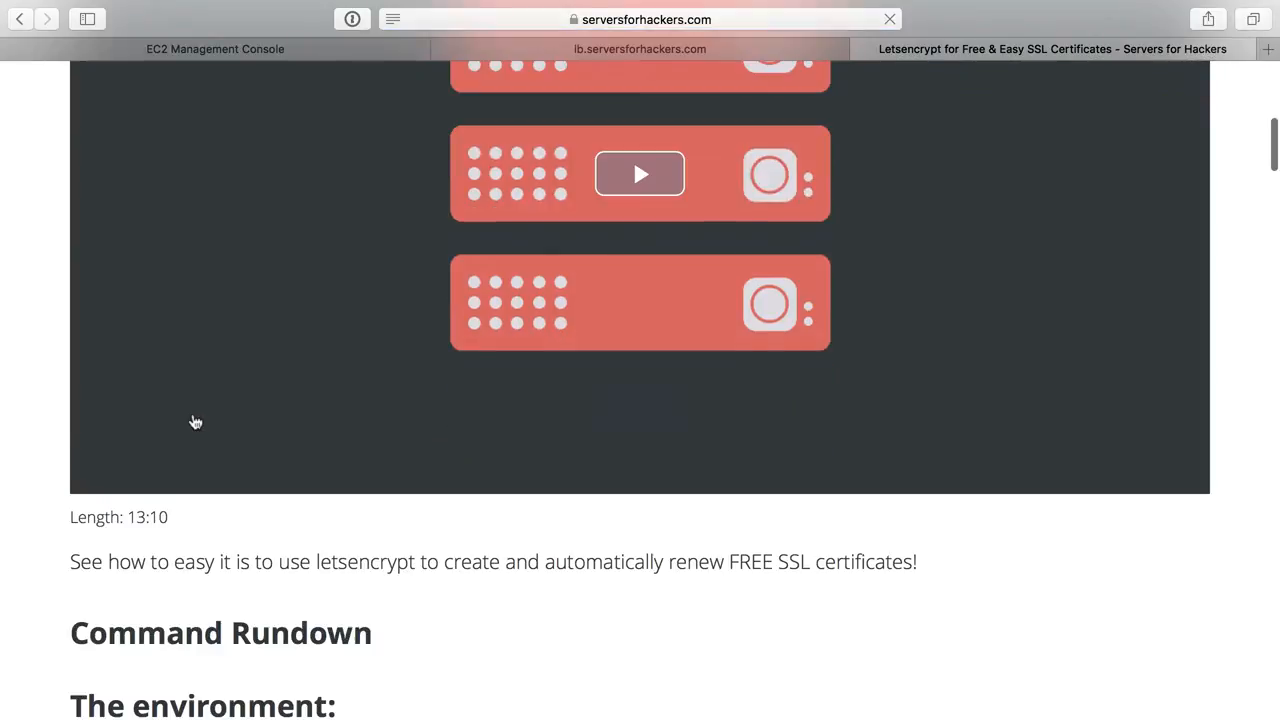
scroll(down, 3)
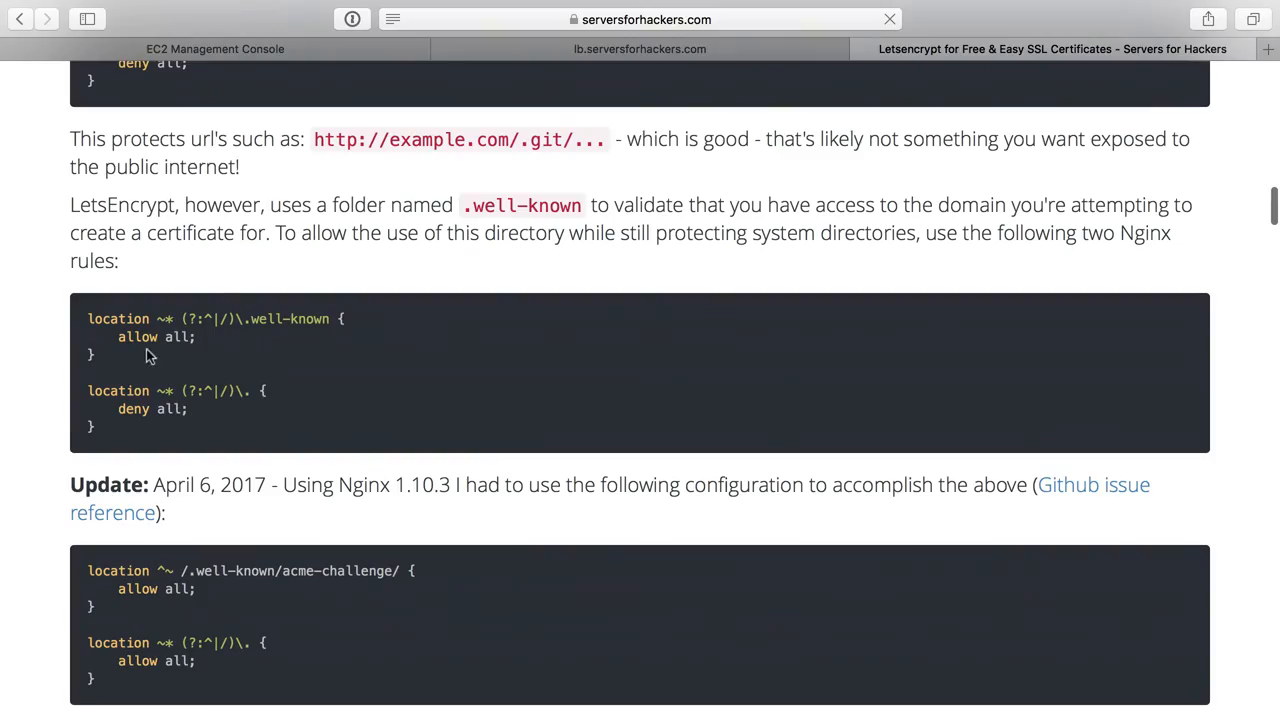
scroll(up, 3)
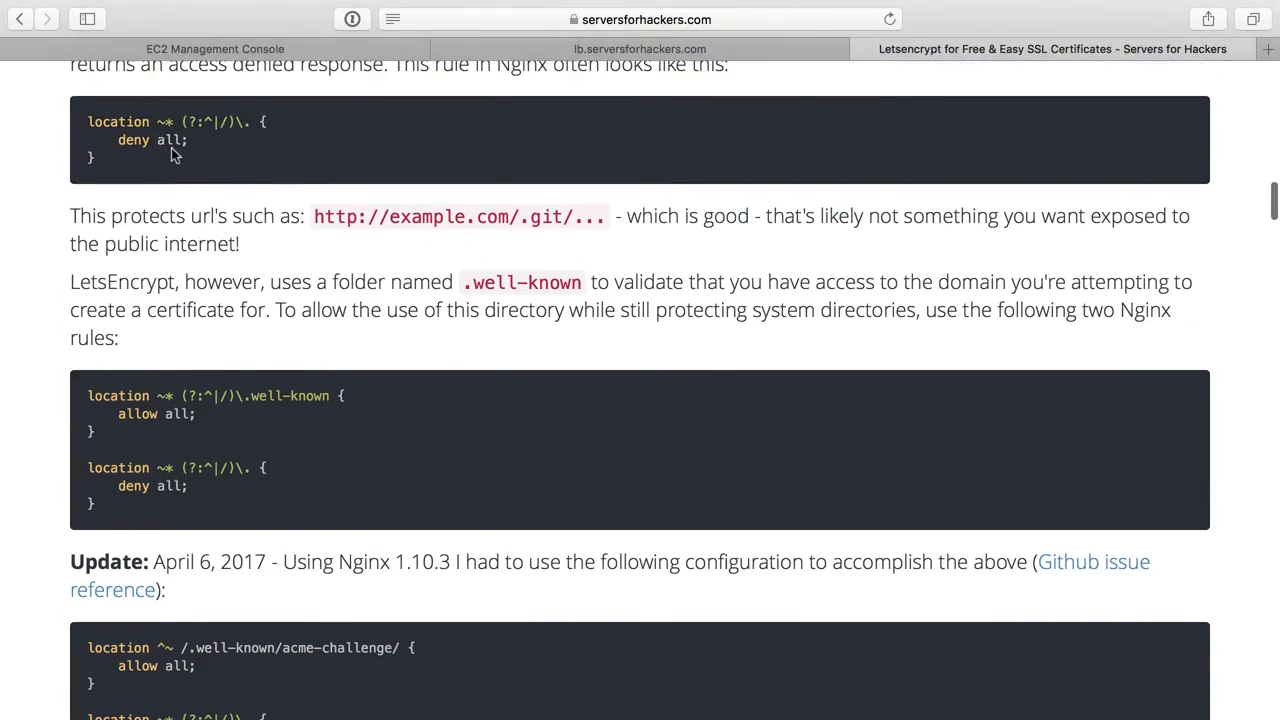
scroll(up, 3)
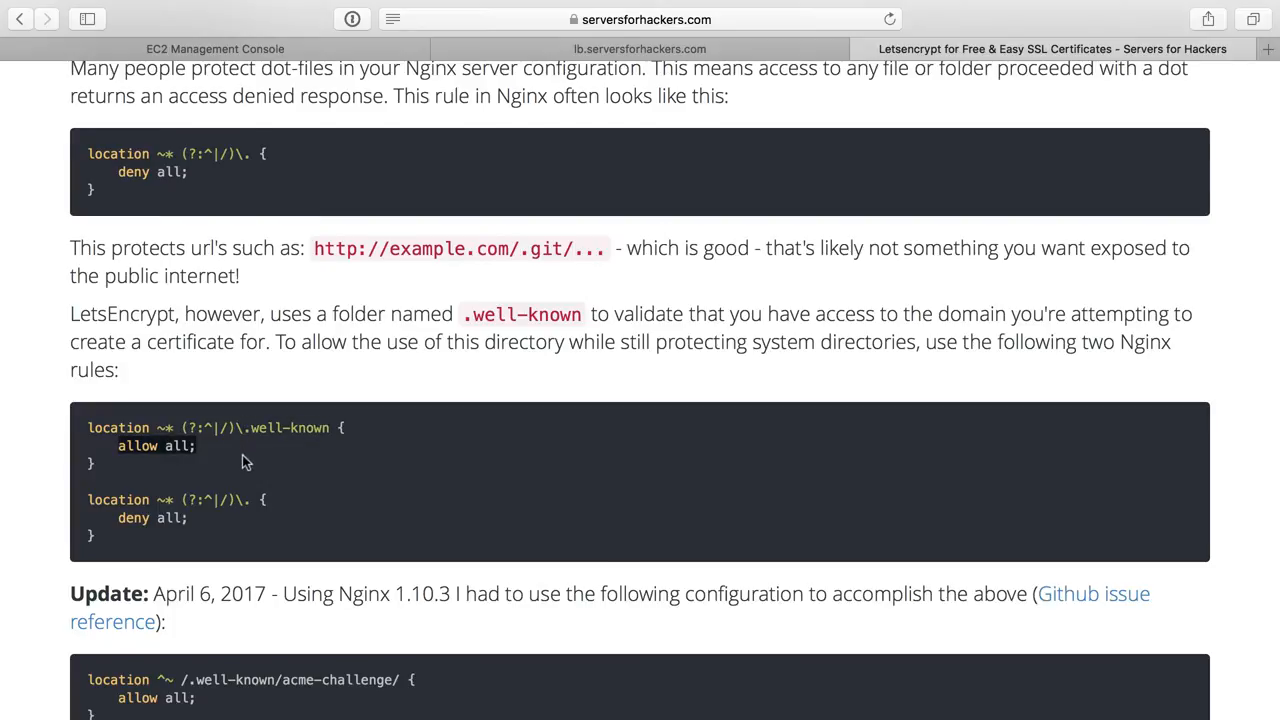
scroll(down, 3)
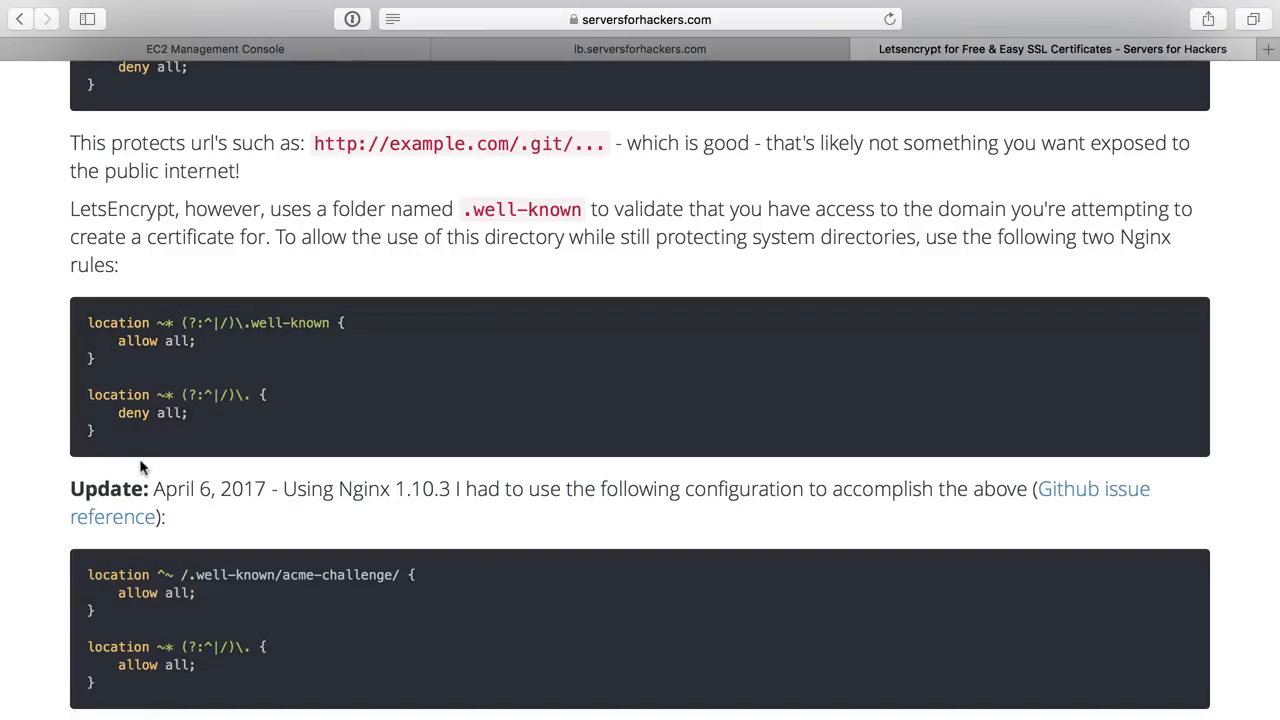
scroll(down, 3)
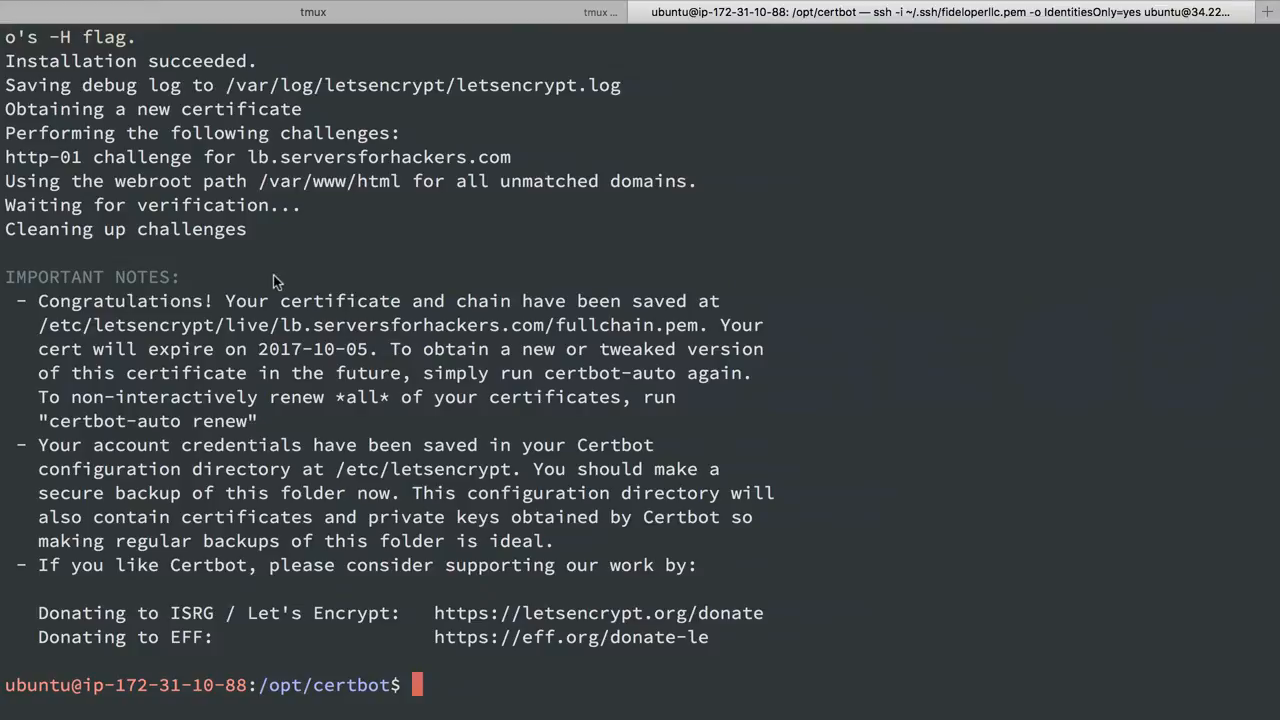
mouse_move(80, 335)
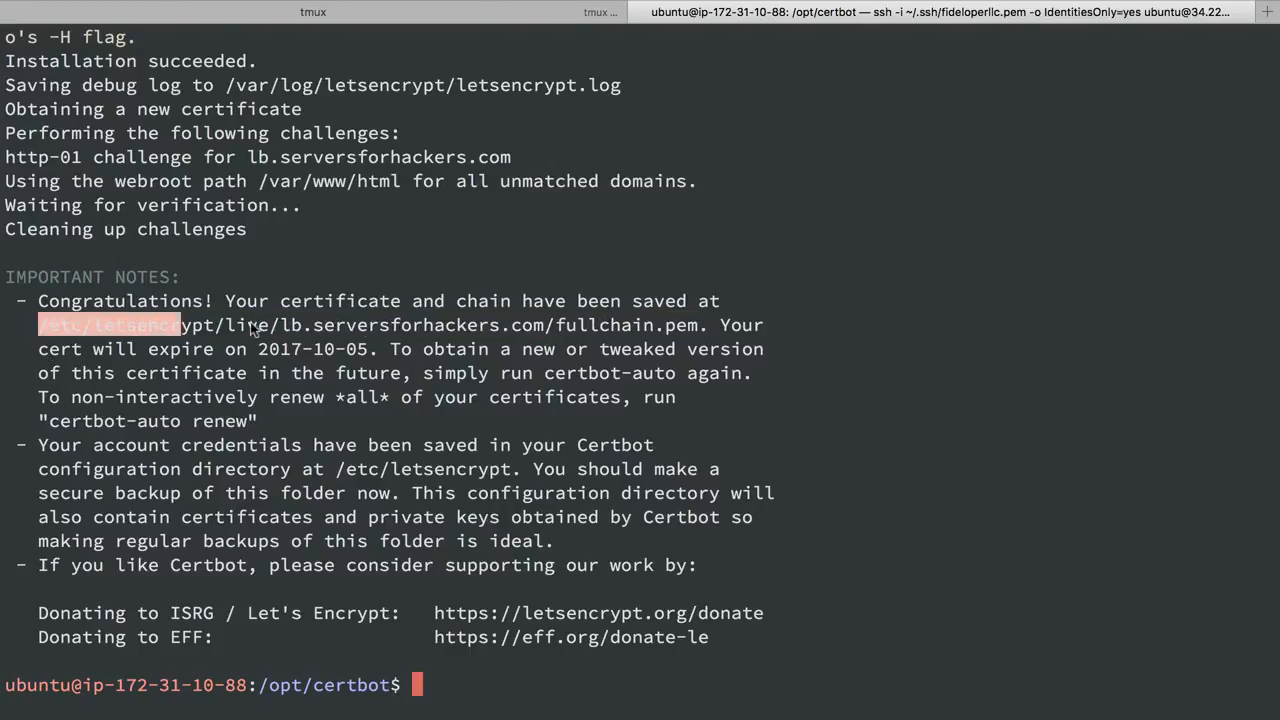
- Change into /etc/letsencrypt/live/lb.serversforhackers.com to view cert, chain, fullchain and privkey files
text(cd /etc/letsencrypt/live/lb.serversforhackers.com)
text(sudo su)
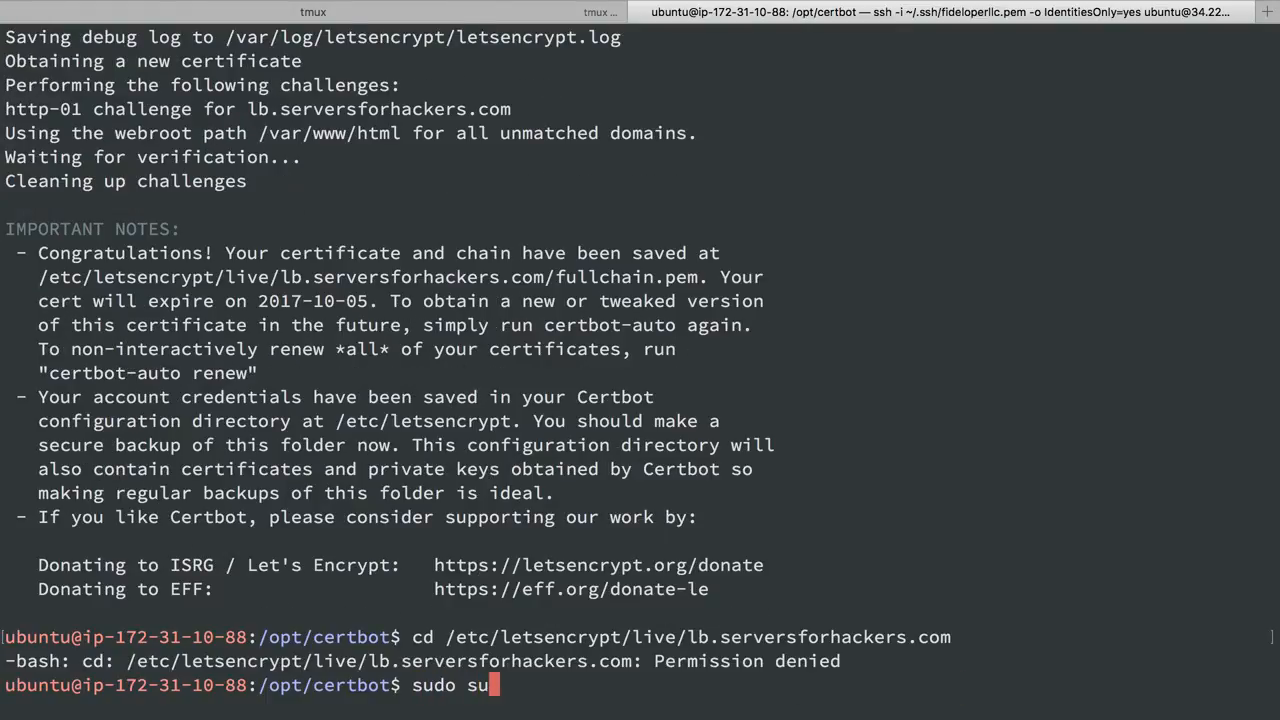
key(Return)
text(ll)
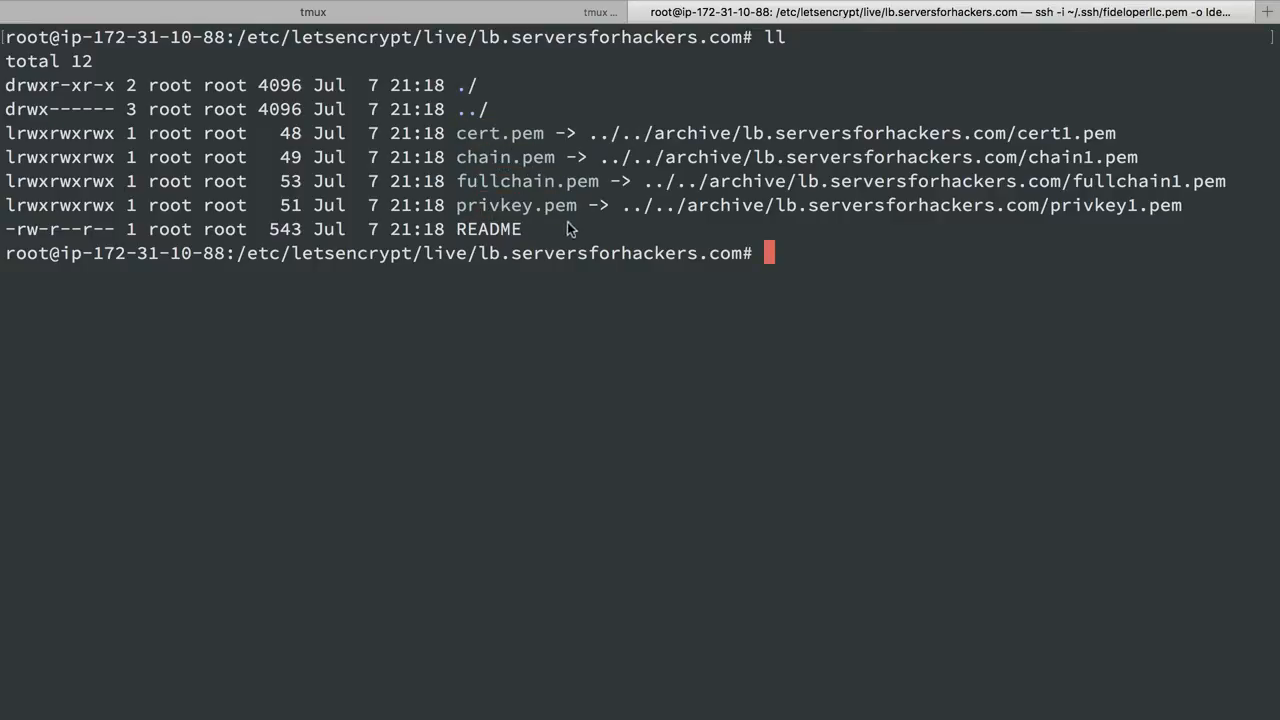
mouse_move(735, 186)
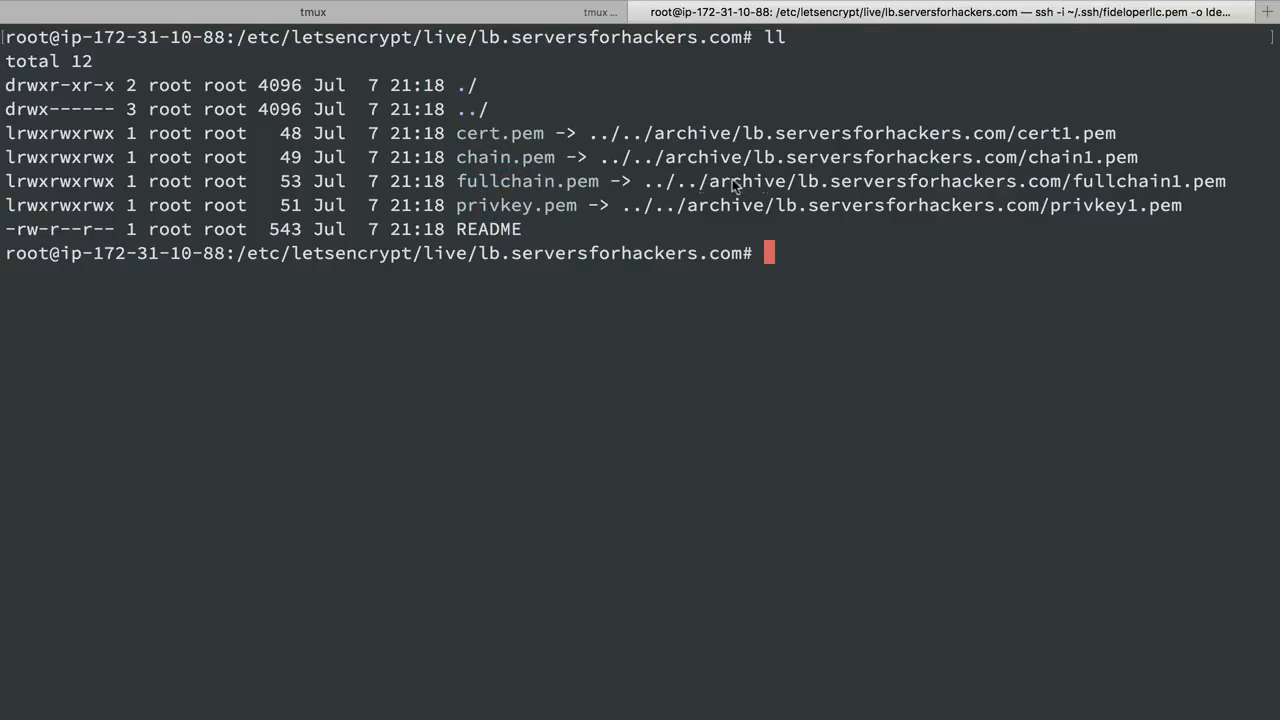
mouse_move(248, 276)
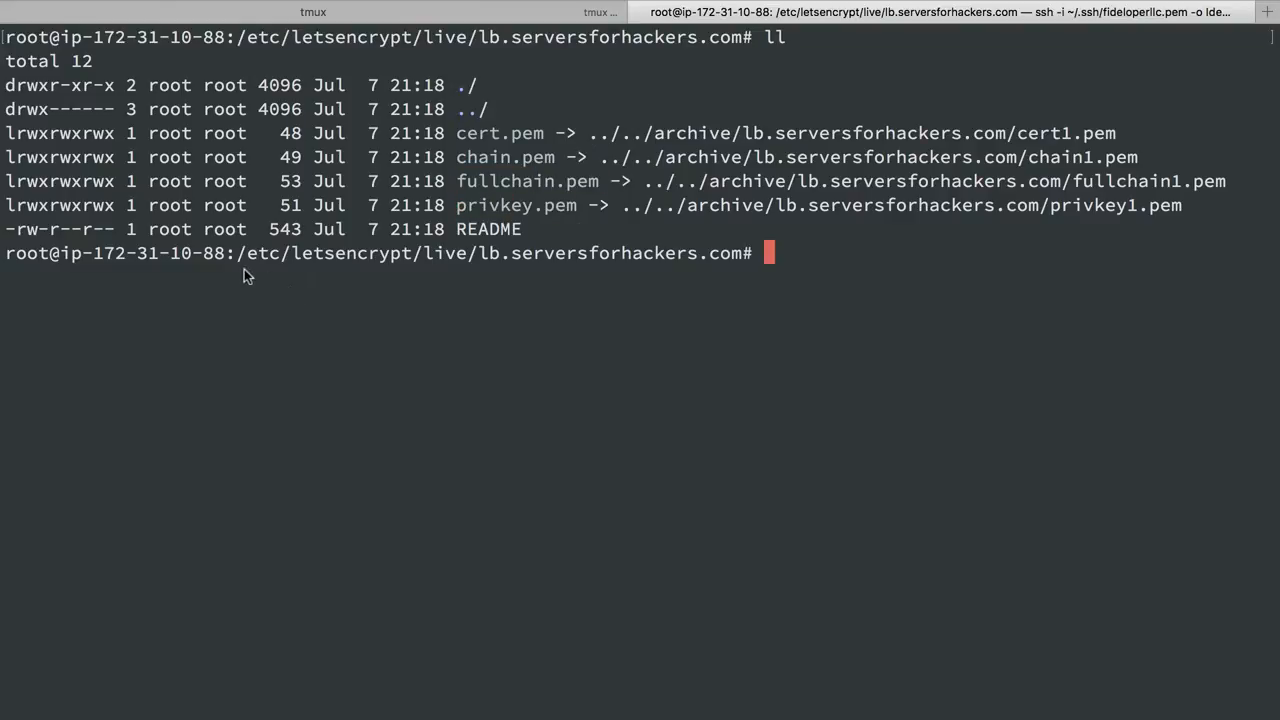
mouse_move(927, 180)
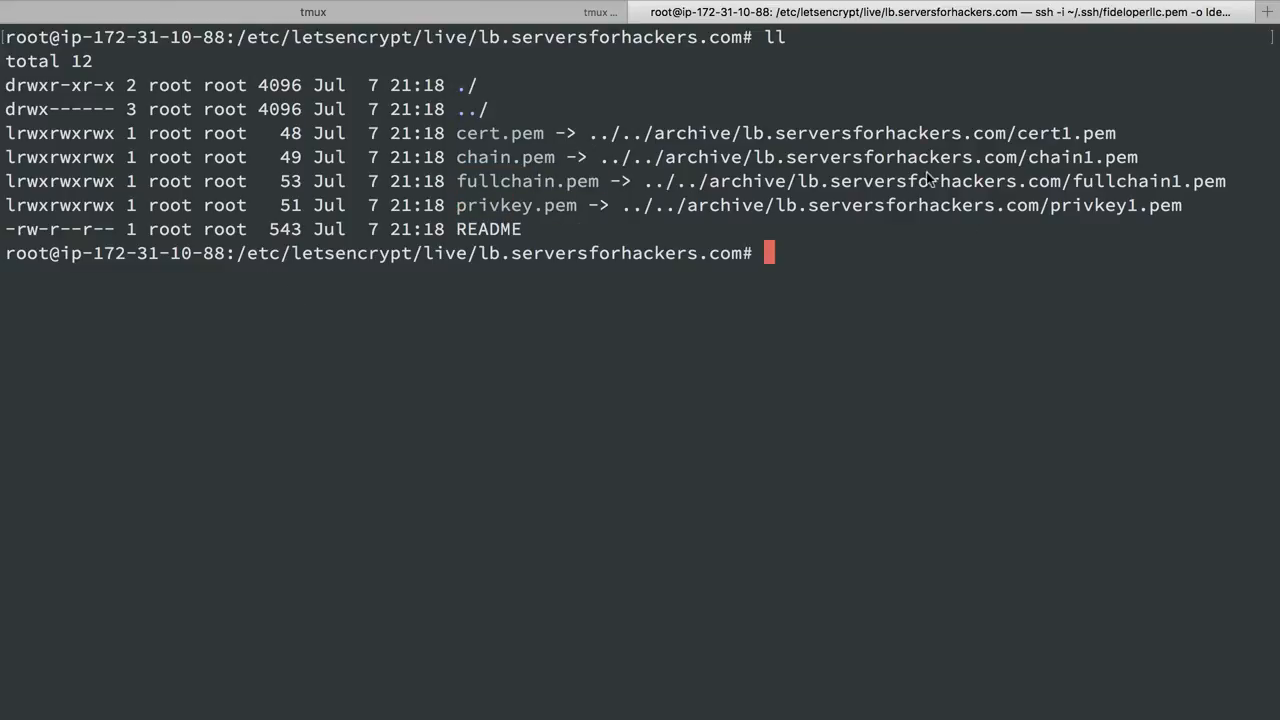
mouse_move(876, 155)
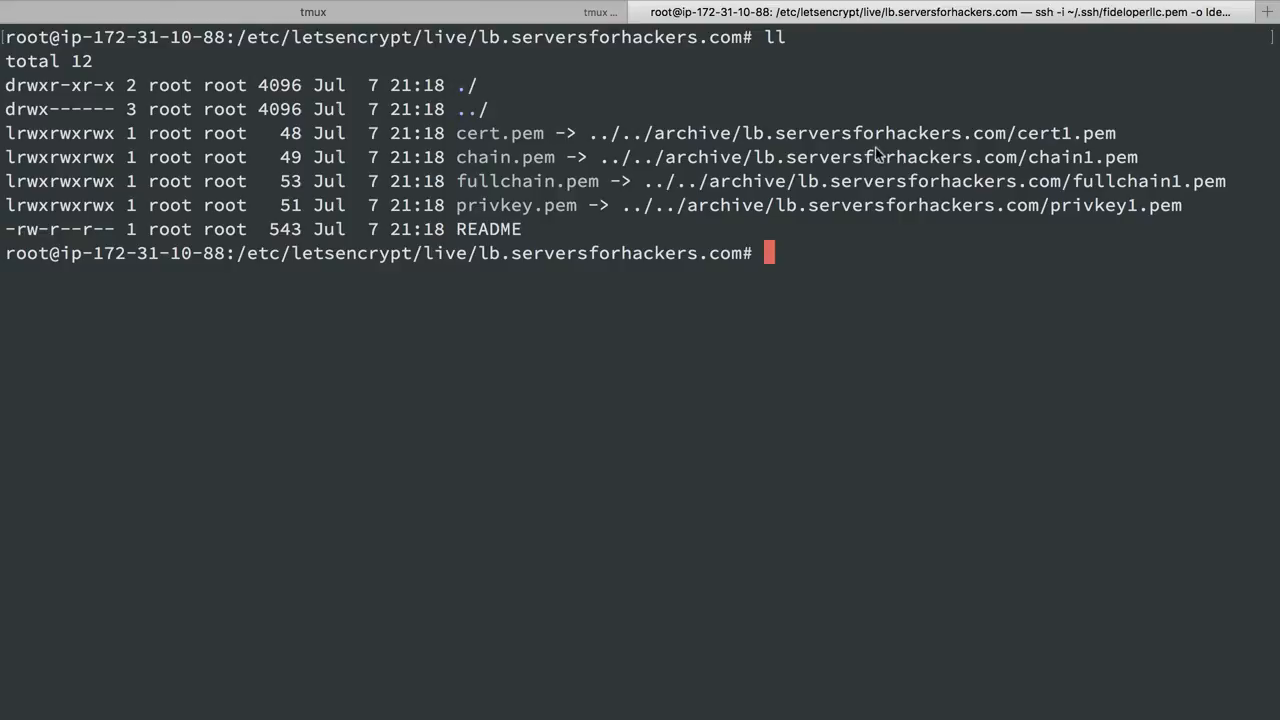
mouse_move(307, 273)
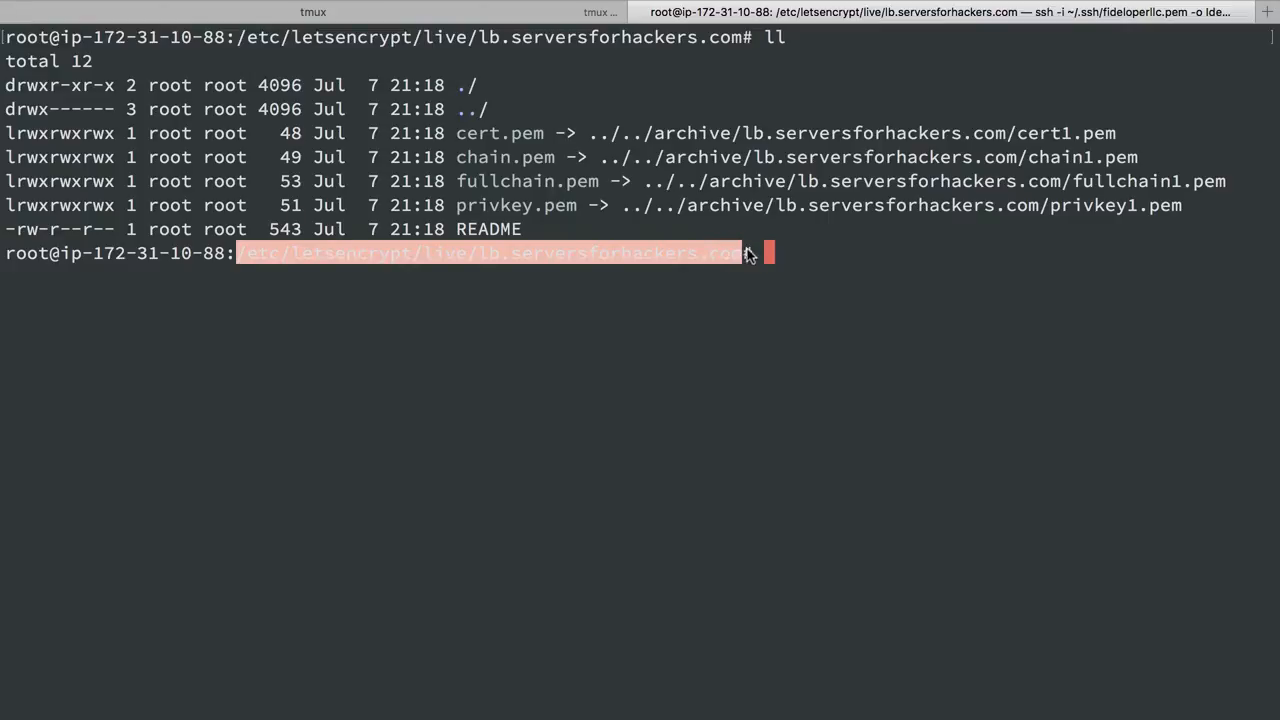
mouse_move(588, 192)
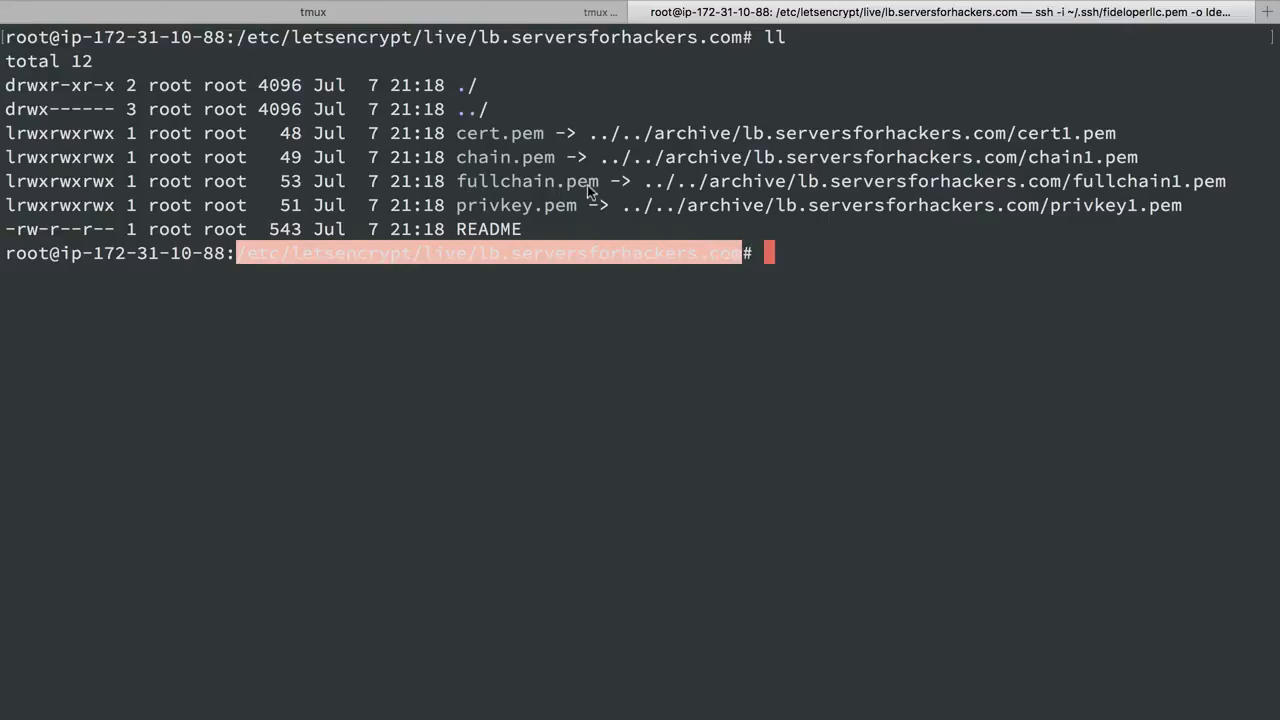
mouse_move(553, 216)
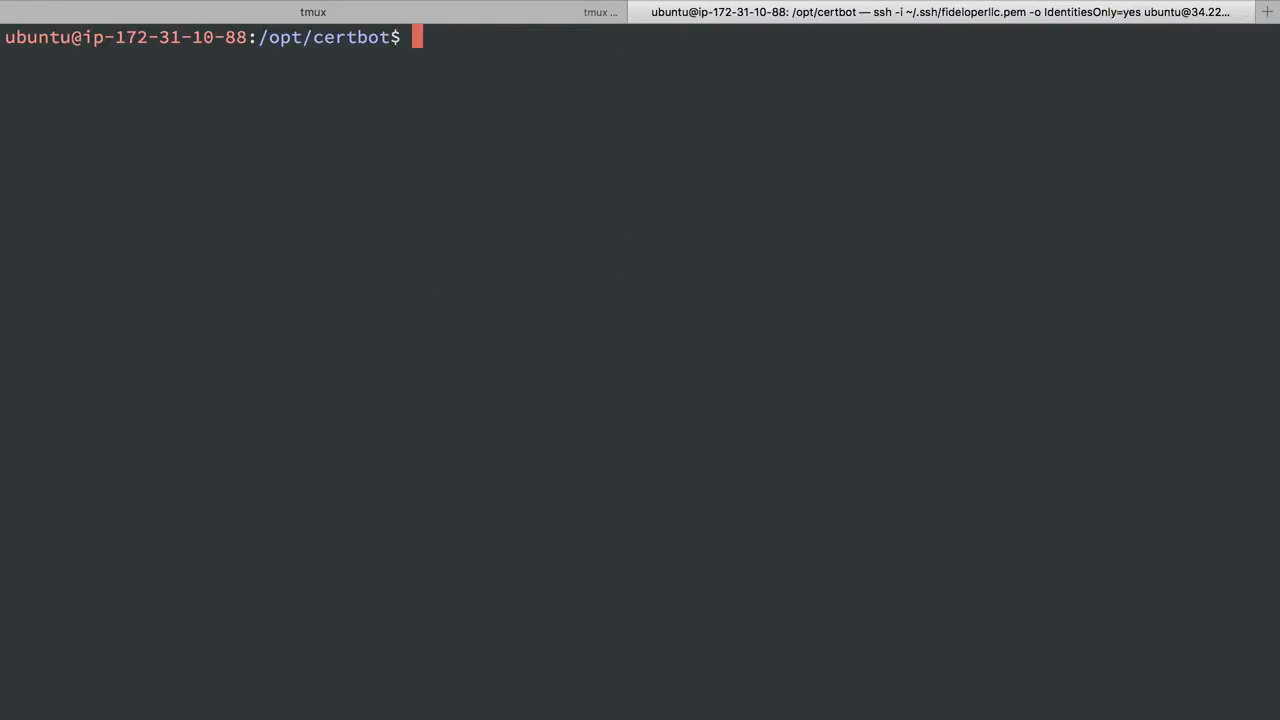
- Reopen /etc/nginx/sites-available/default in vim with sudo, using Tab completion
text(sudo)
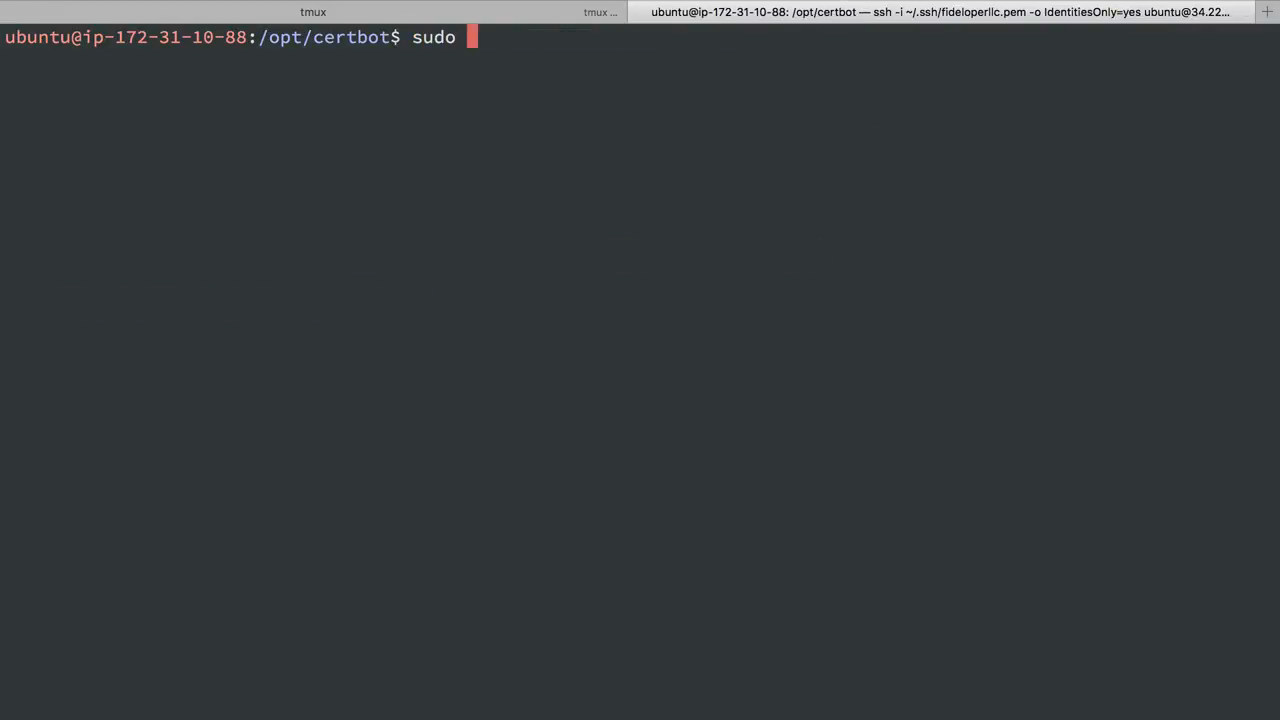
text(vim /etc/nginx/)
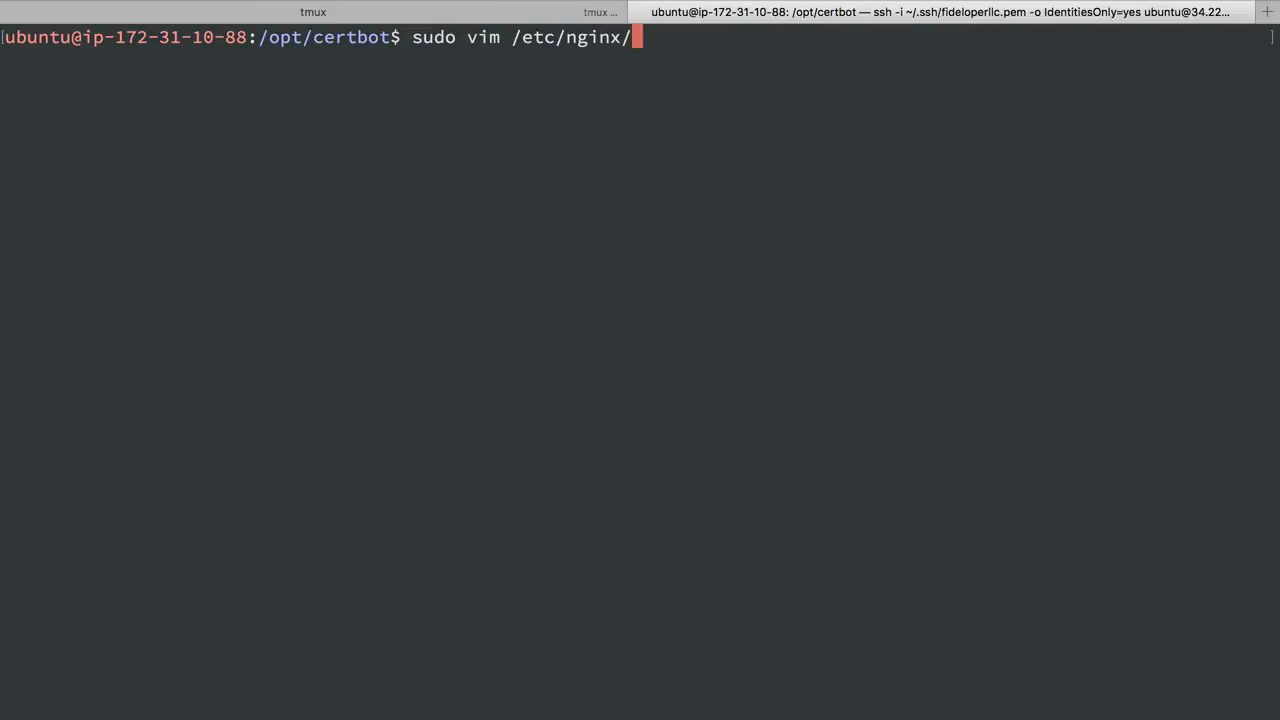
key(Return)
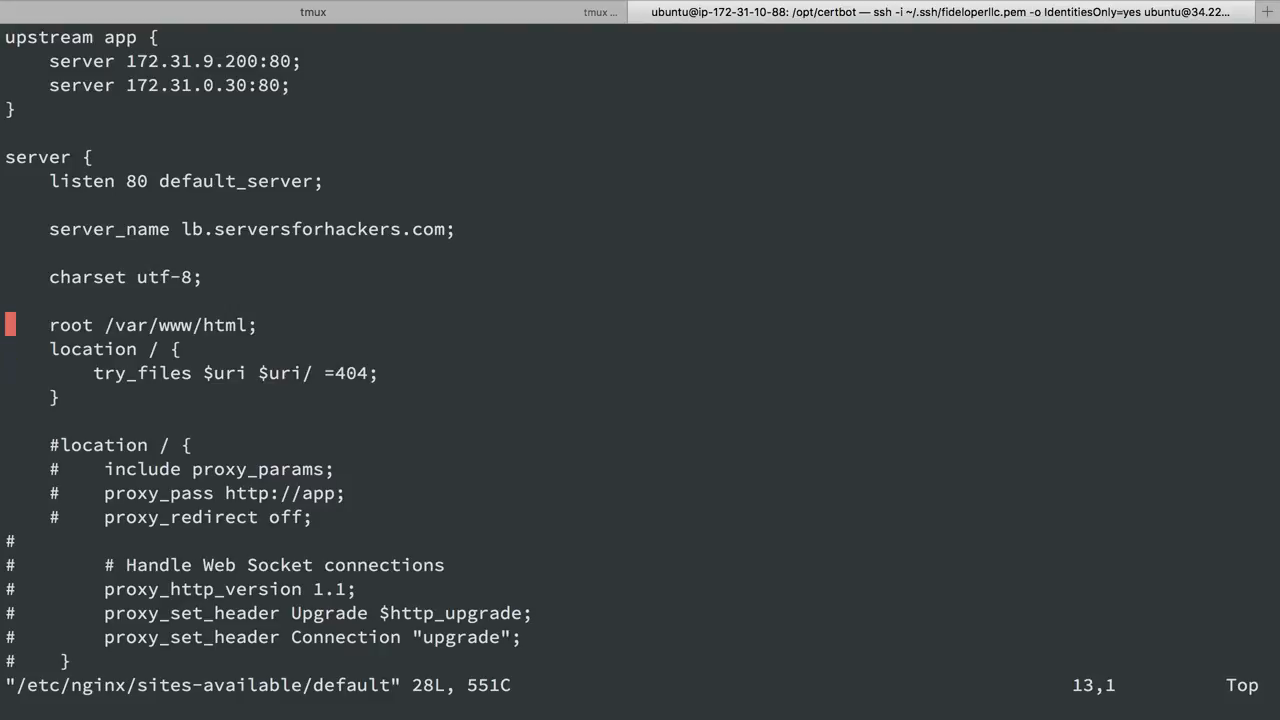
- Change the first location path from / to /.well-known in the default site
key(Down)
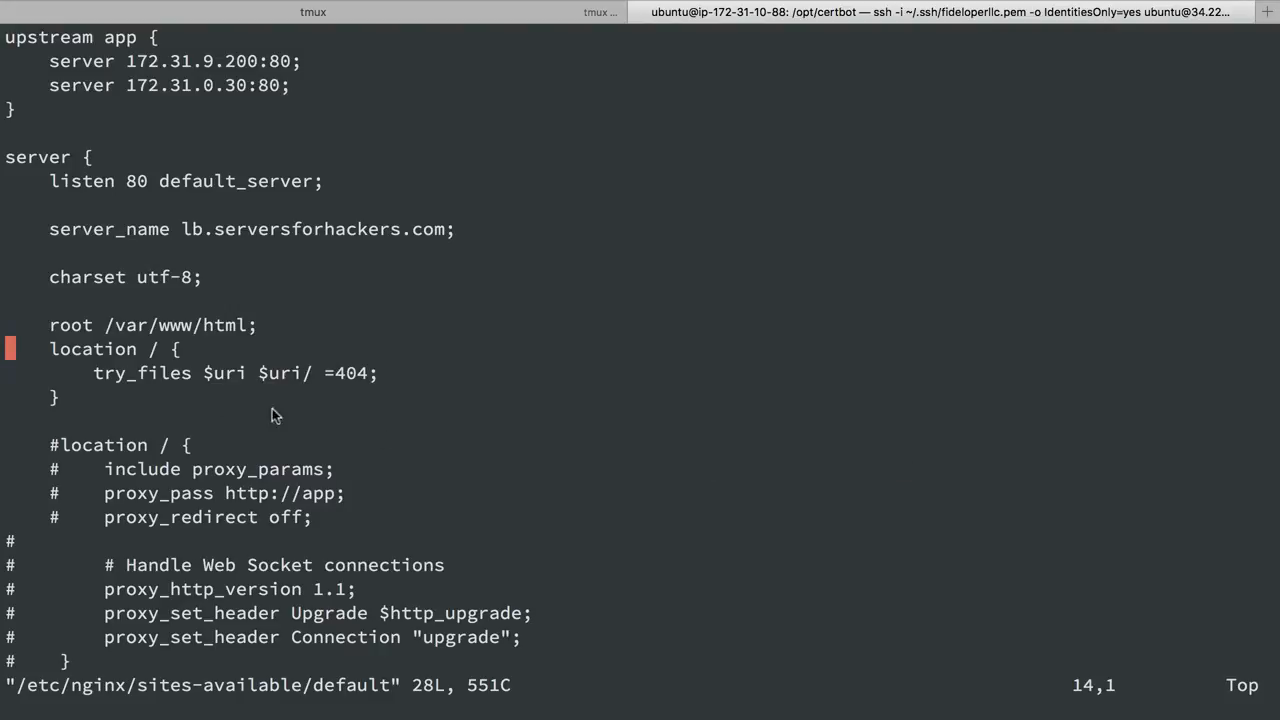
mouse_move(60, 340)
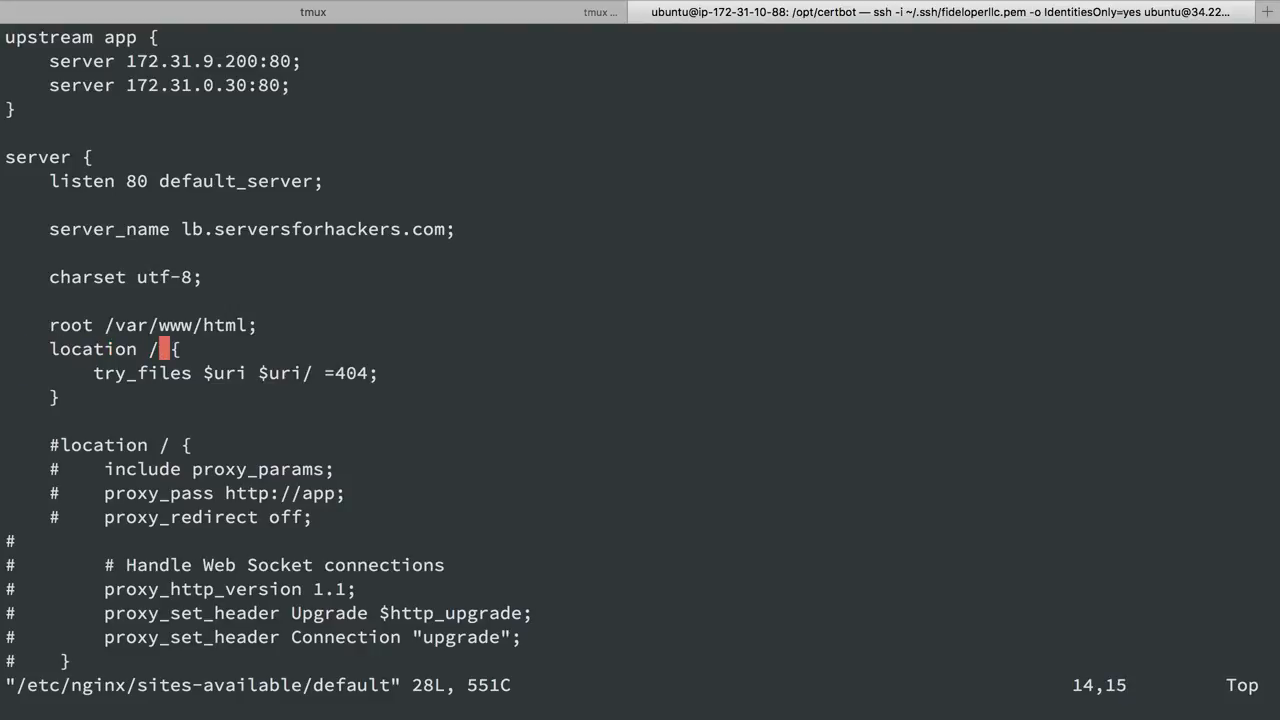
key(i)
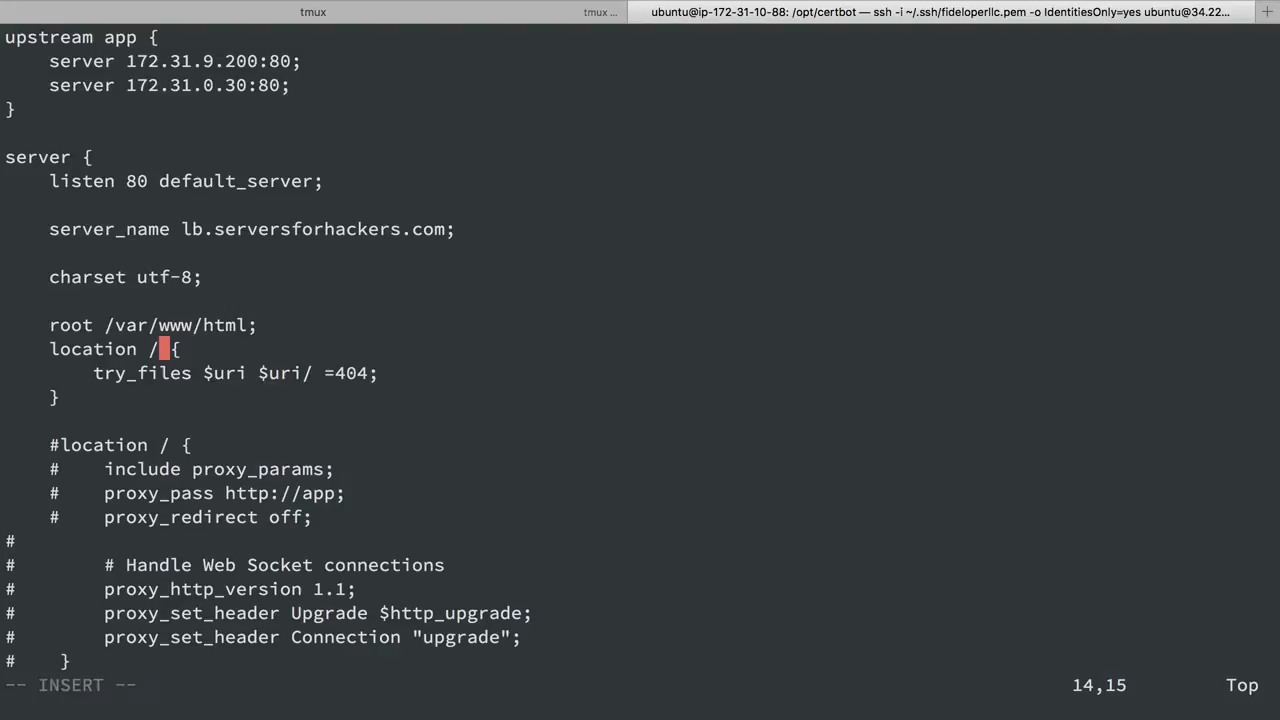
text(.well-known)
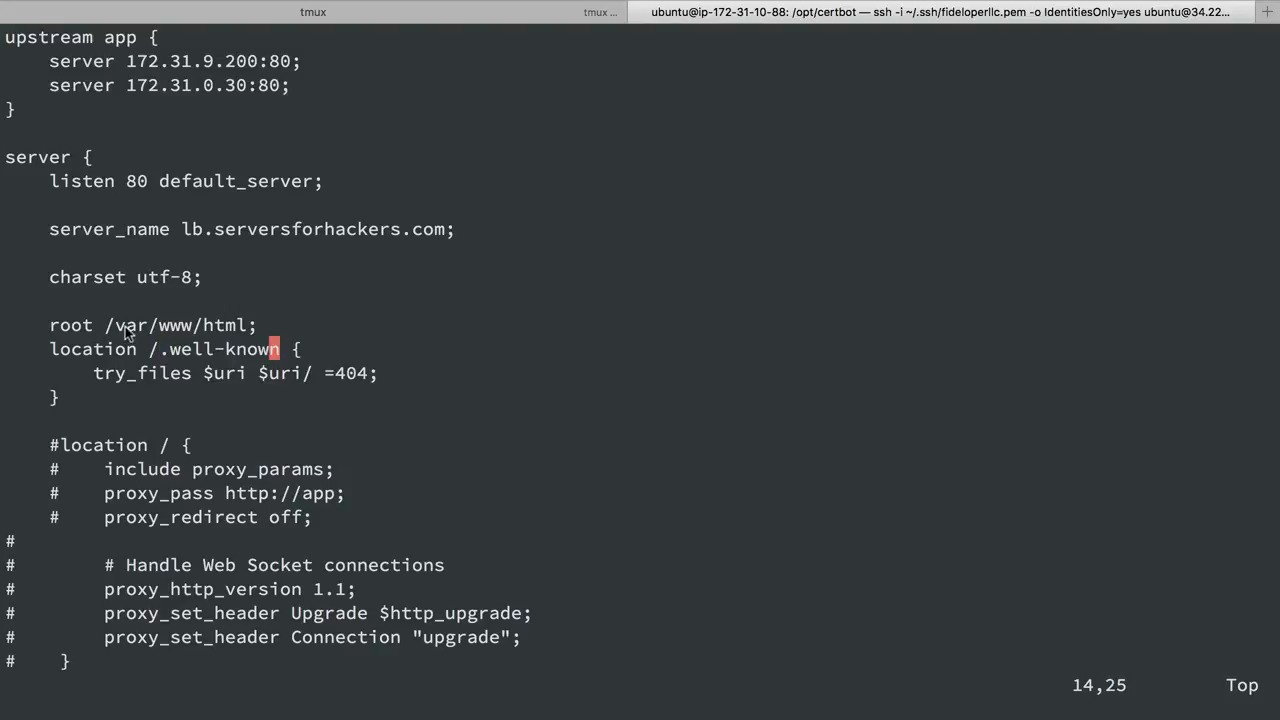
mouse_move(153, 360)
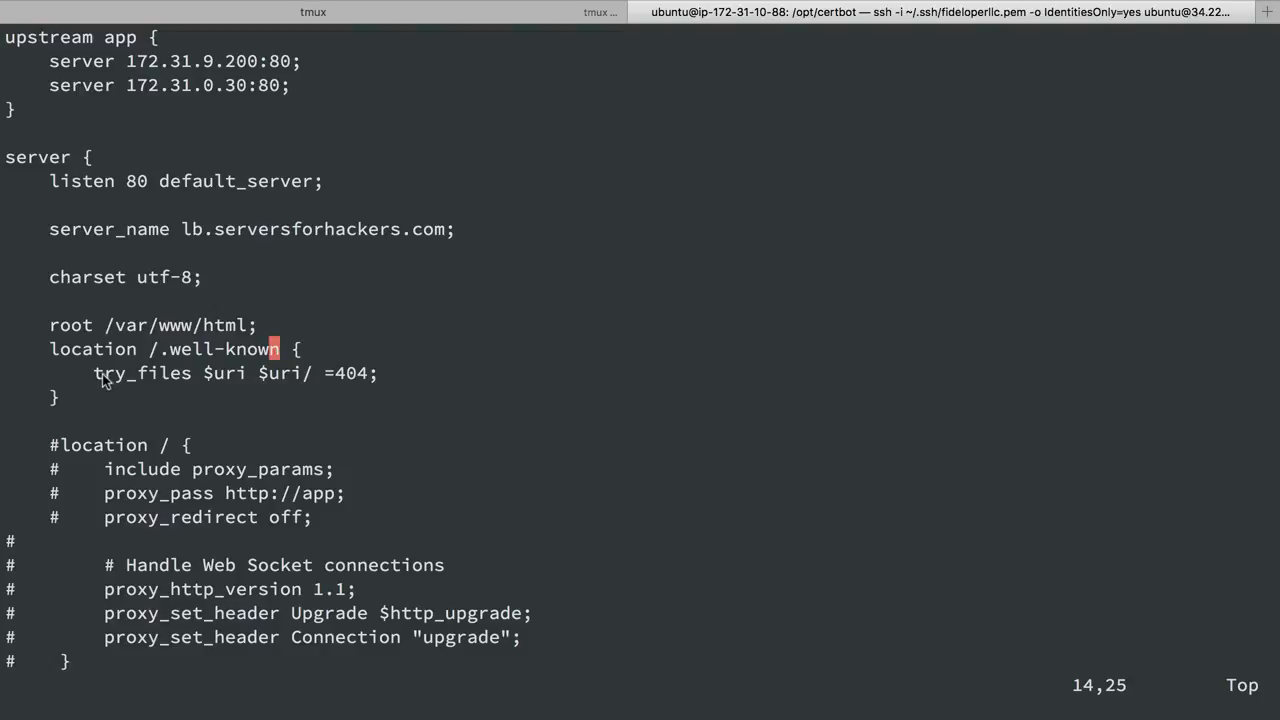
key(j)
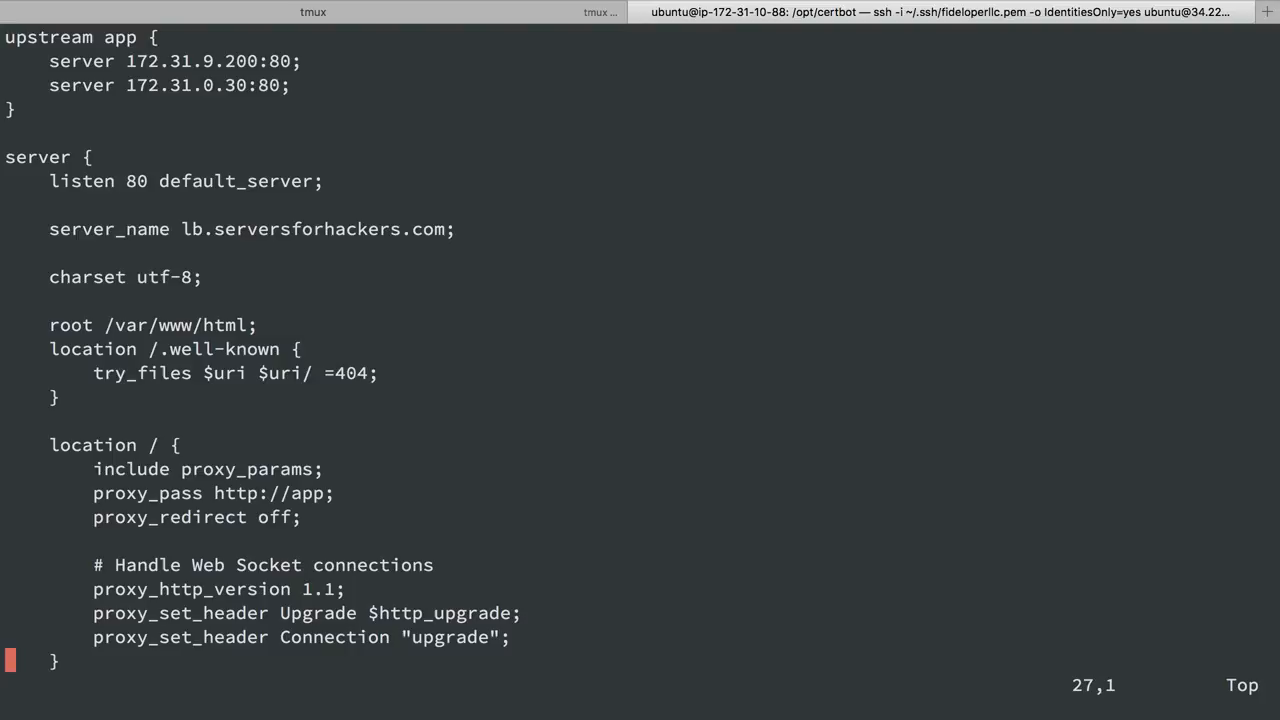
mouse_move(145, 540)
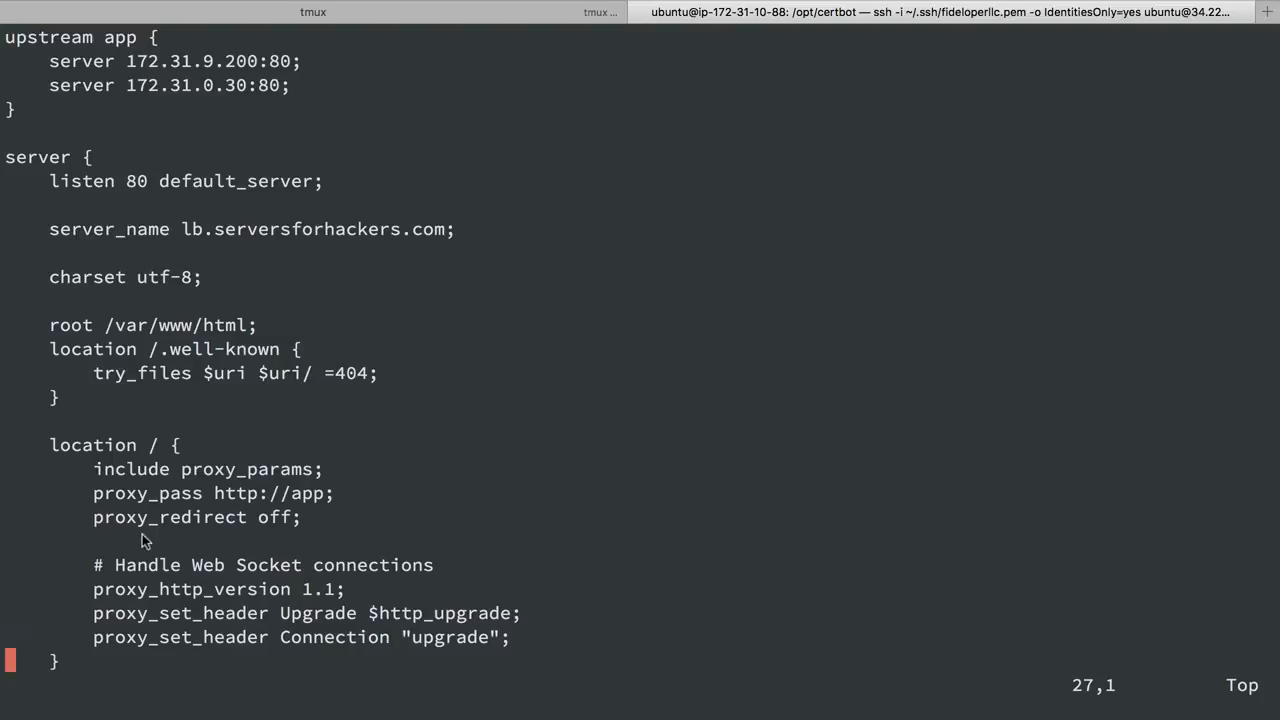
mouse_move(162, 360)
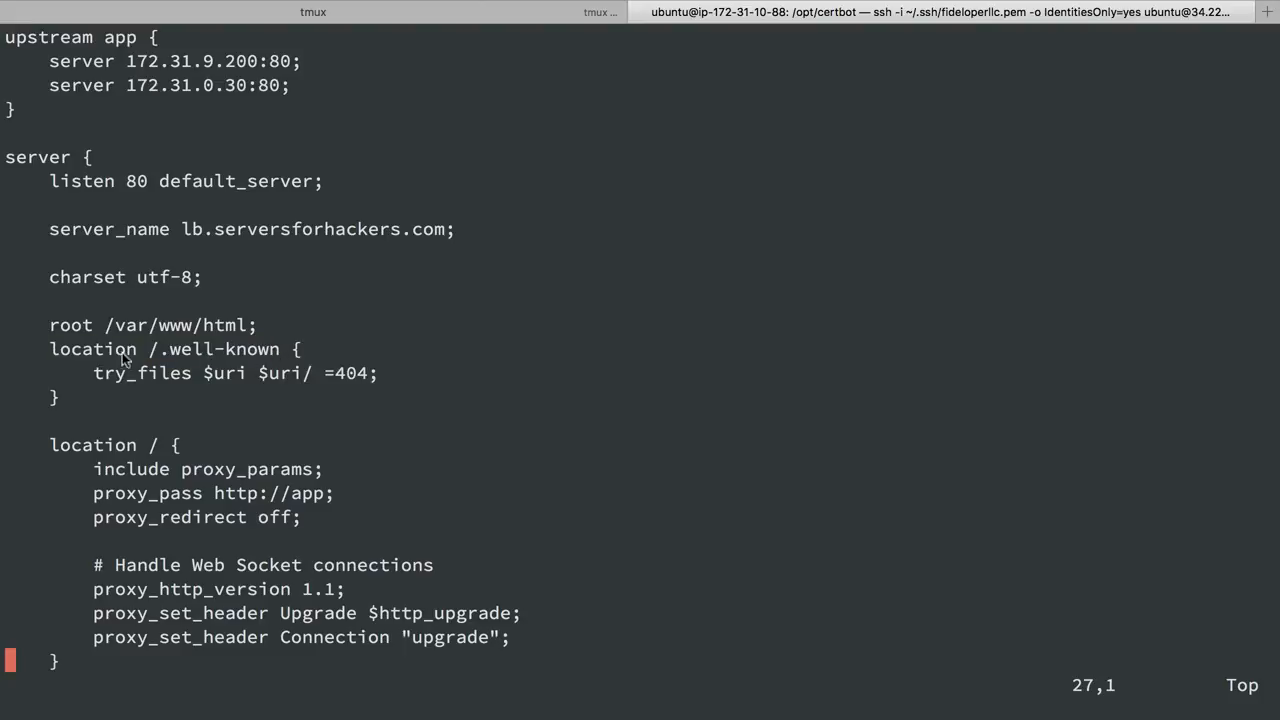
mouse_move(278, 356)
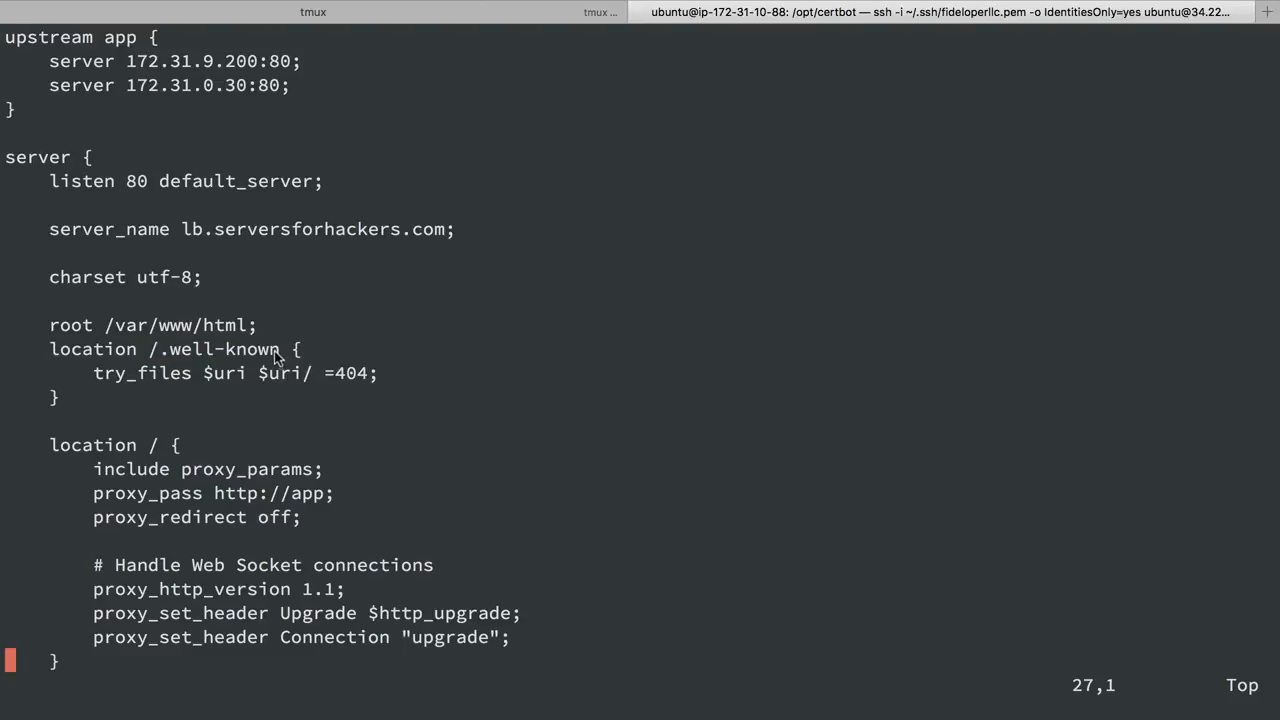
- Remove the 'root /var/www/html;' line from its original position and re-enter it elsewhere
double_click(215, 349)
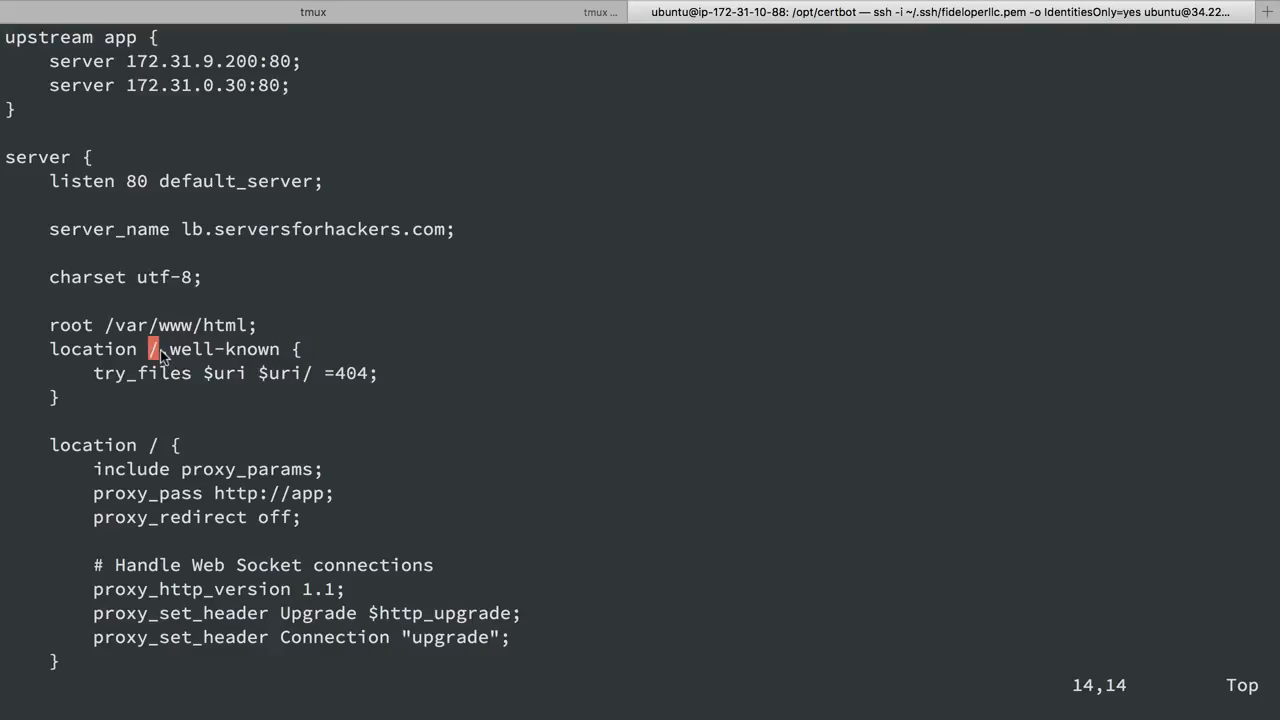
mouse_move(253, 397)
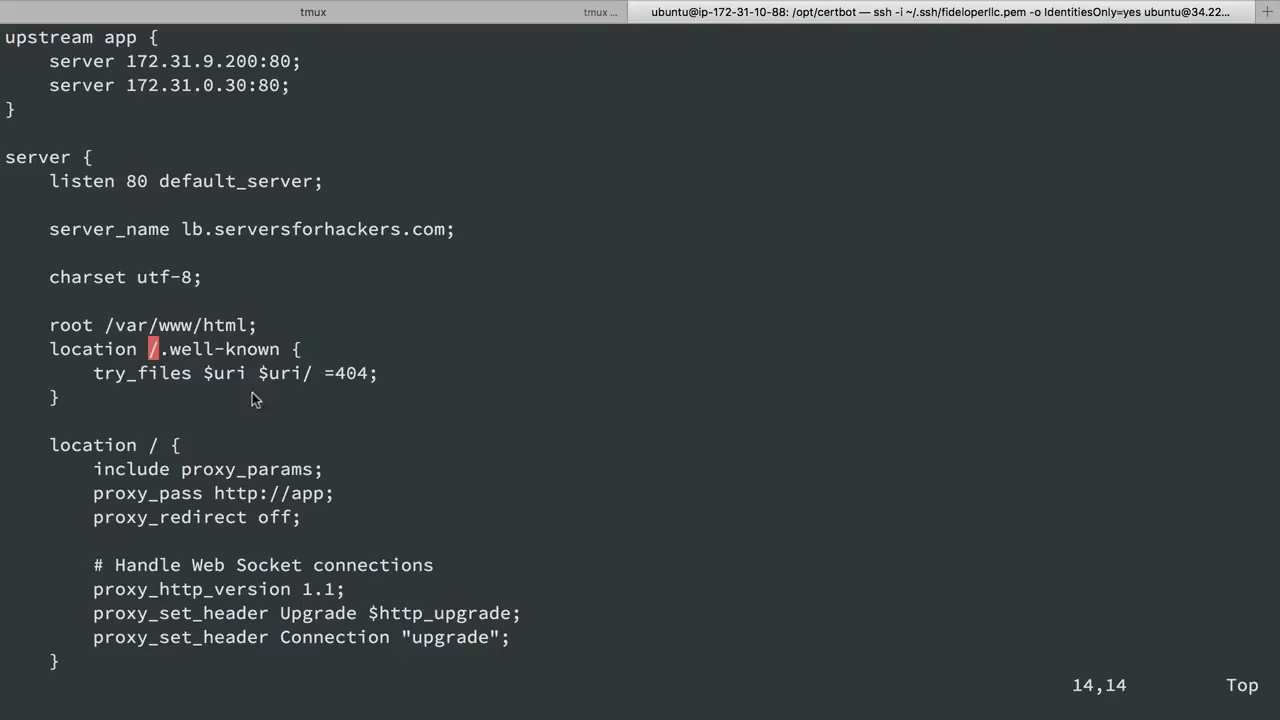
double_click(150, 325)
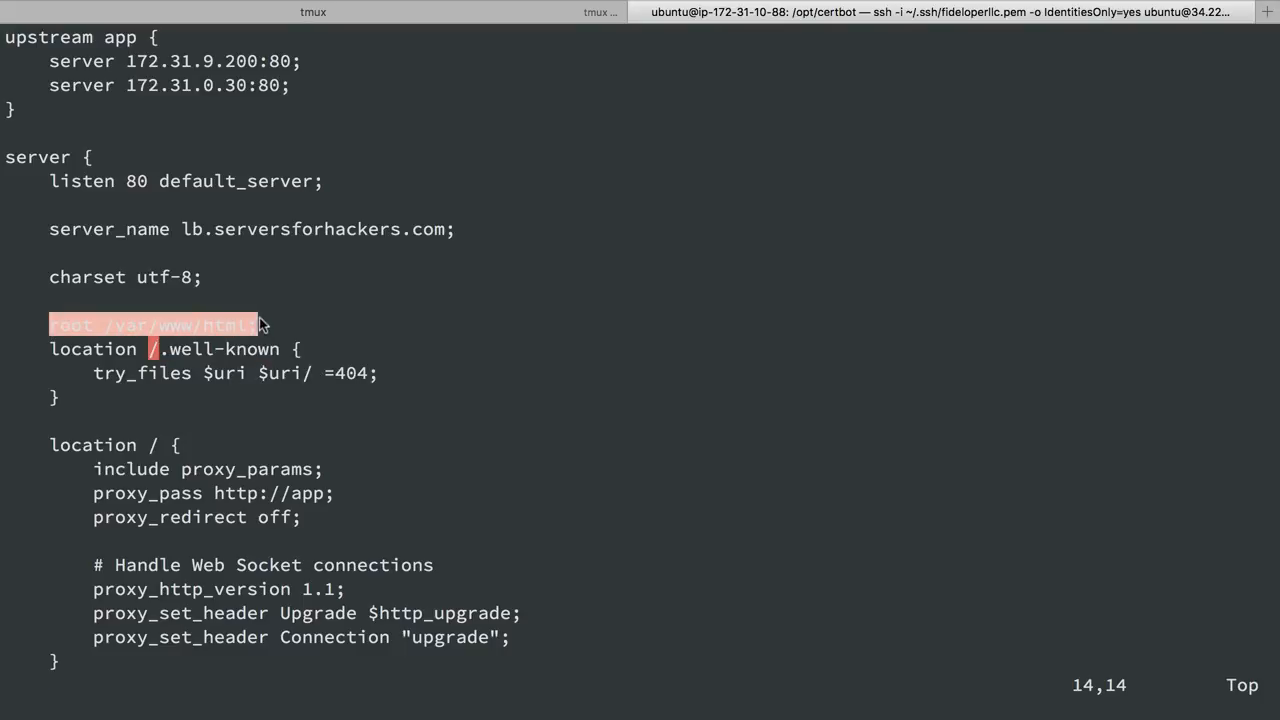
key(dd)
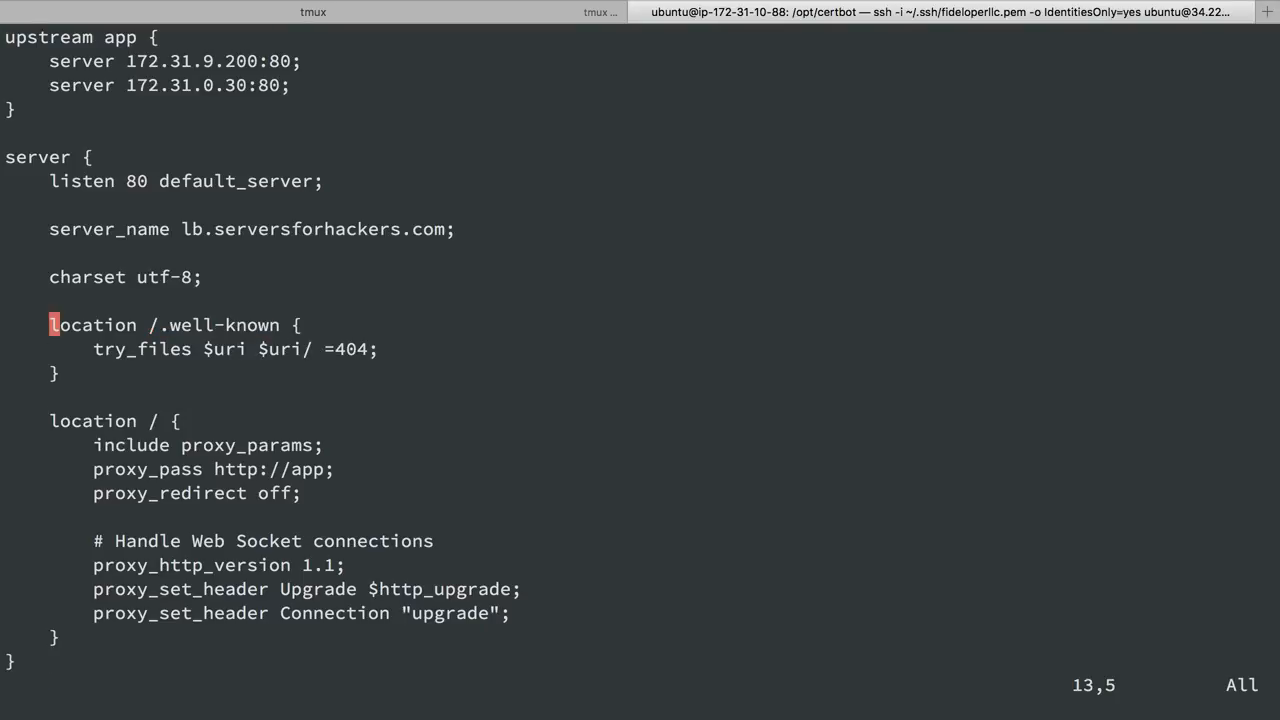
text(root /var/www/html;)
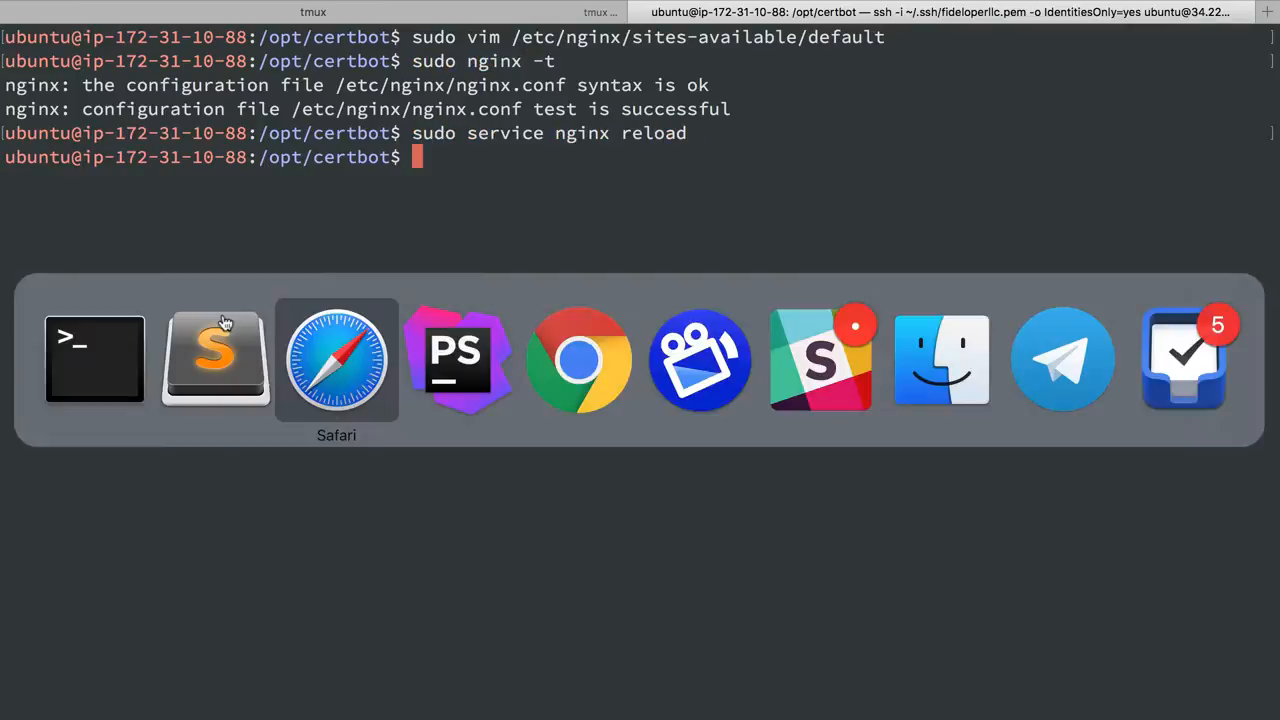
- Load lb.serversforhackers.com/.well-known/ in Safari, getting nginx 403 Forbidden, and re-edit the address
click(336, 358)
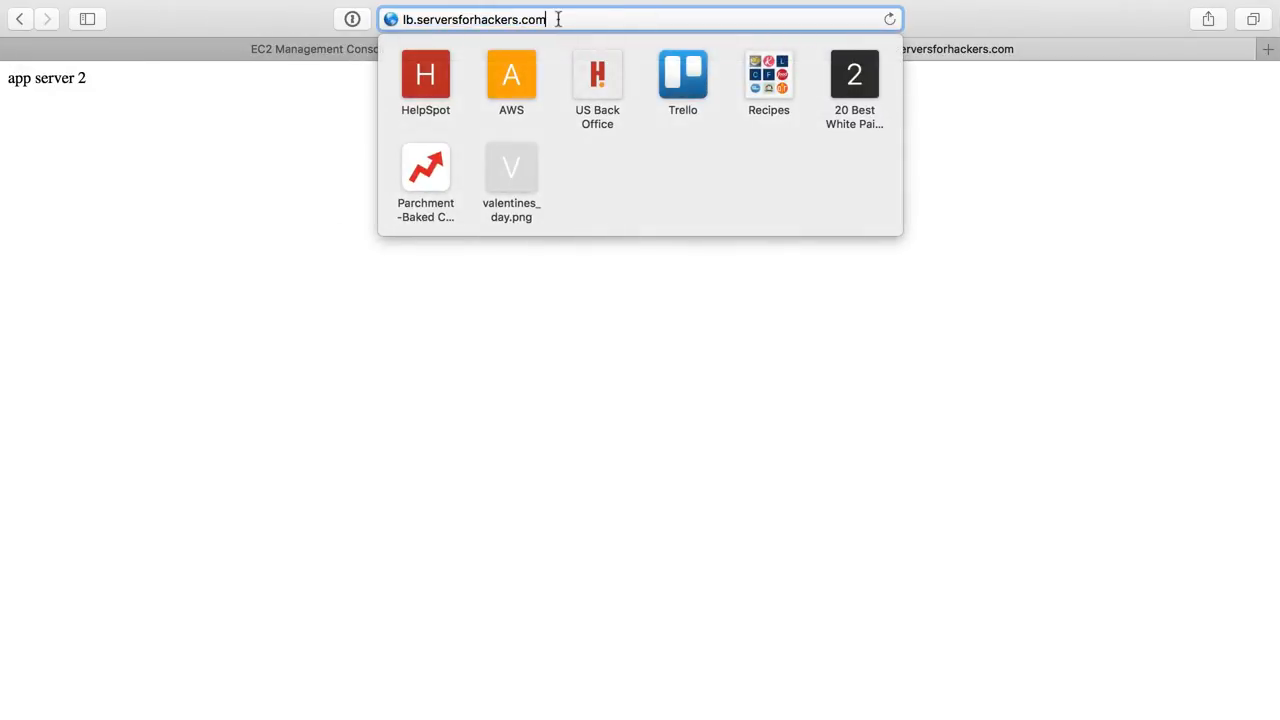
text(/.well-kn)
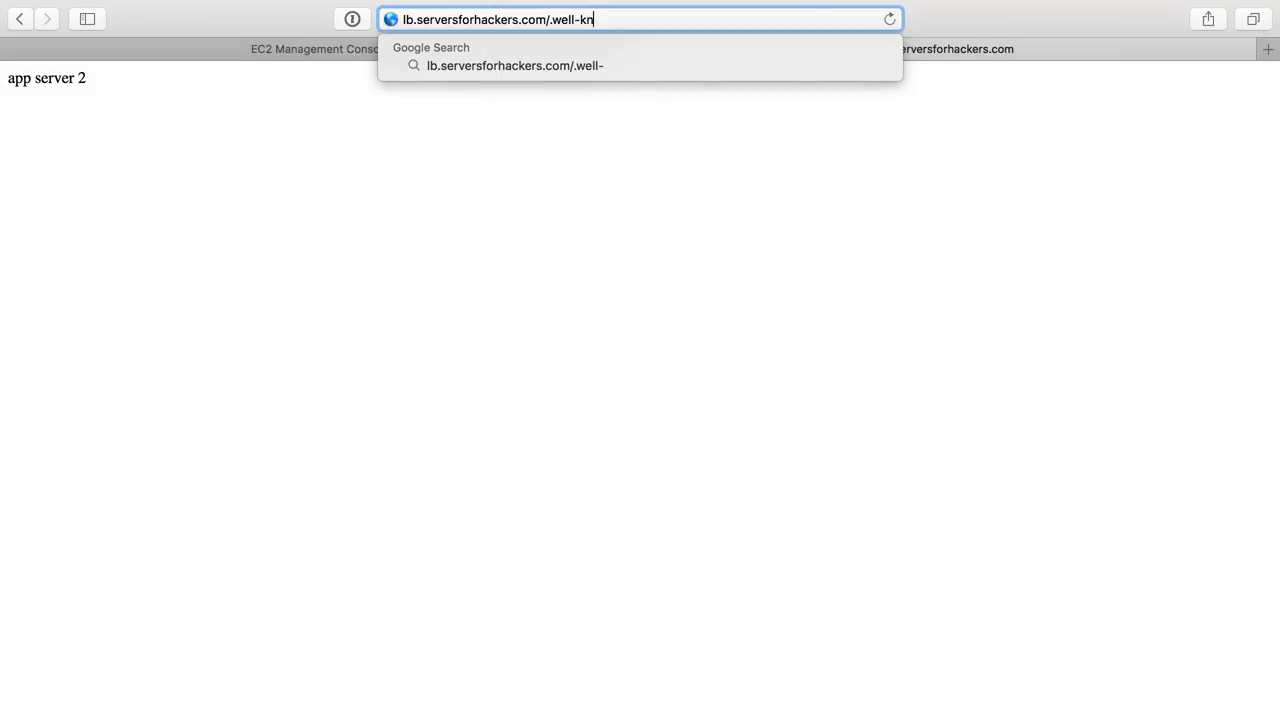
key(Return)
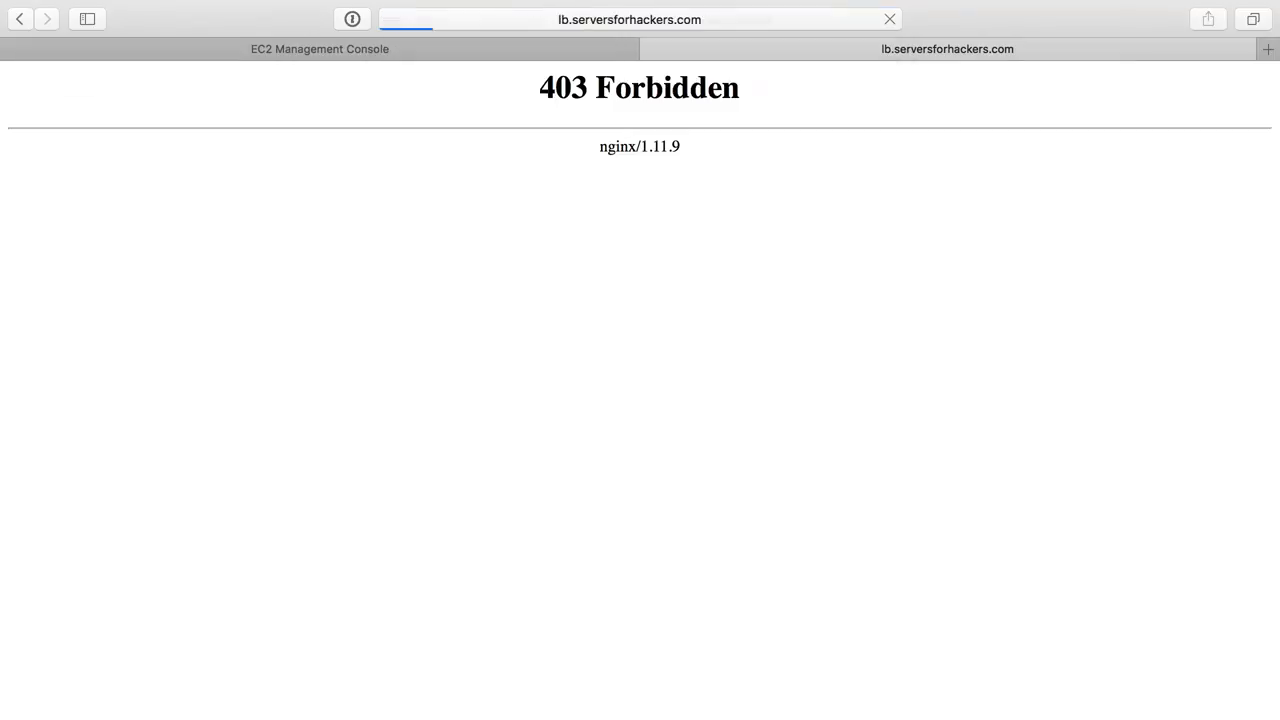
click(629, 19)
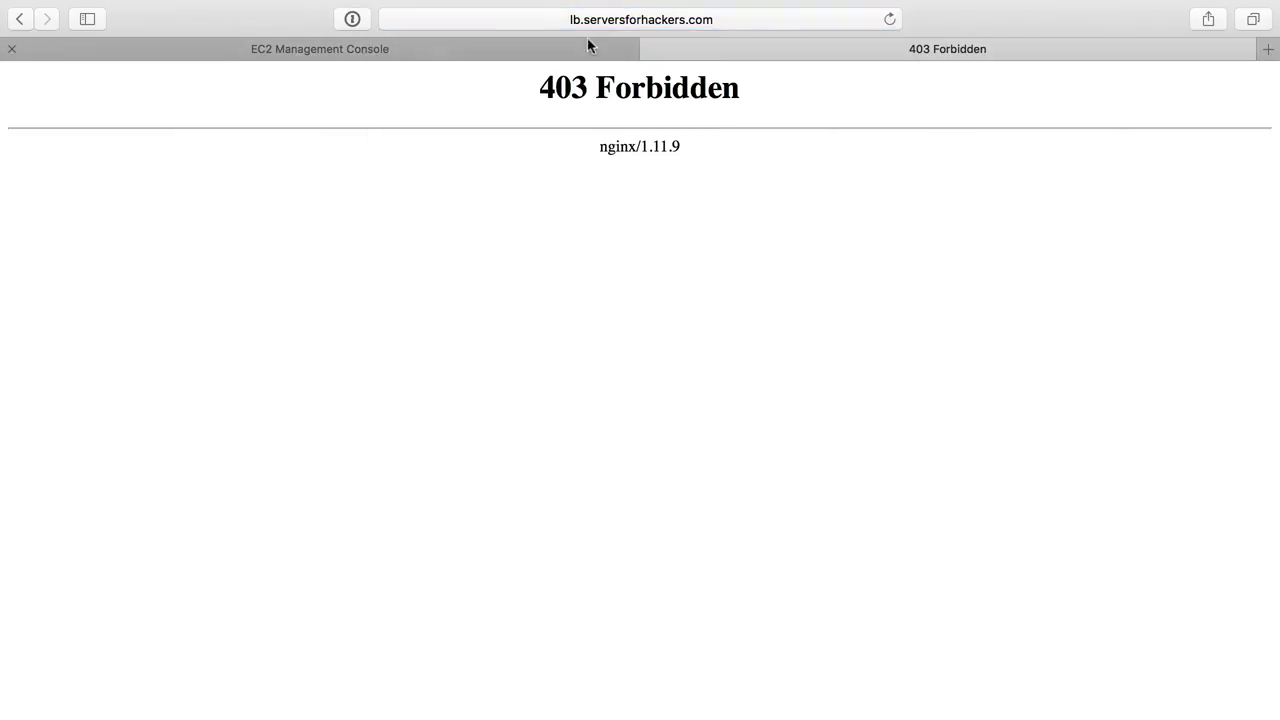
click(319, 48)
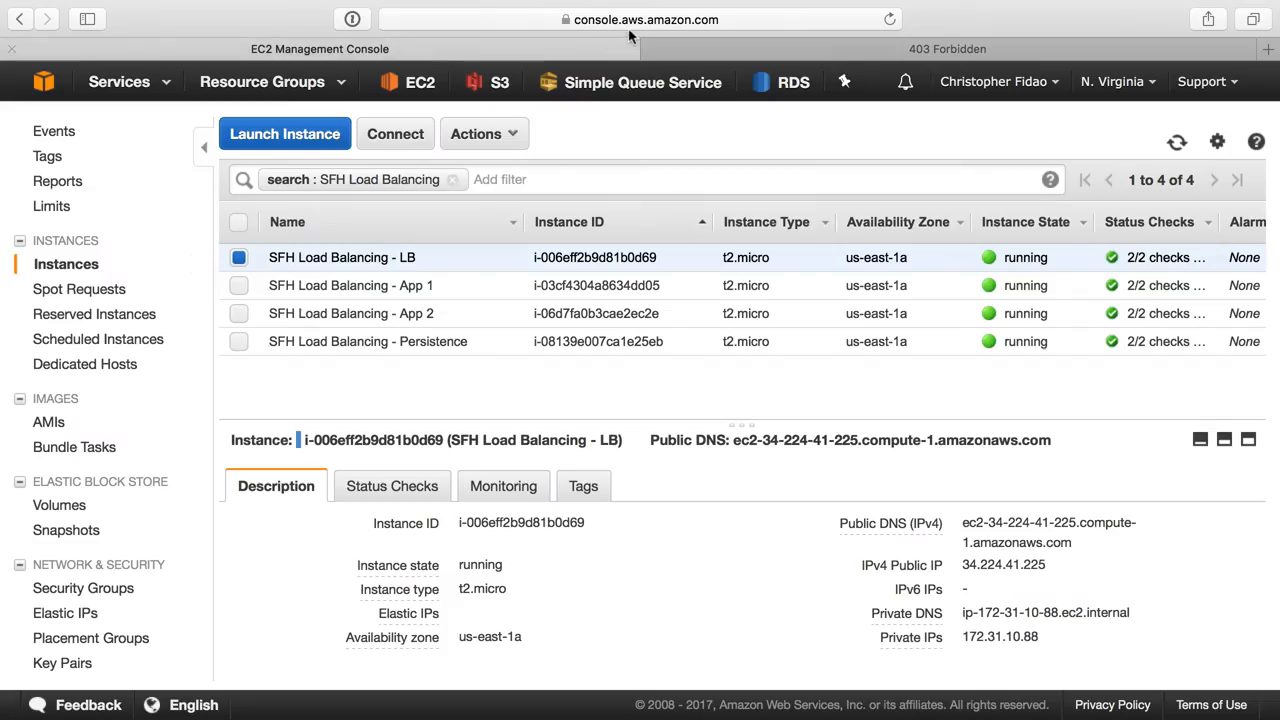
click(640, 19)
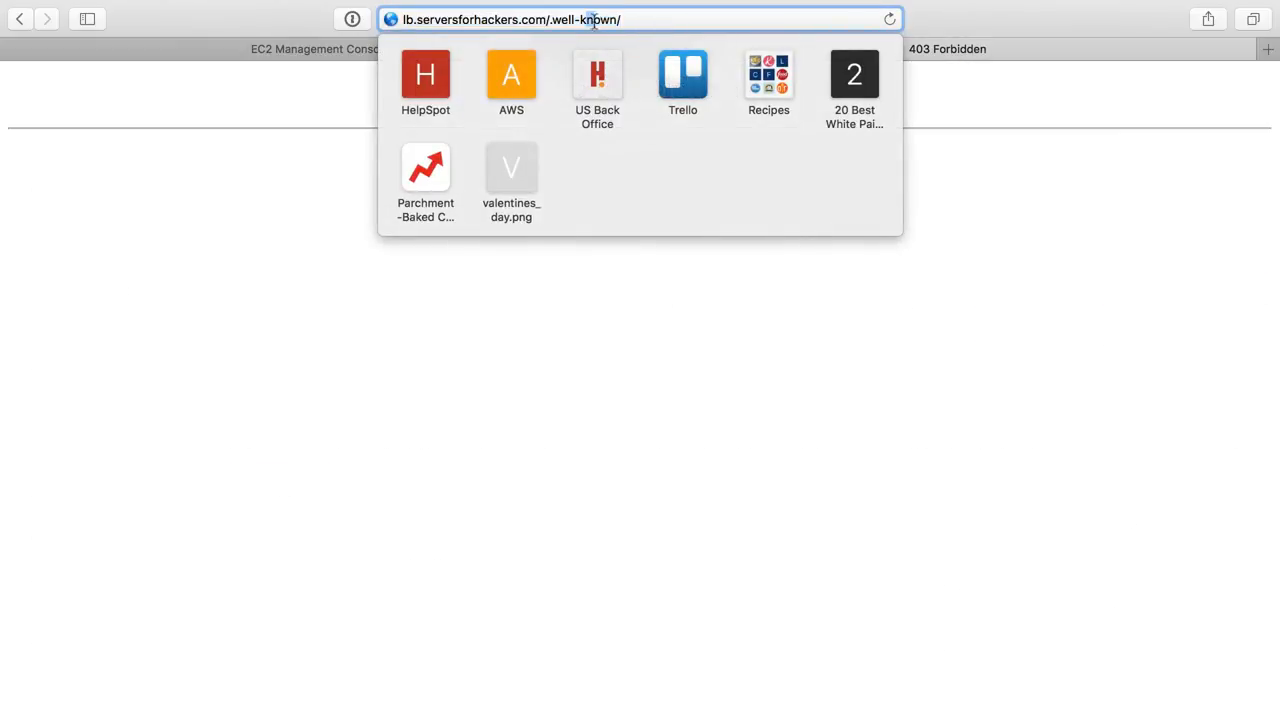
mouse_move(760, 19)
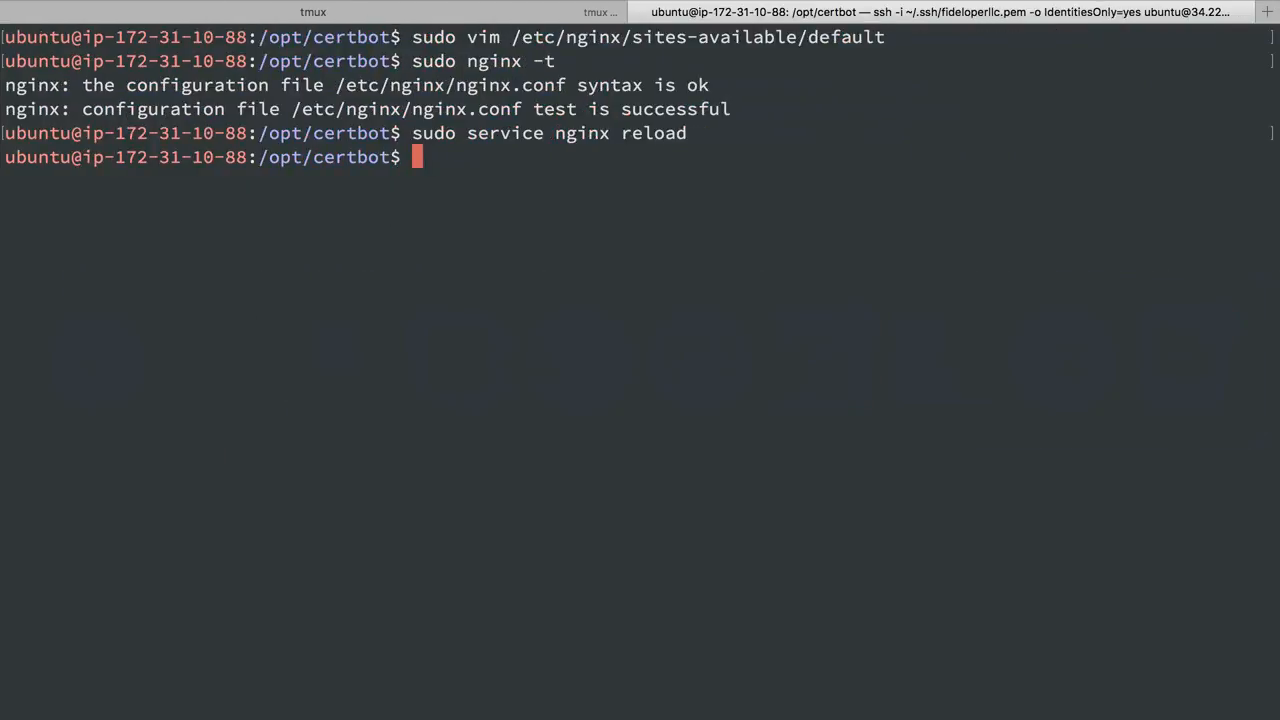
- In the default site, add 'listen 443 ssl default_server;' below the port 80 redirect block
text(sudo vim /etc/nginx/sites-available/default)
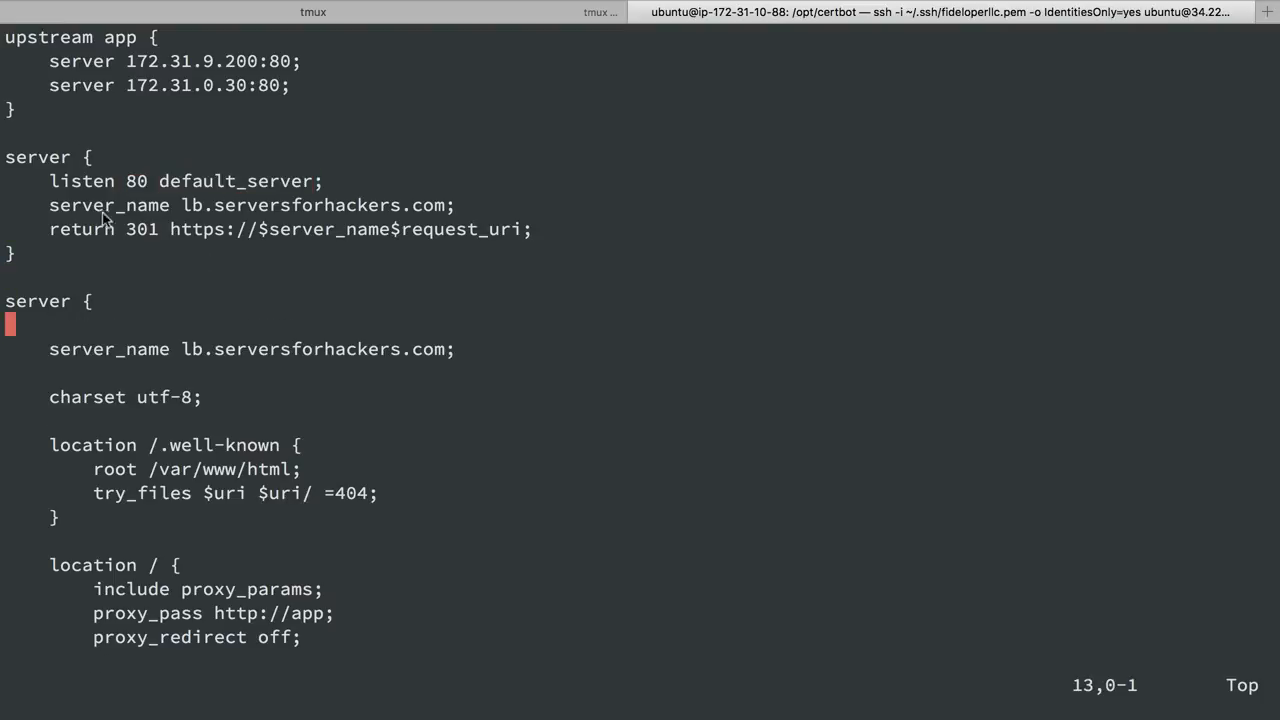
double_click(109, 205)
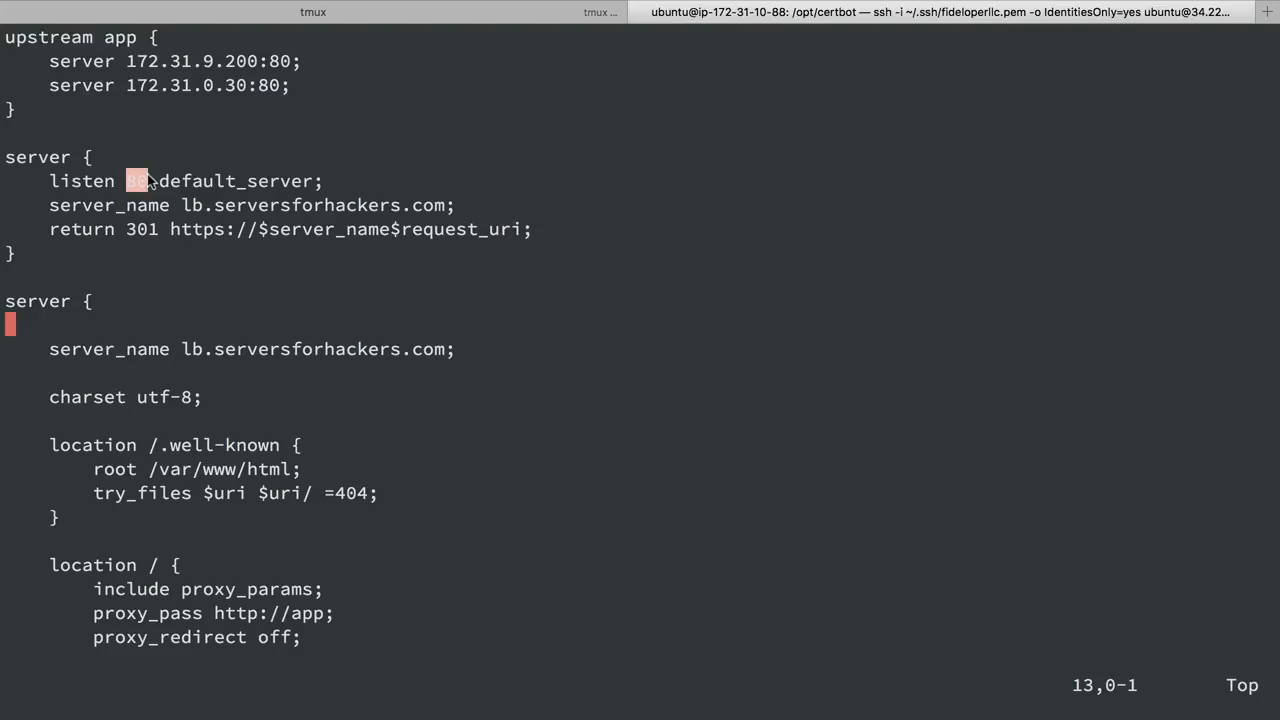
mouse_move(95, 237)
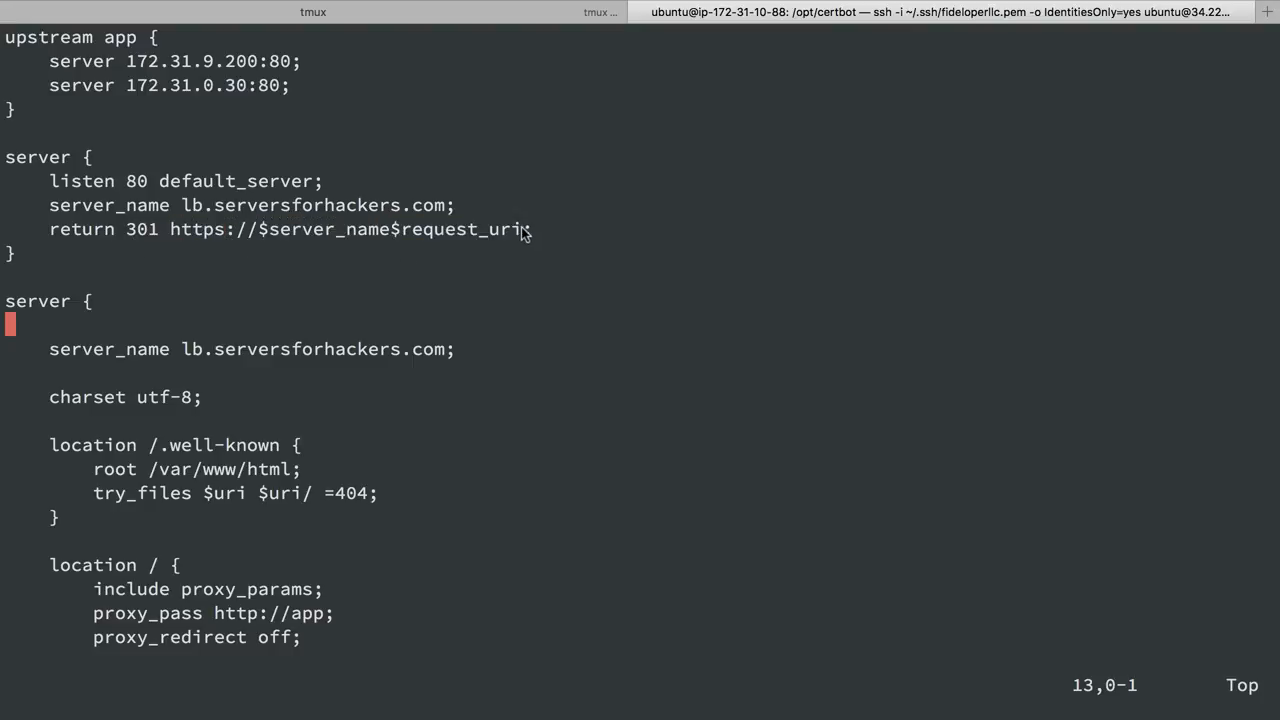
mouse_move(178, 188)
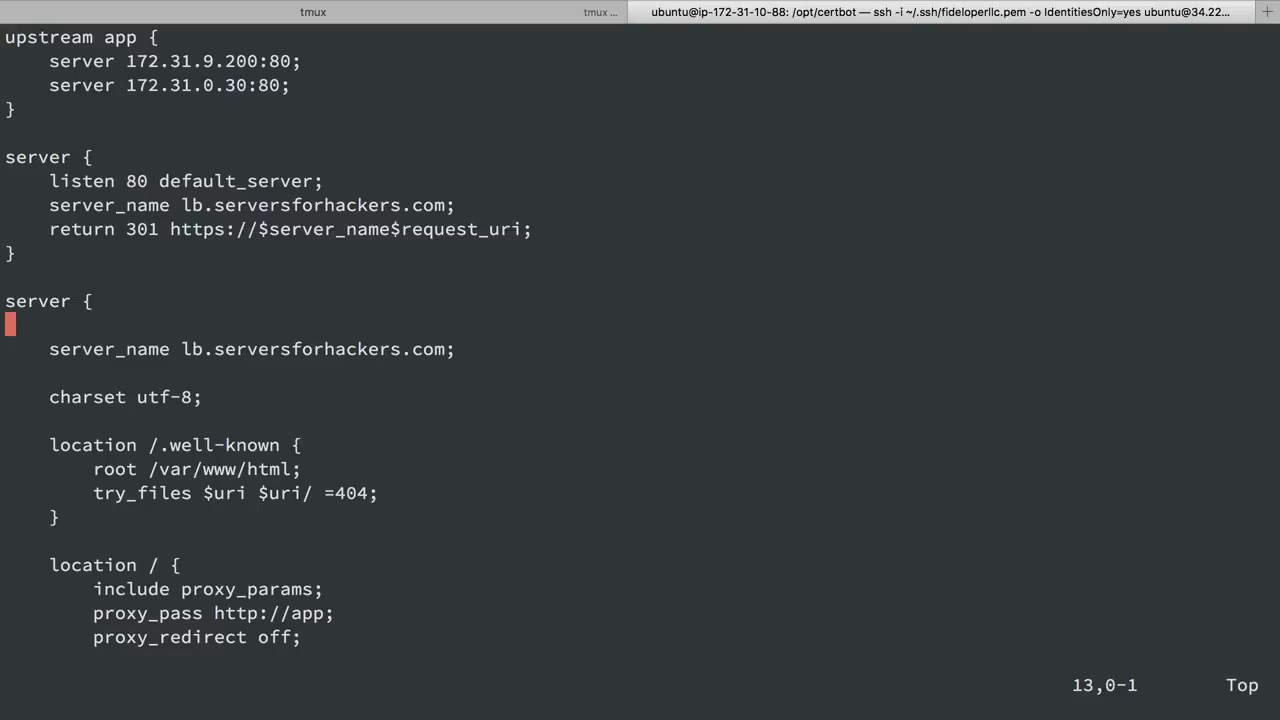
text(listen)
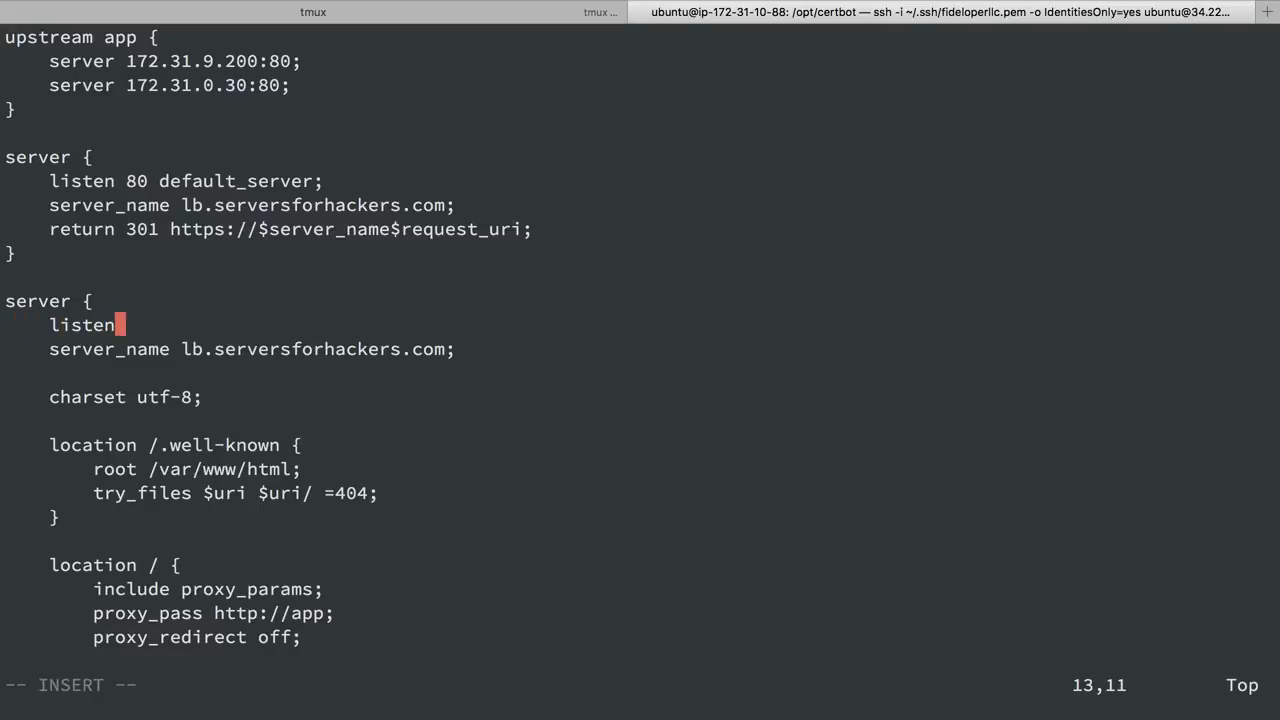
text(443 s)
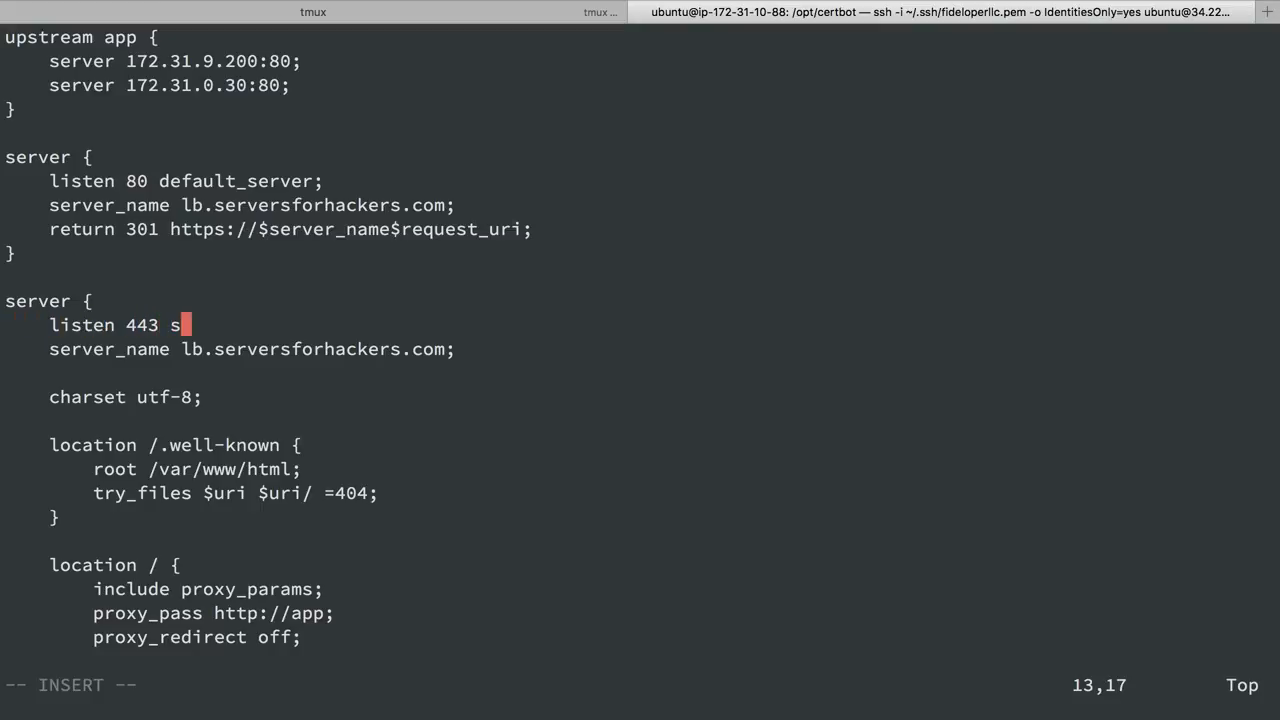
text(sl default_server;)
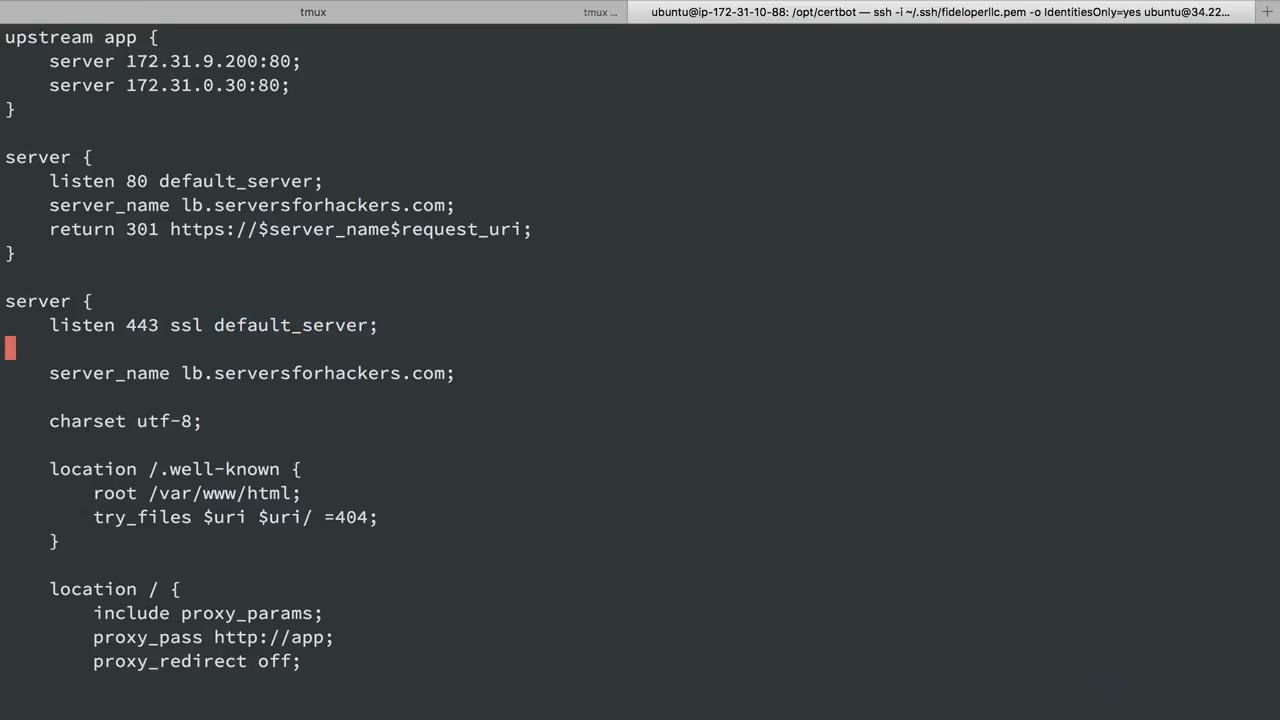
double_click(141, 325)
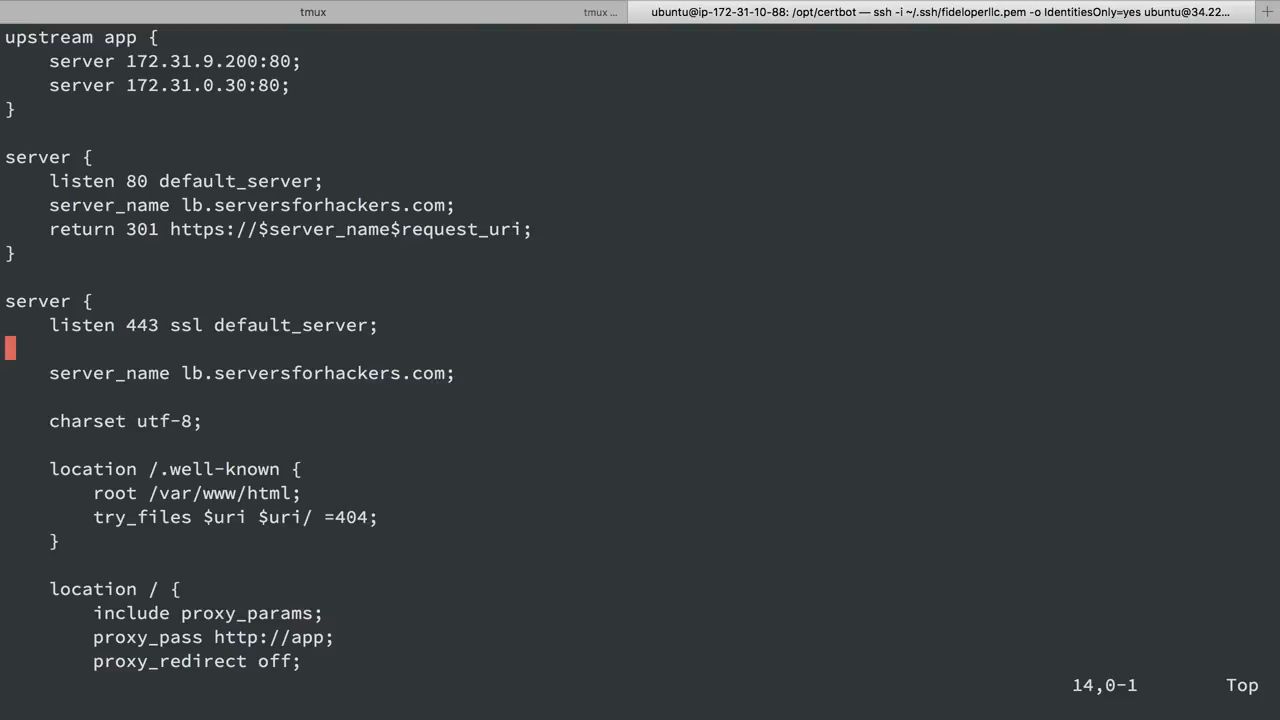
key(o)
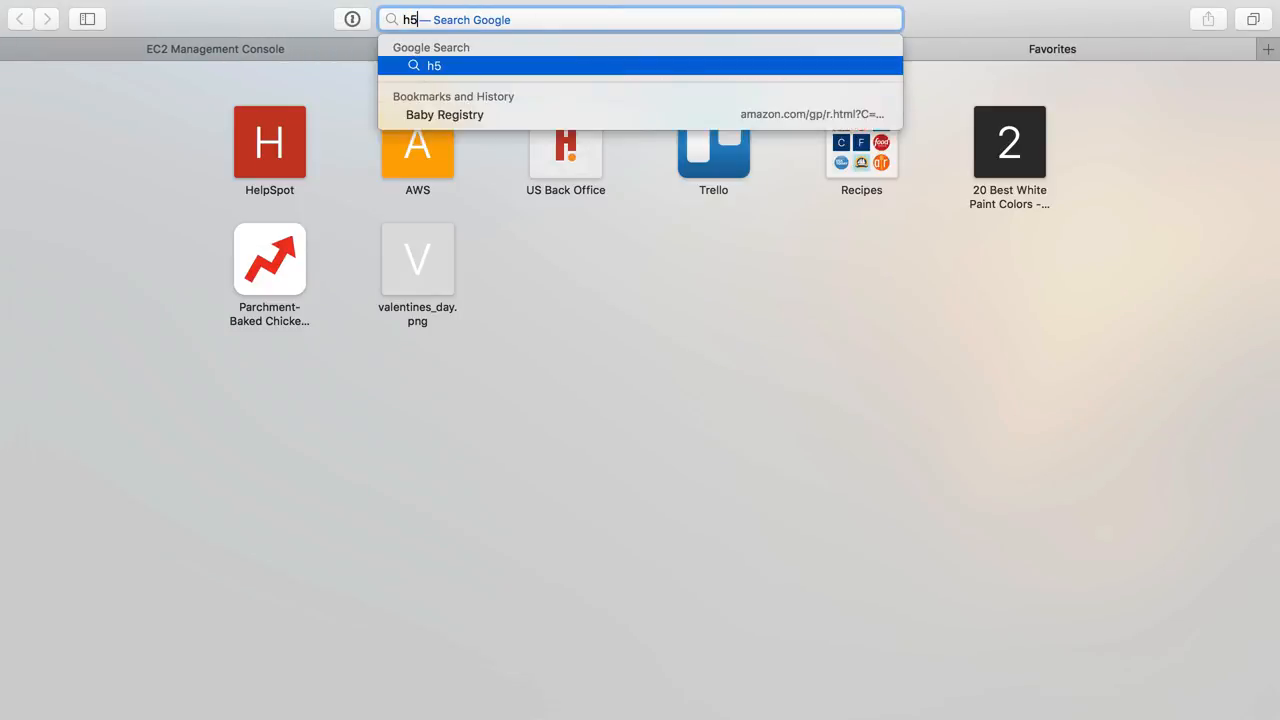
- Search 'h5bp nginx' and browse server-configs-nginx to h5bp/directive-only/ssl.conf
text(bp nginx)
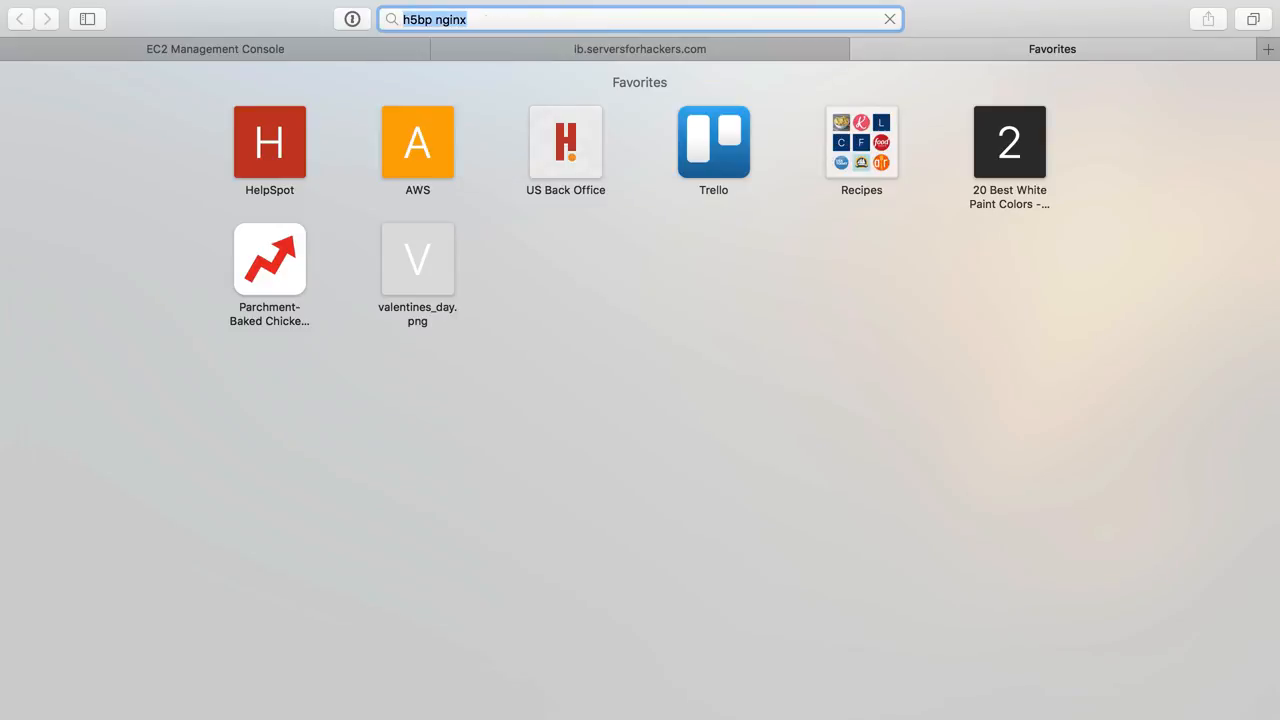
key(Return)
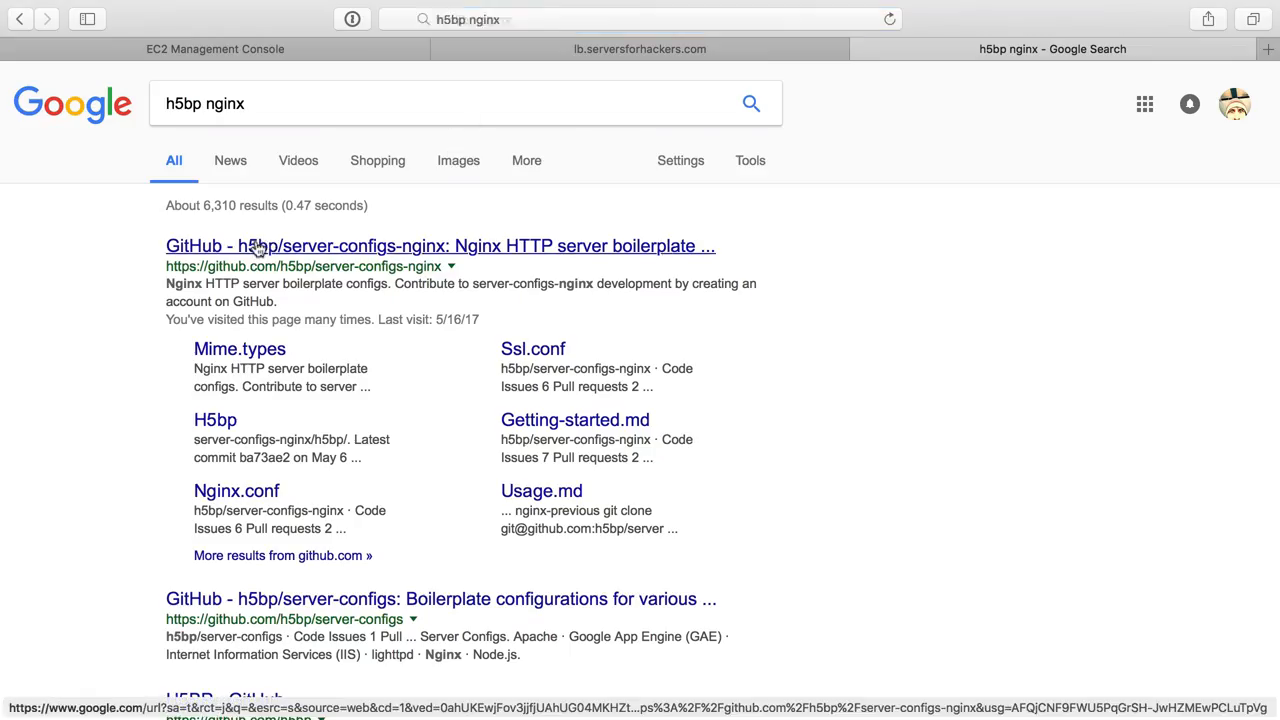
click(440, 246)
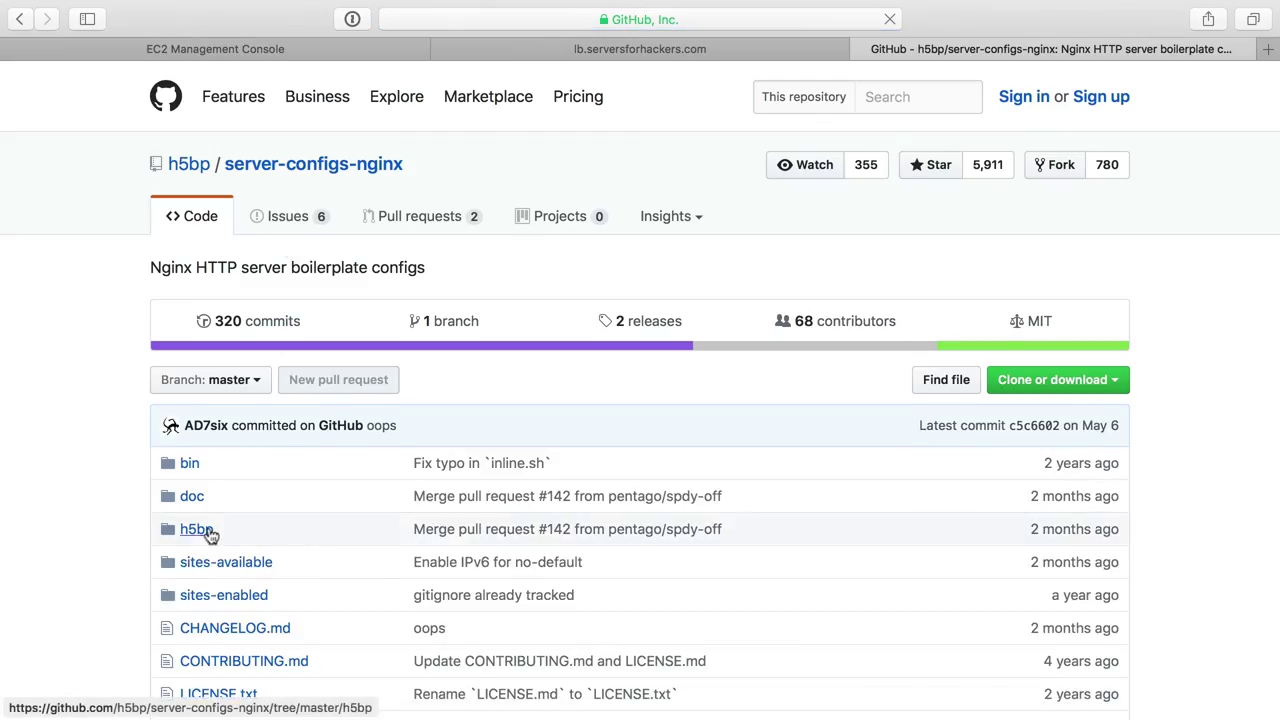
scroll(down, 3)
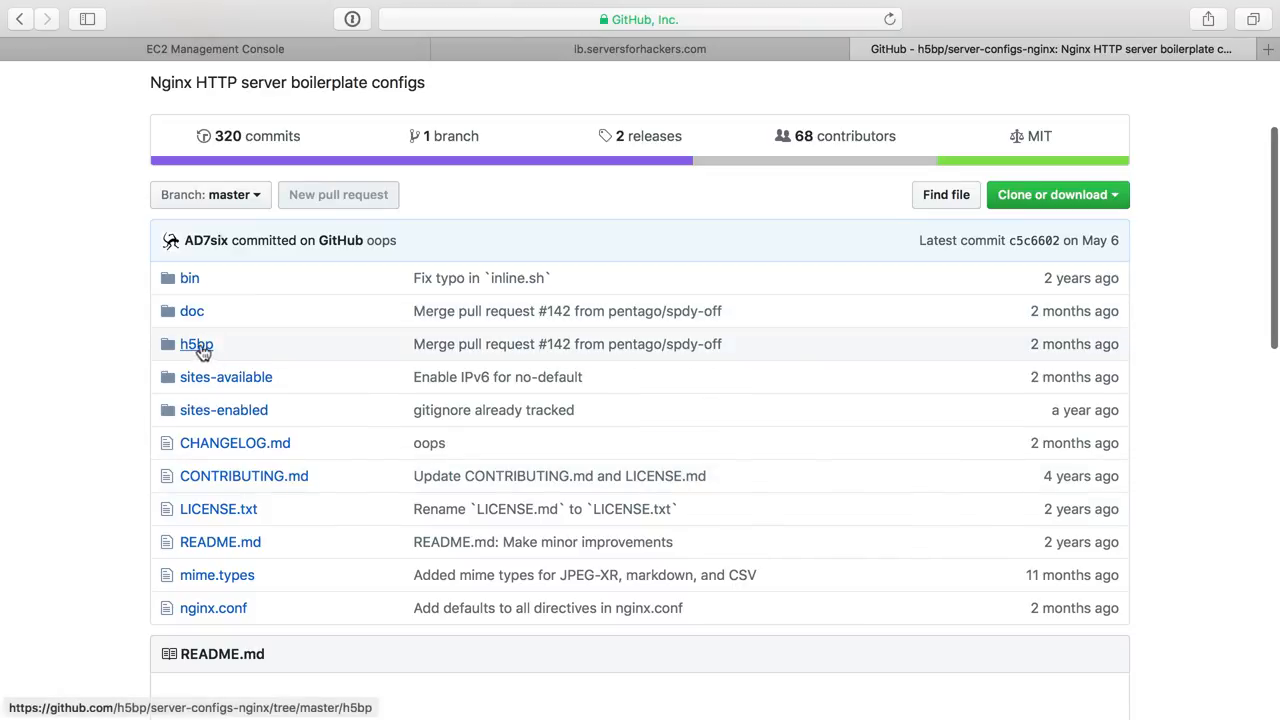
click(196, 344)
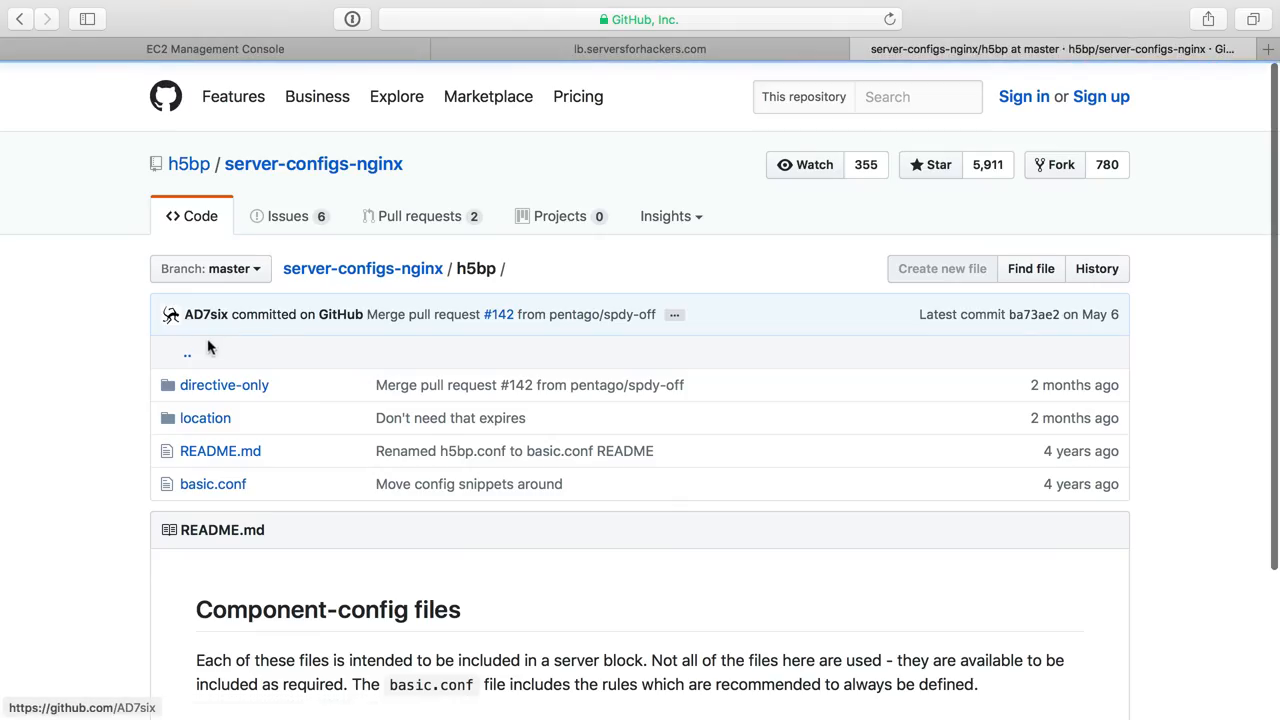
click(224, 385)
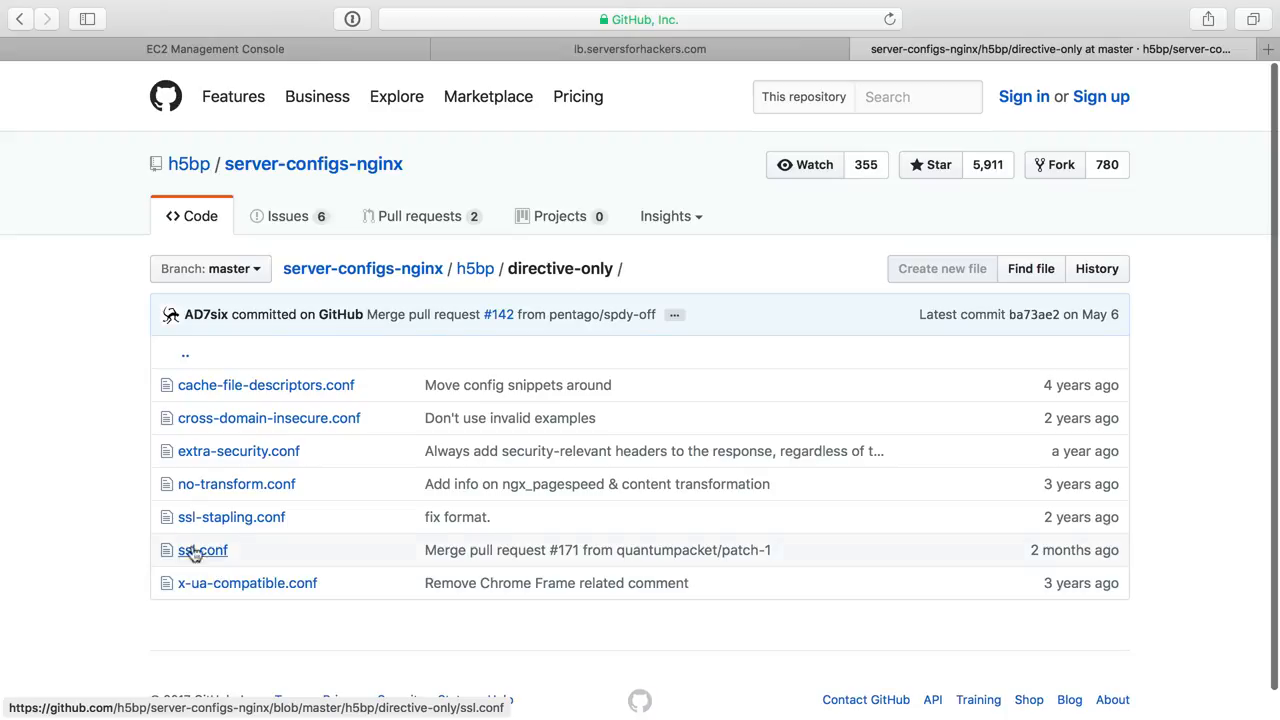
click(202, 550)
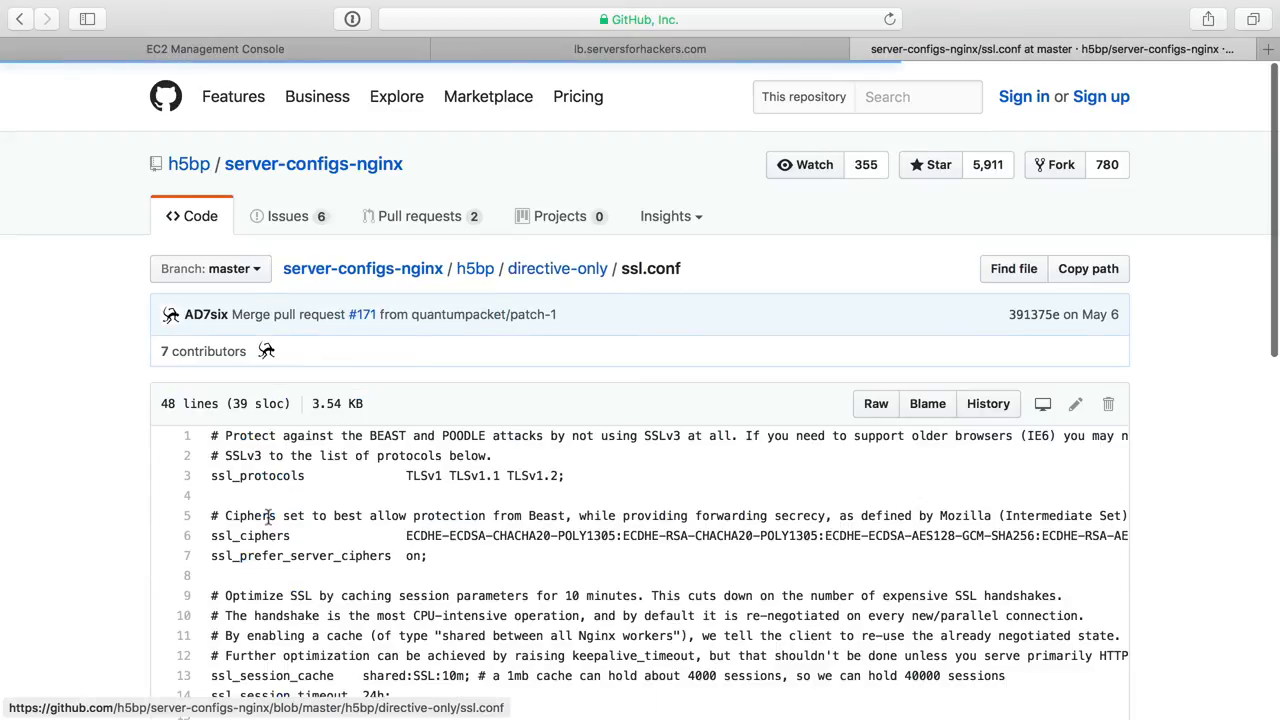
scroll(down, 3)
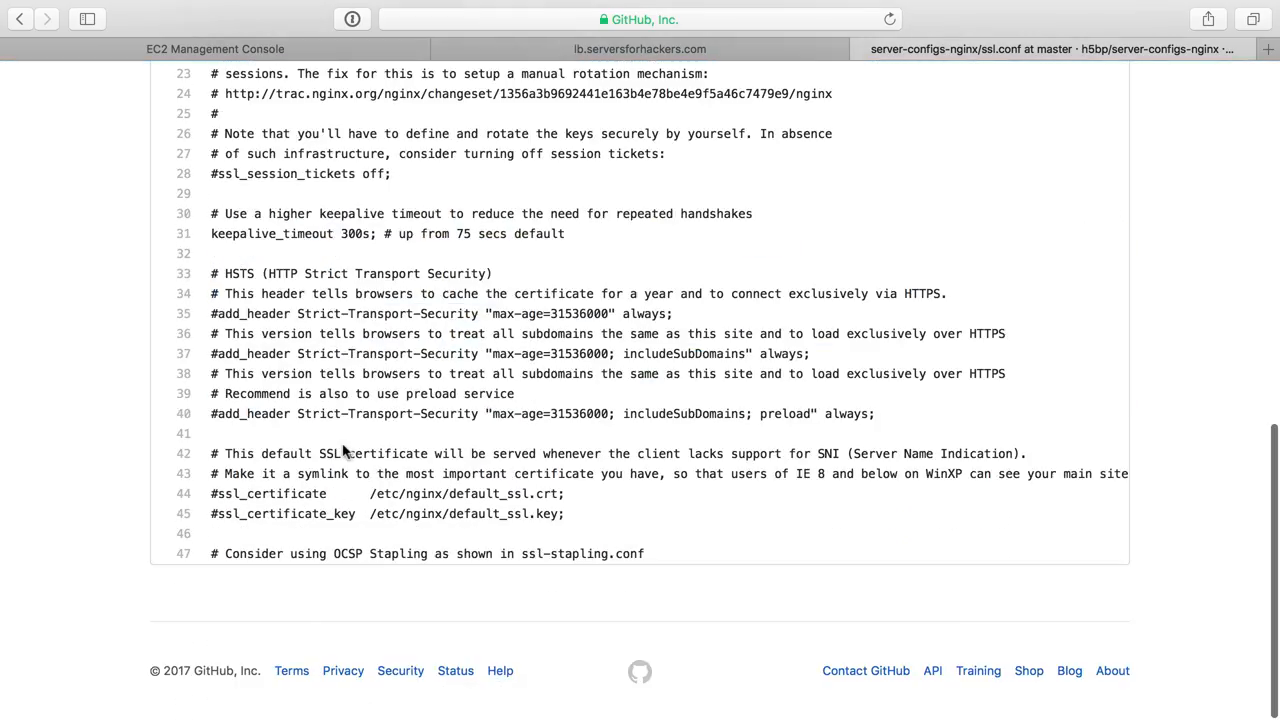
scroll(up, 3)
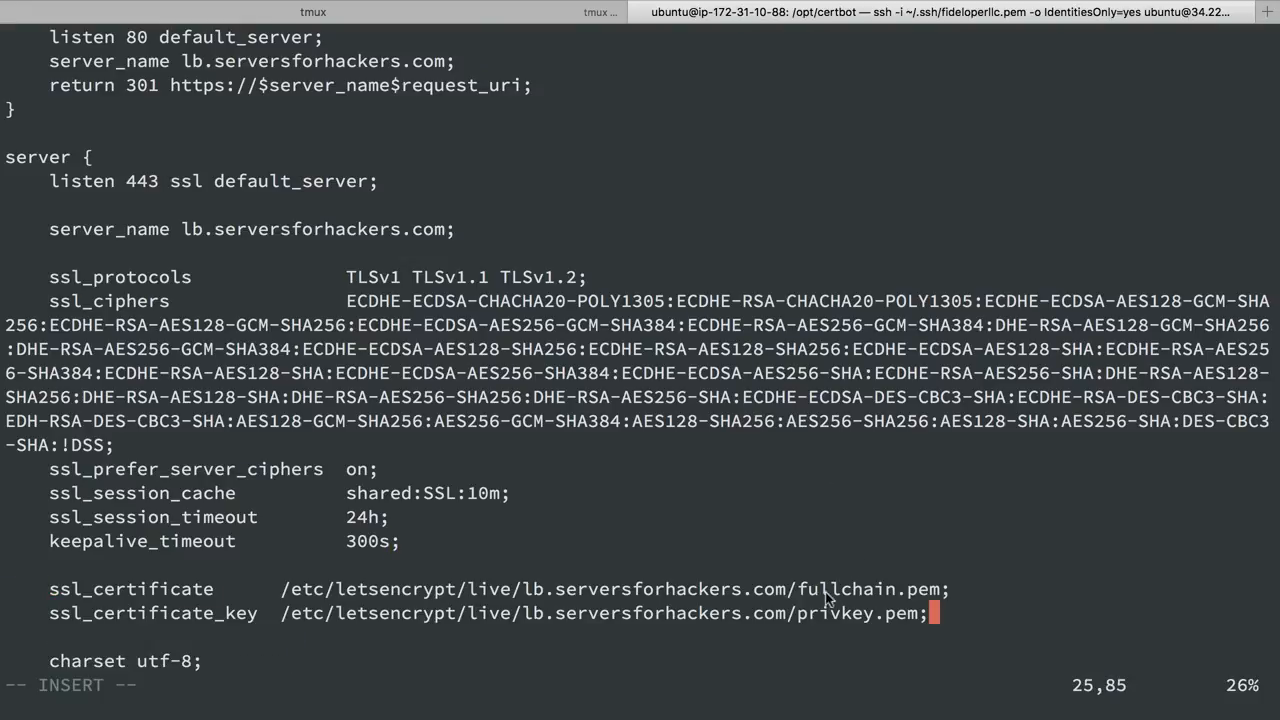
- Check the fullchain certificate path, pass sudo nginx -t, and reload the nginx service
double_click(130, 588)
text(sud)
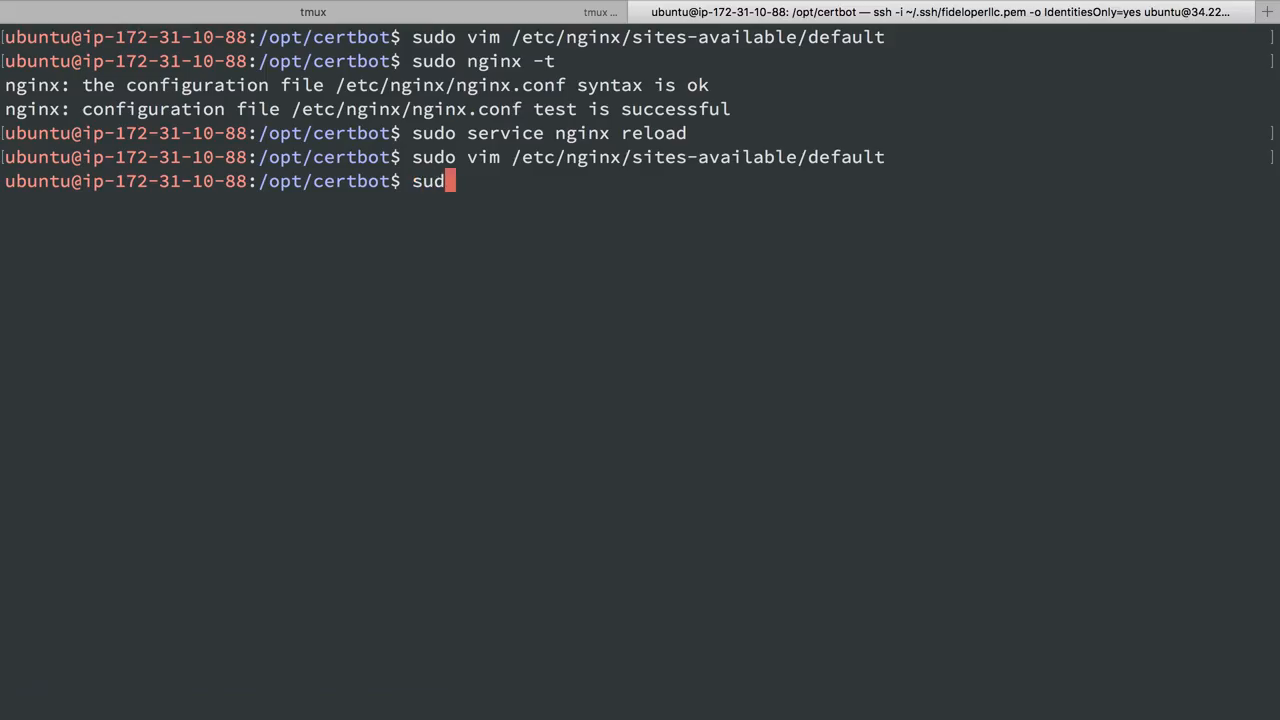
key(Return)
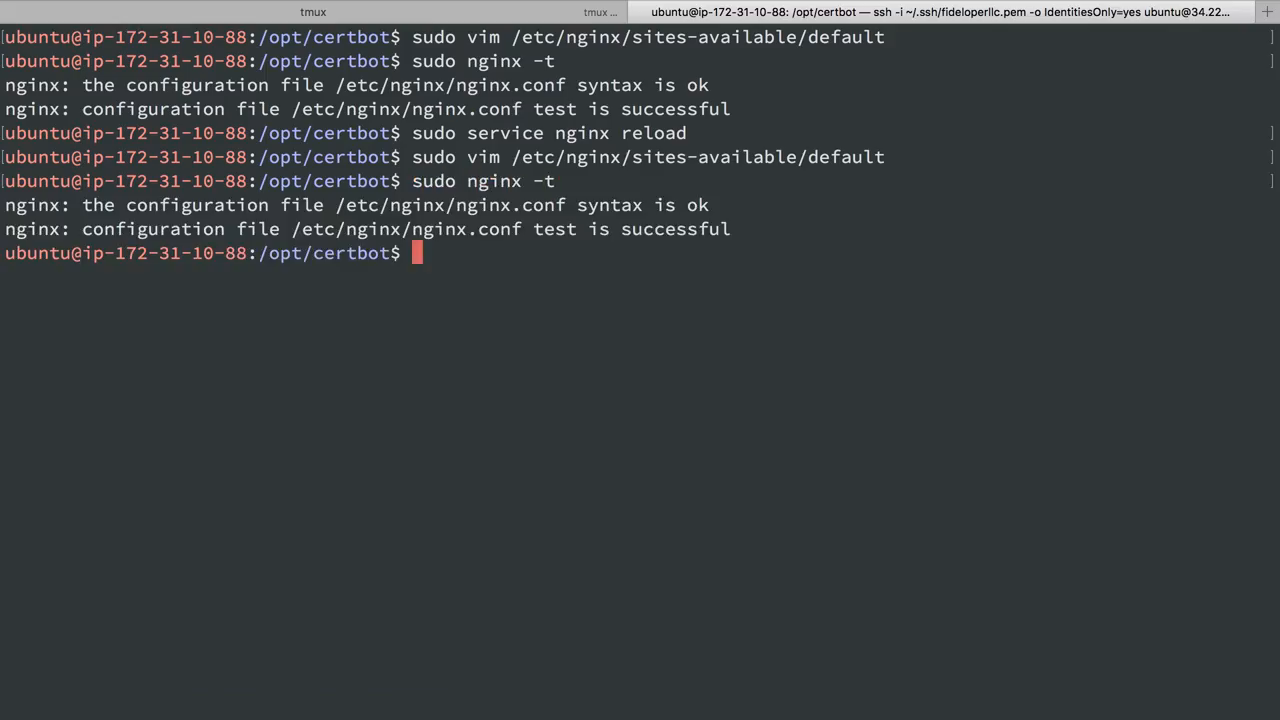
text(sudo service nginx)
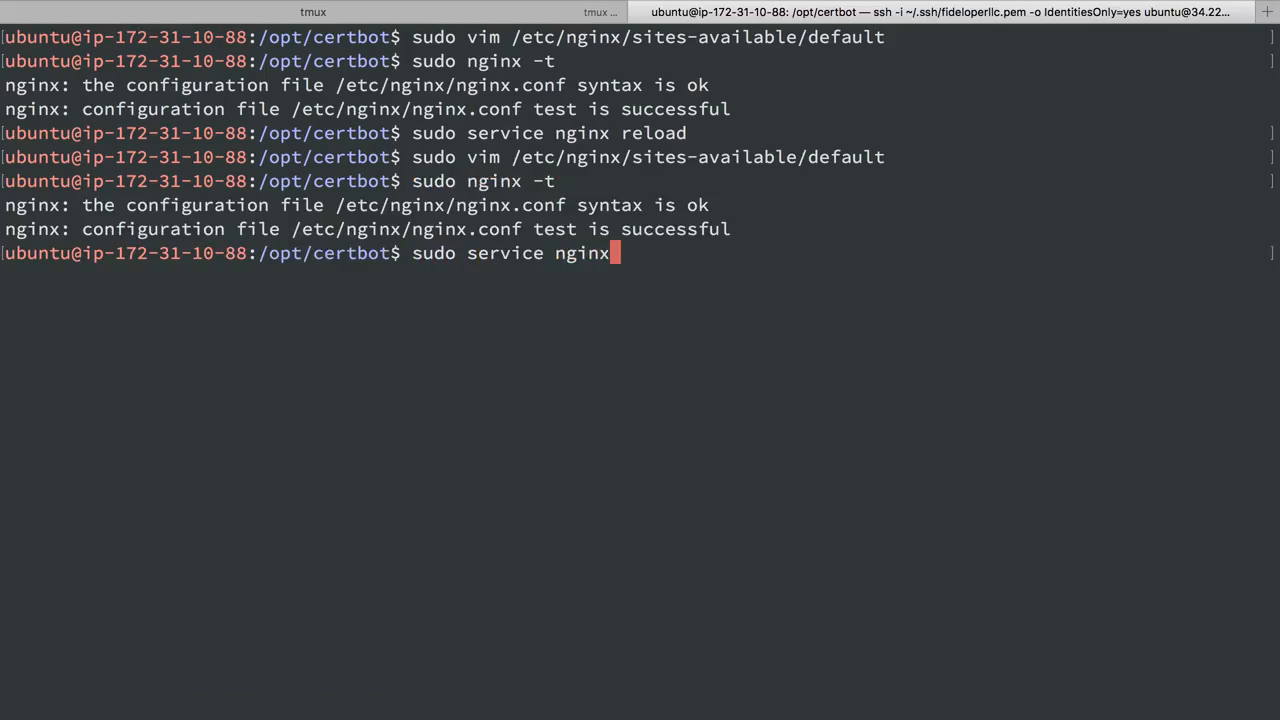
key(Return)
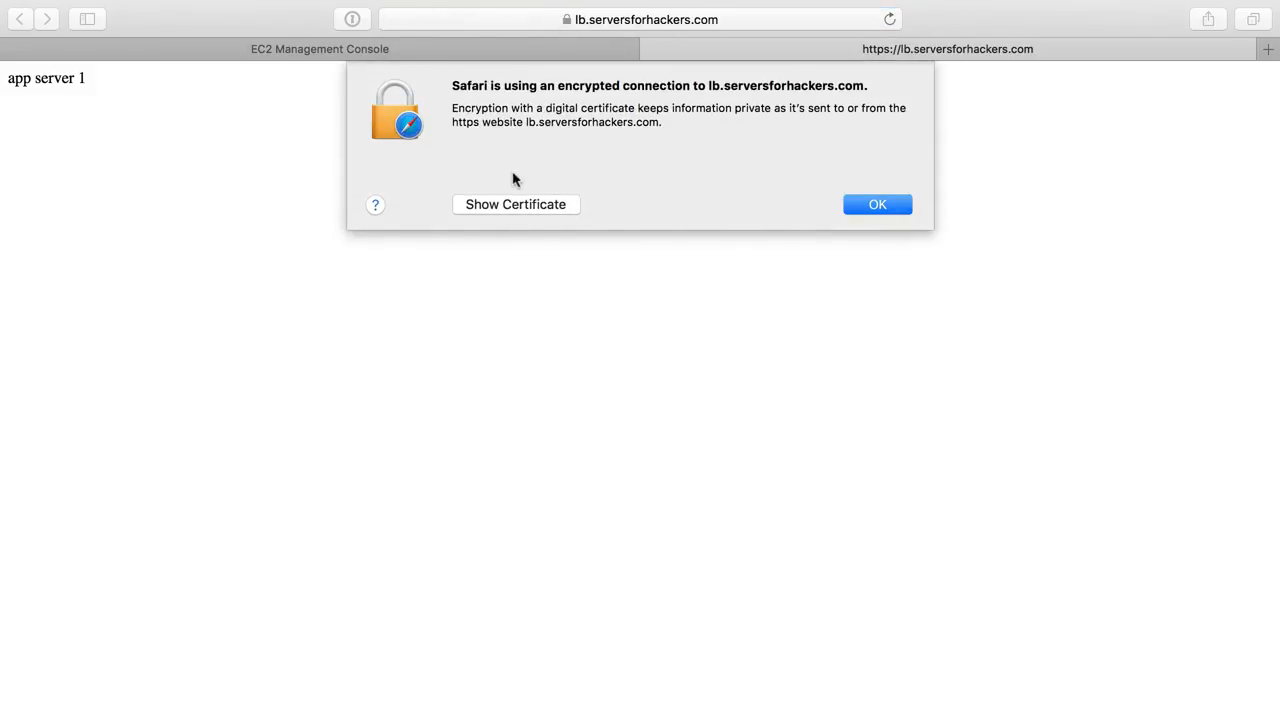
- Show the HTTPS certificate and expand details confirming Let's Encrypt Authority X3
click(515, 204)
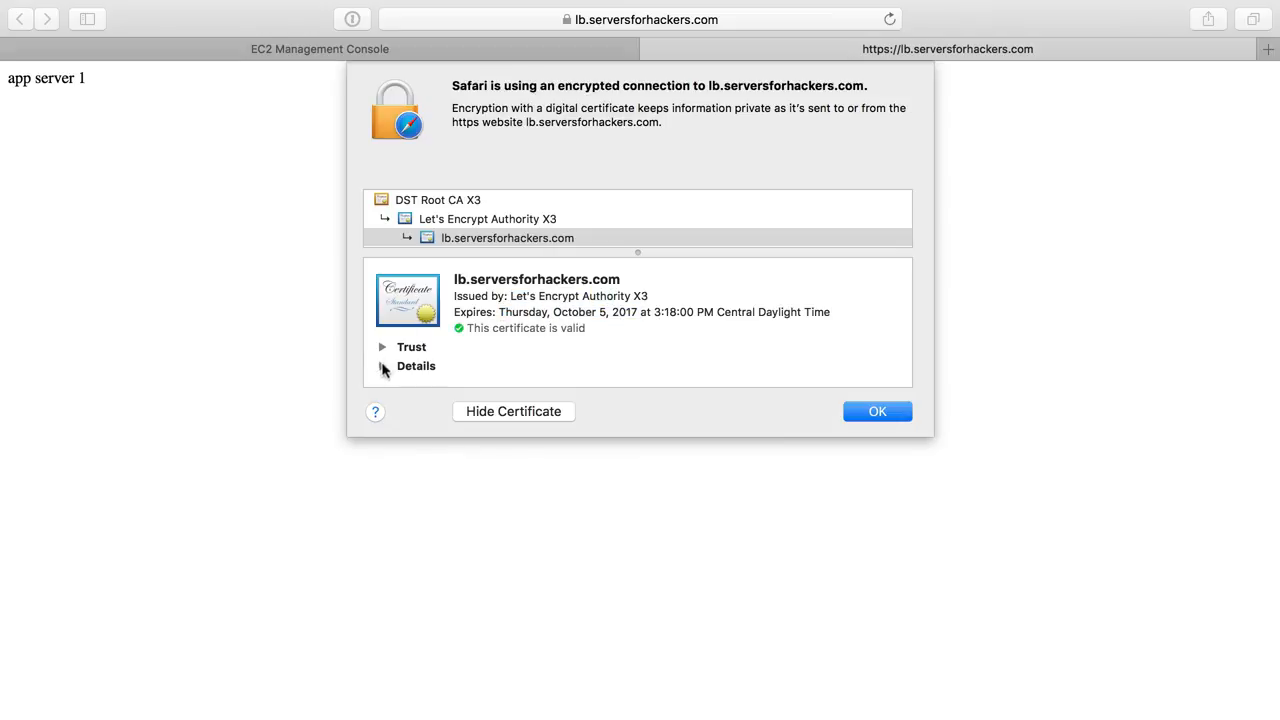
click(382, 366)
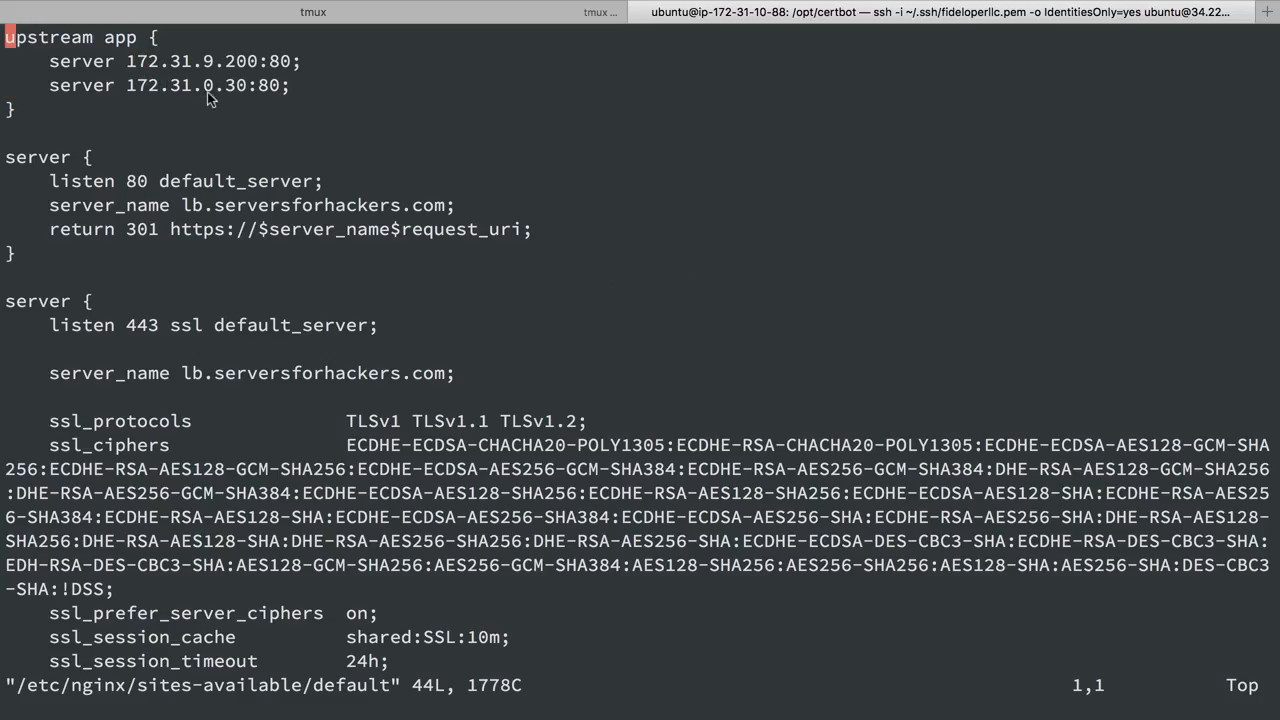
mouse_move(205, 92)
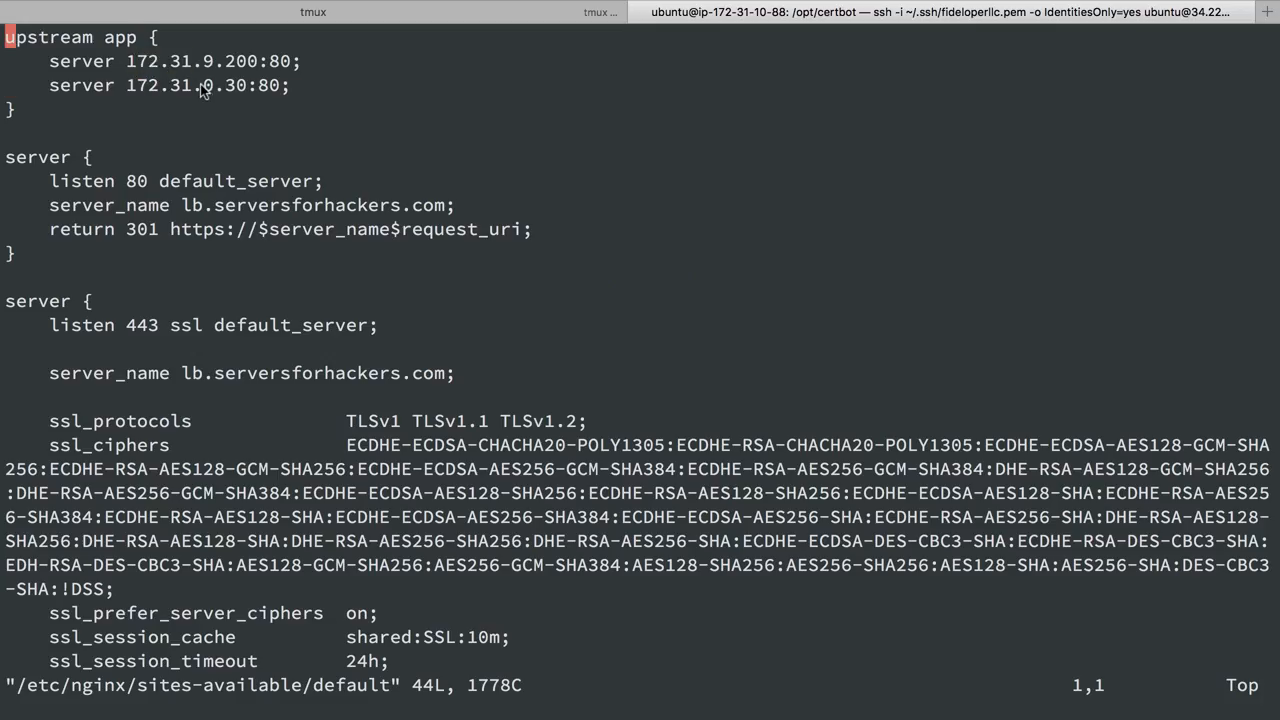